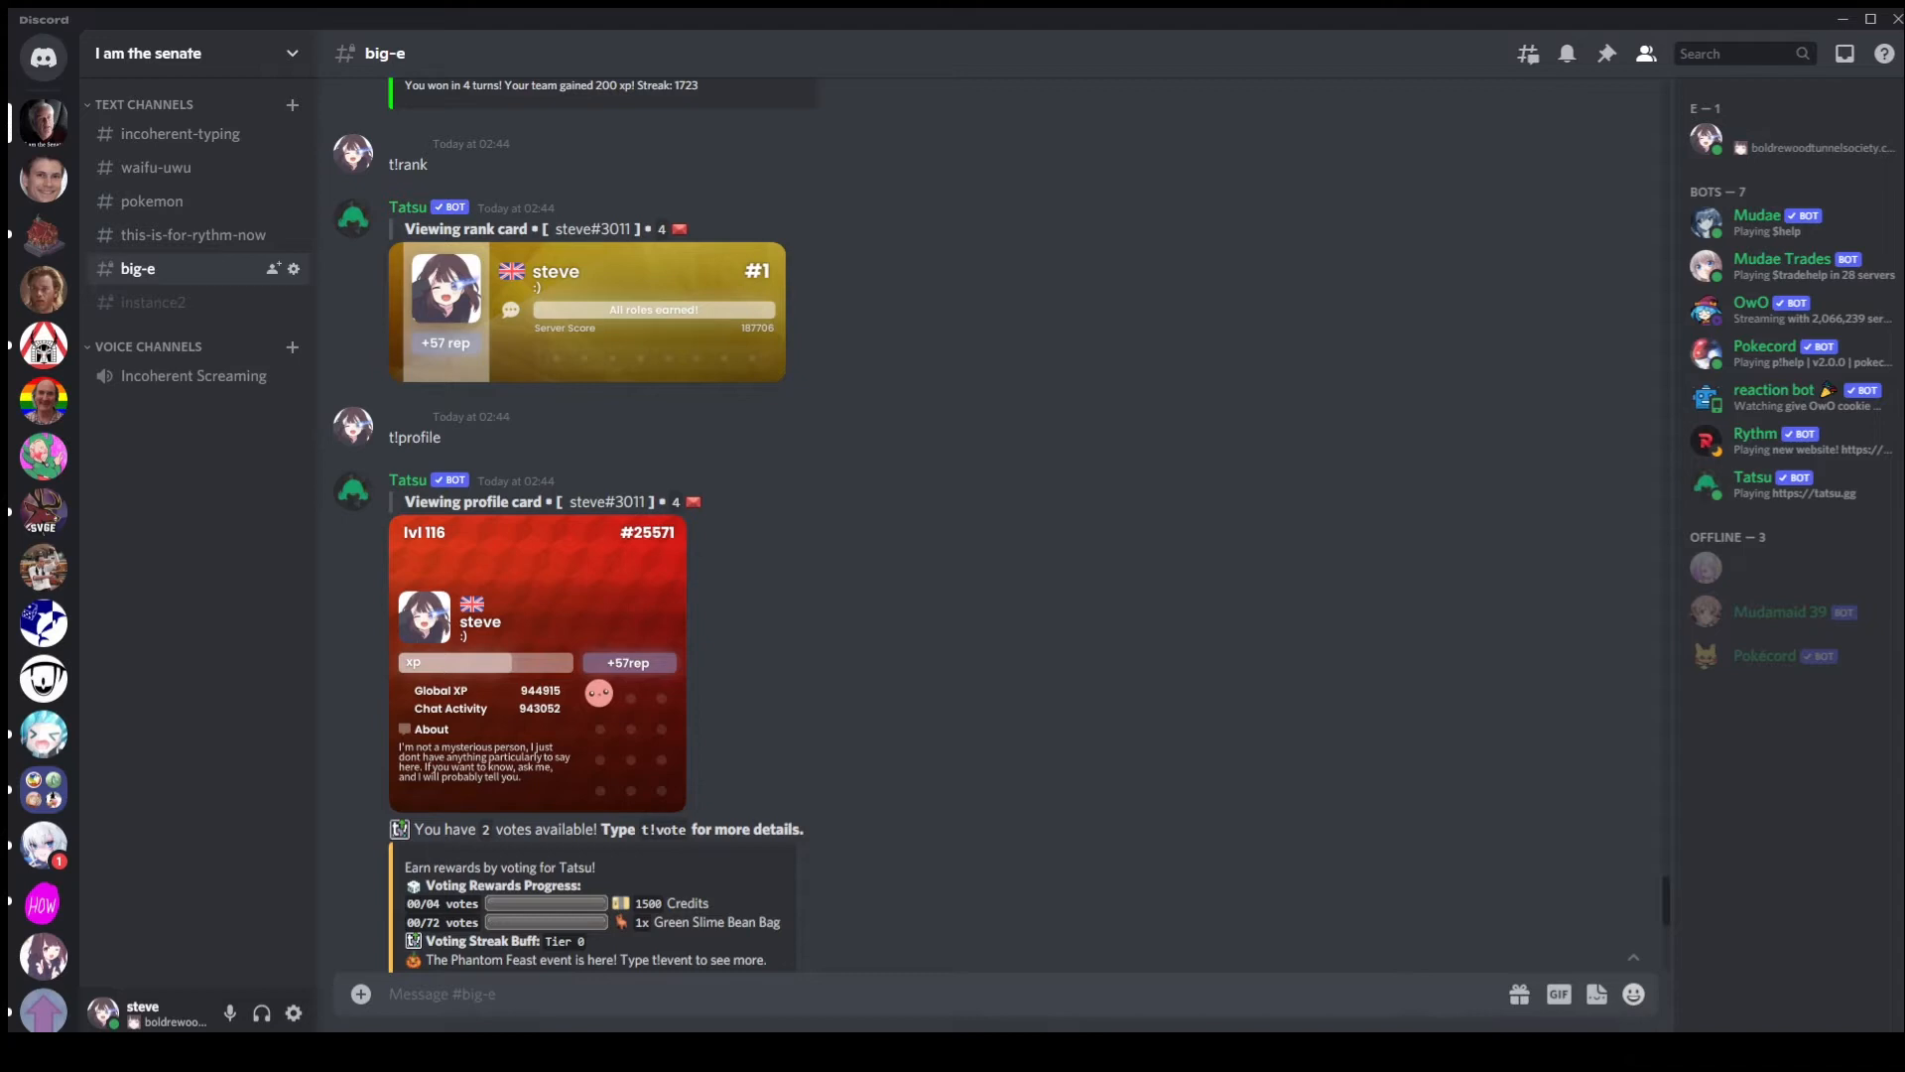
{"action": "mouse_move", "coordinate": [427, 437]}
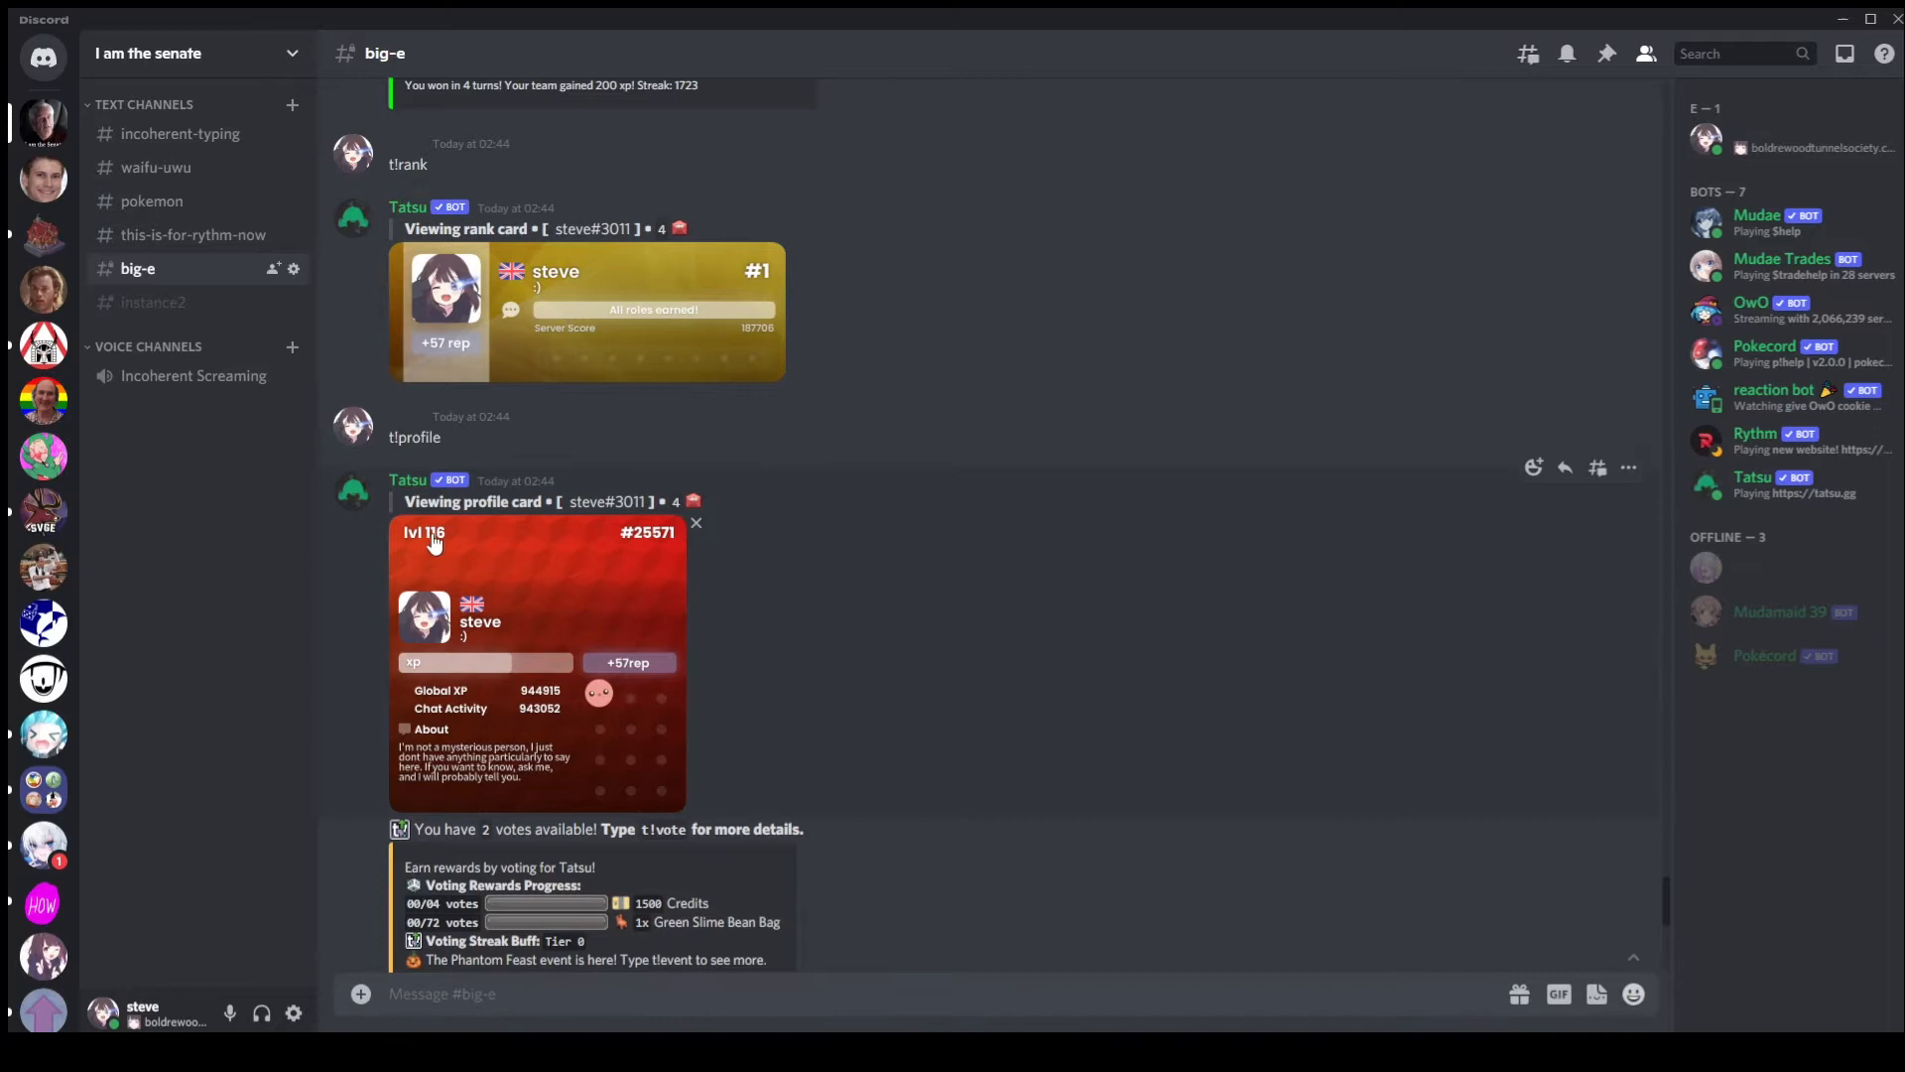
{"action": "mouse_move", "coordinate": [425, 663]}
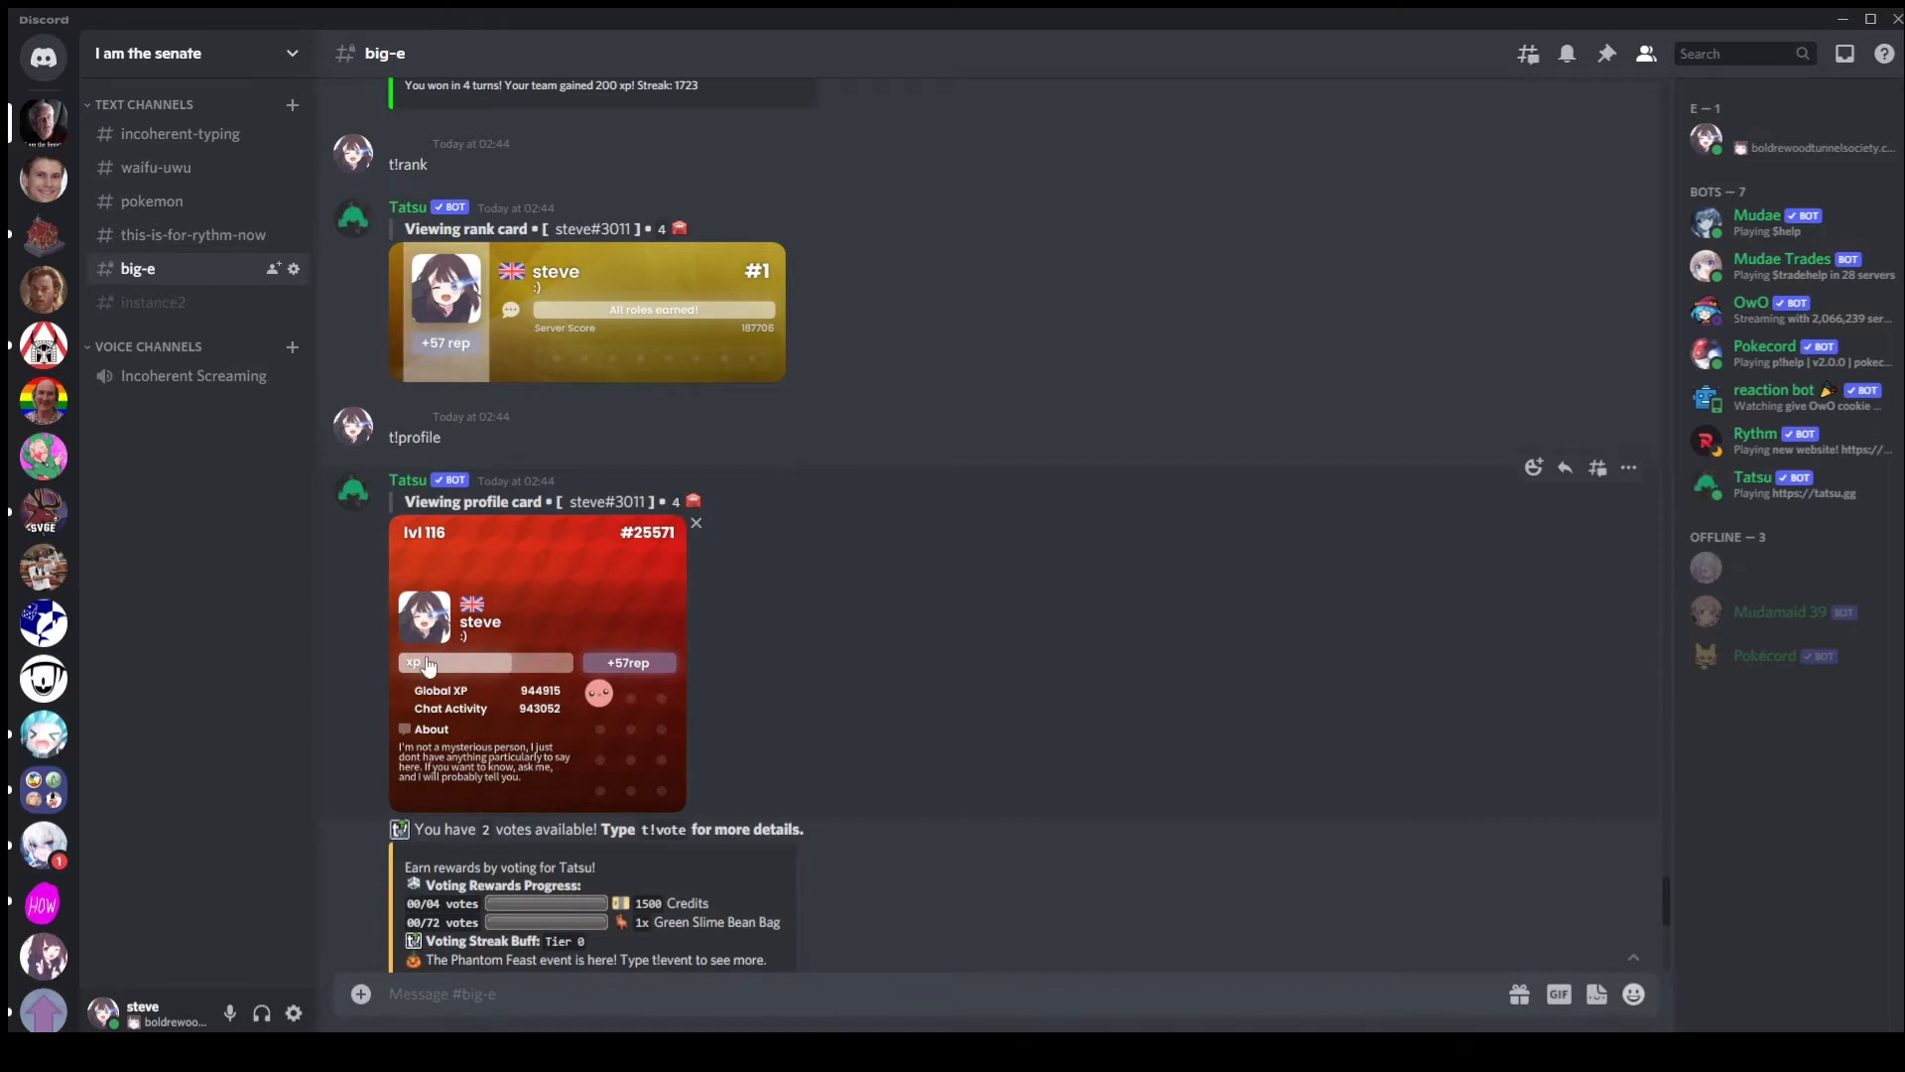
{"action": "mouse_move", "coordinate": [537, 703]}
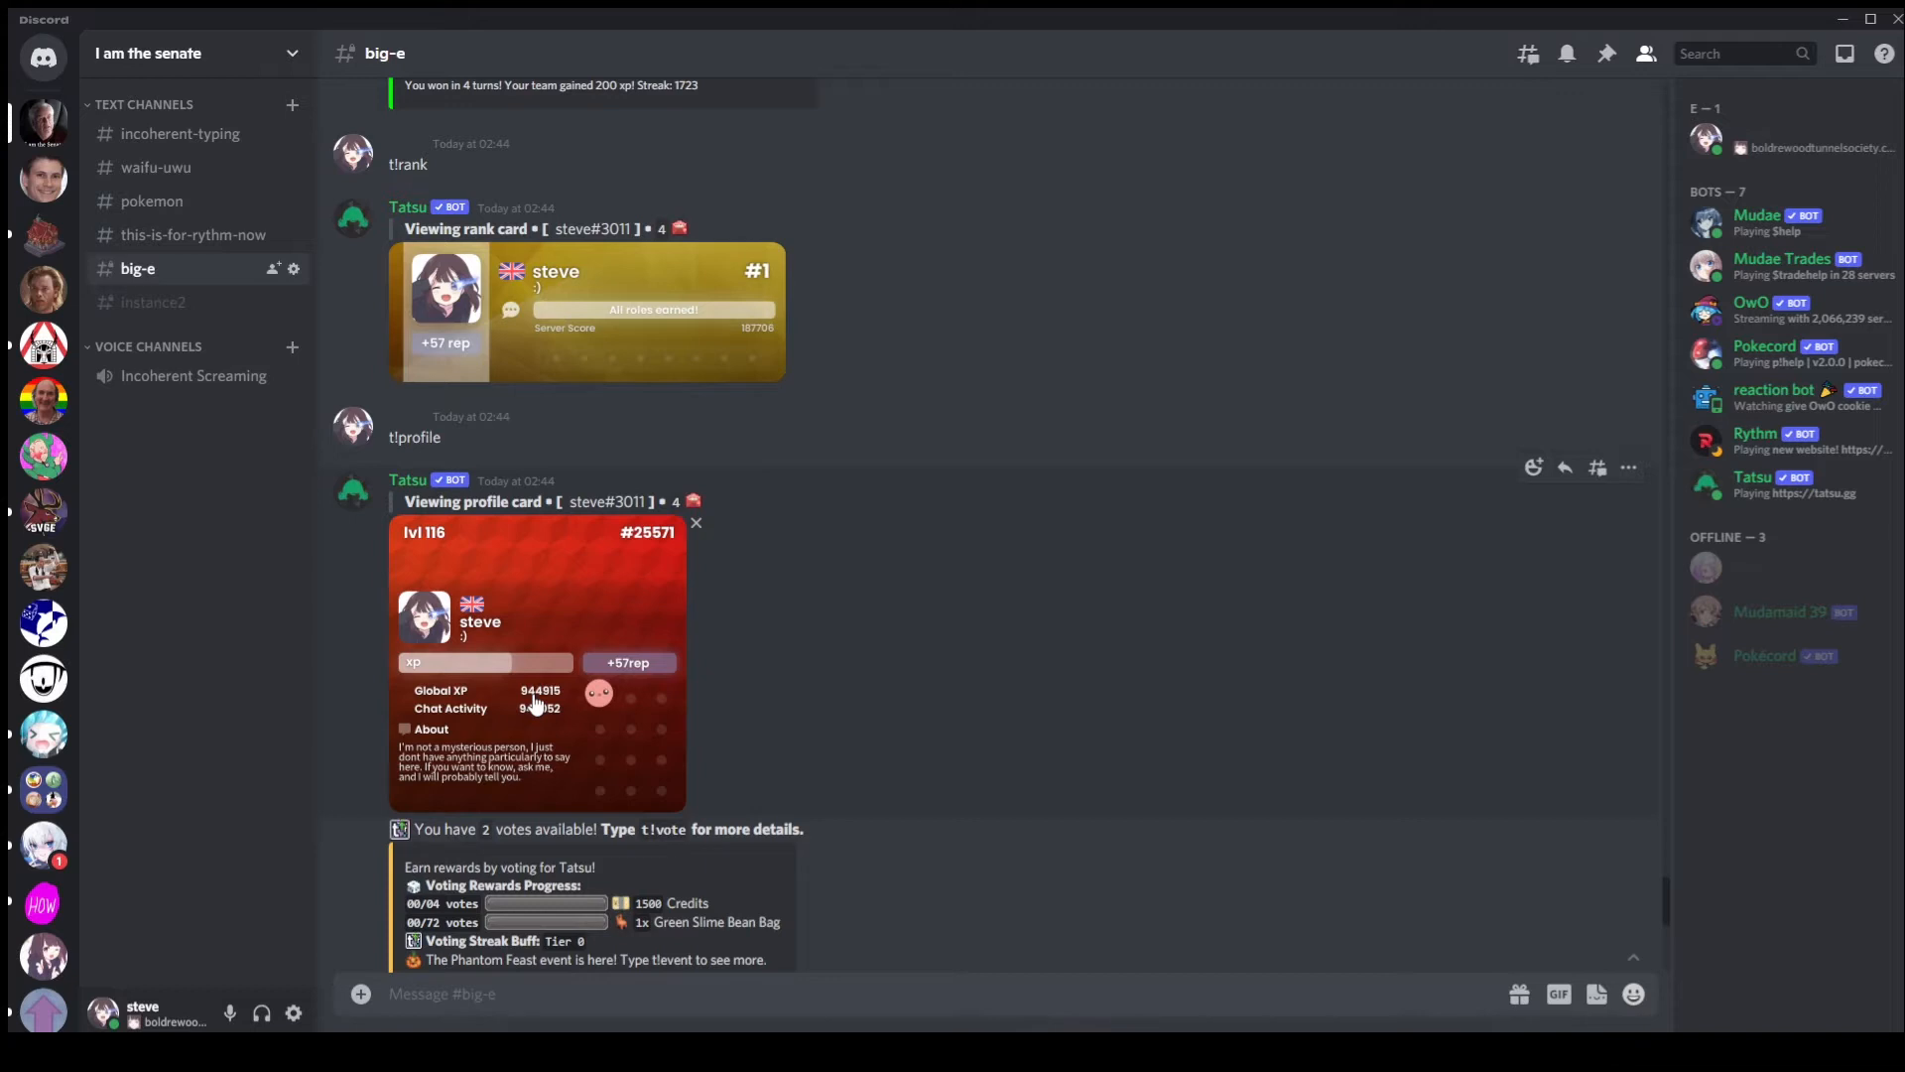
{"action": "mouse_move", "coordinate": [652, 548]}
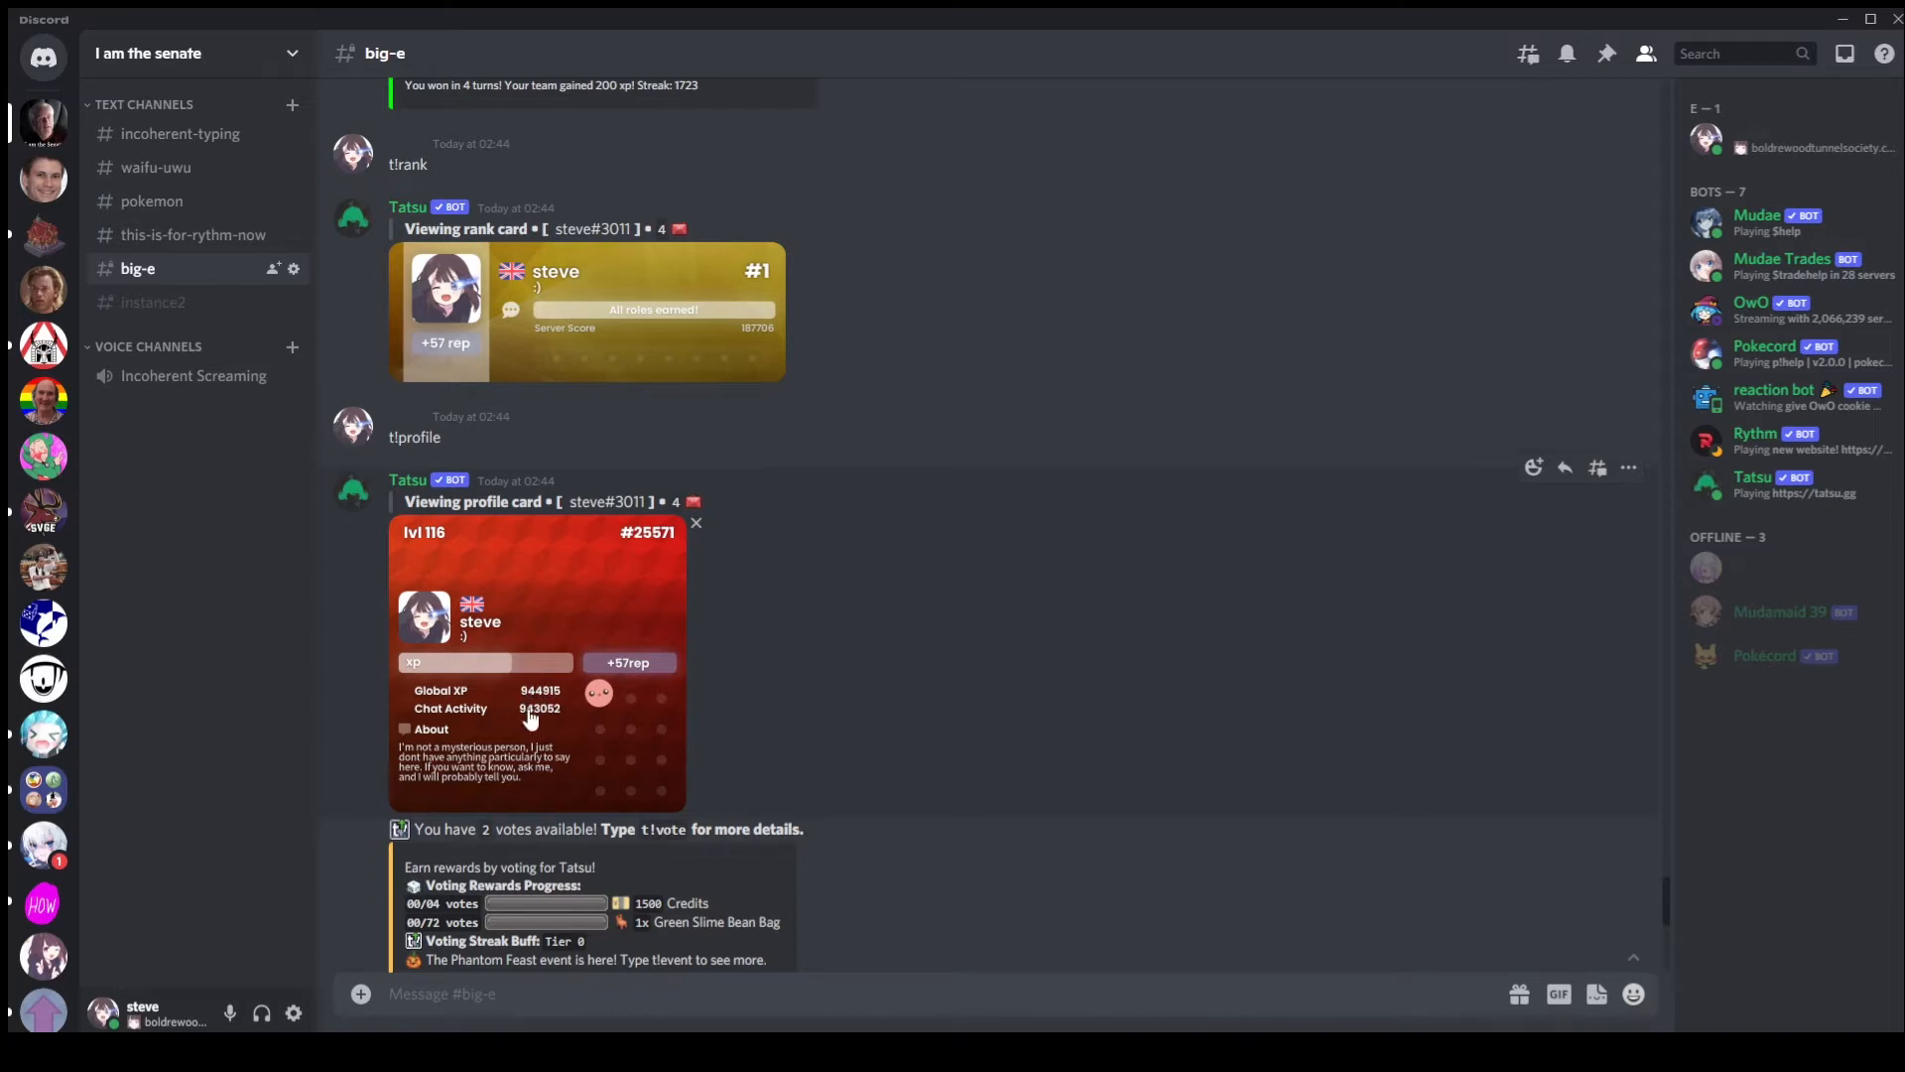
{"action": "mouse_move", "coordinate": [541, 730]}
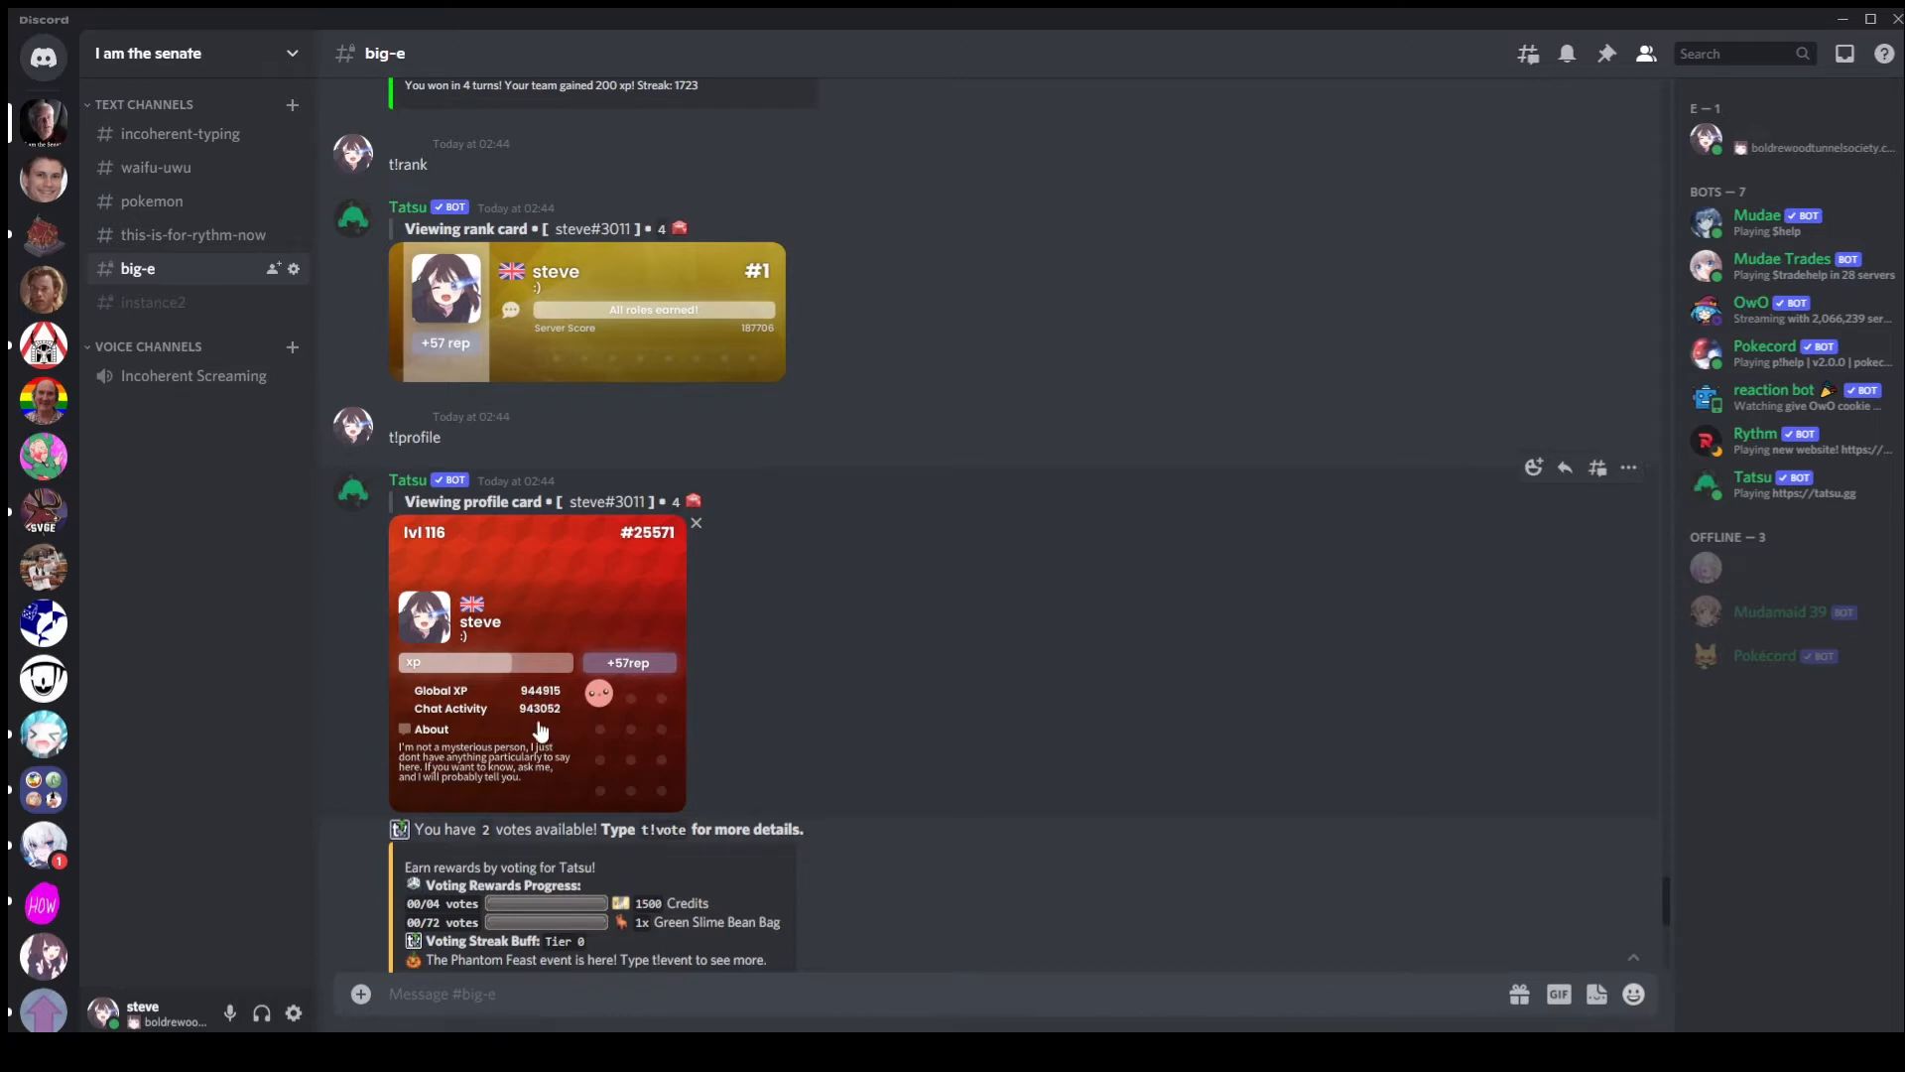
{"action": "mouse_move", "coordinate": [522, 724]}
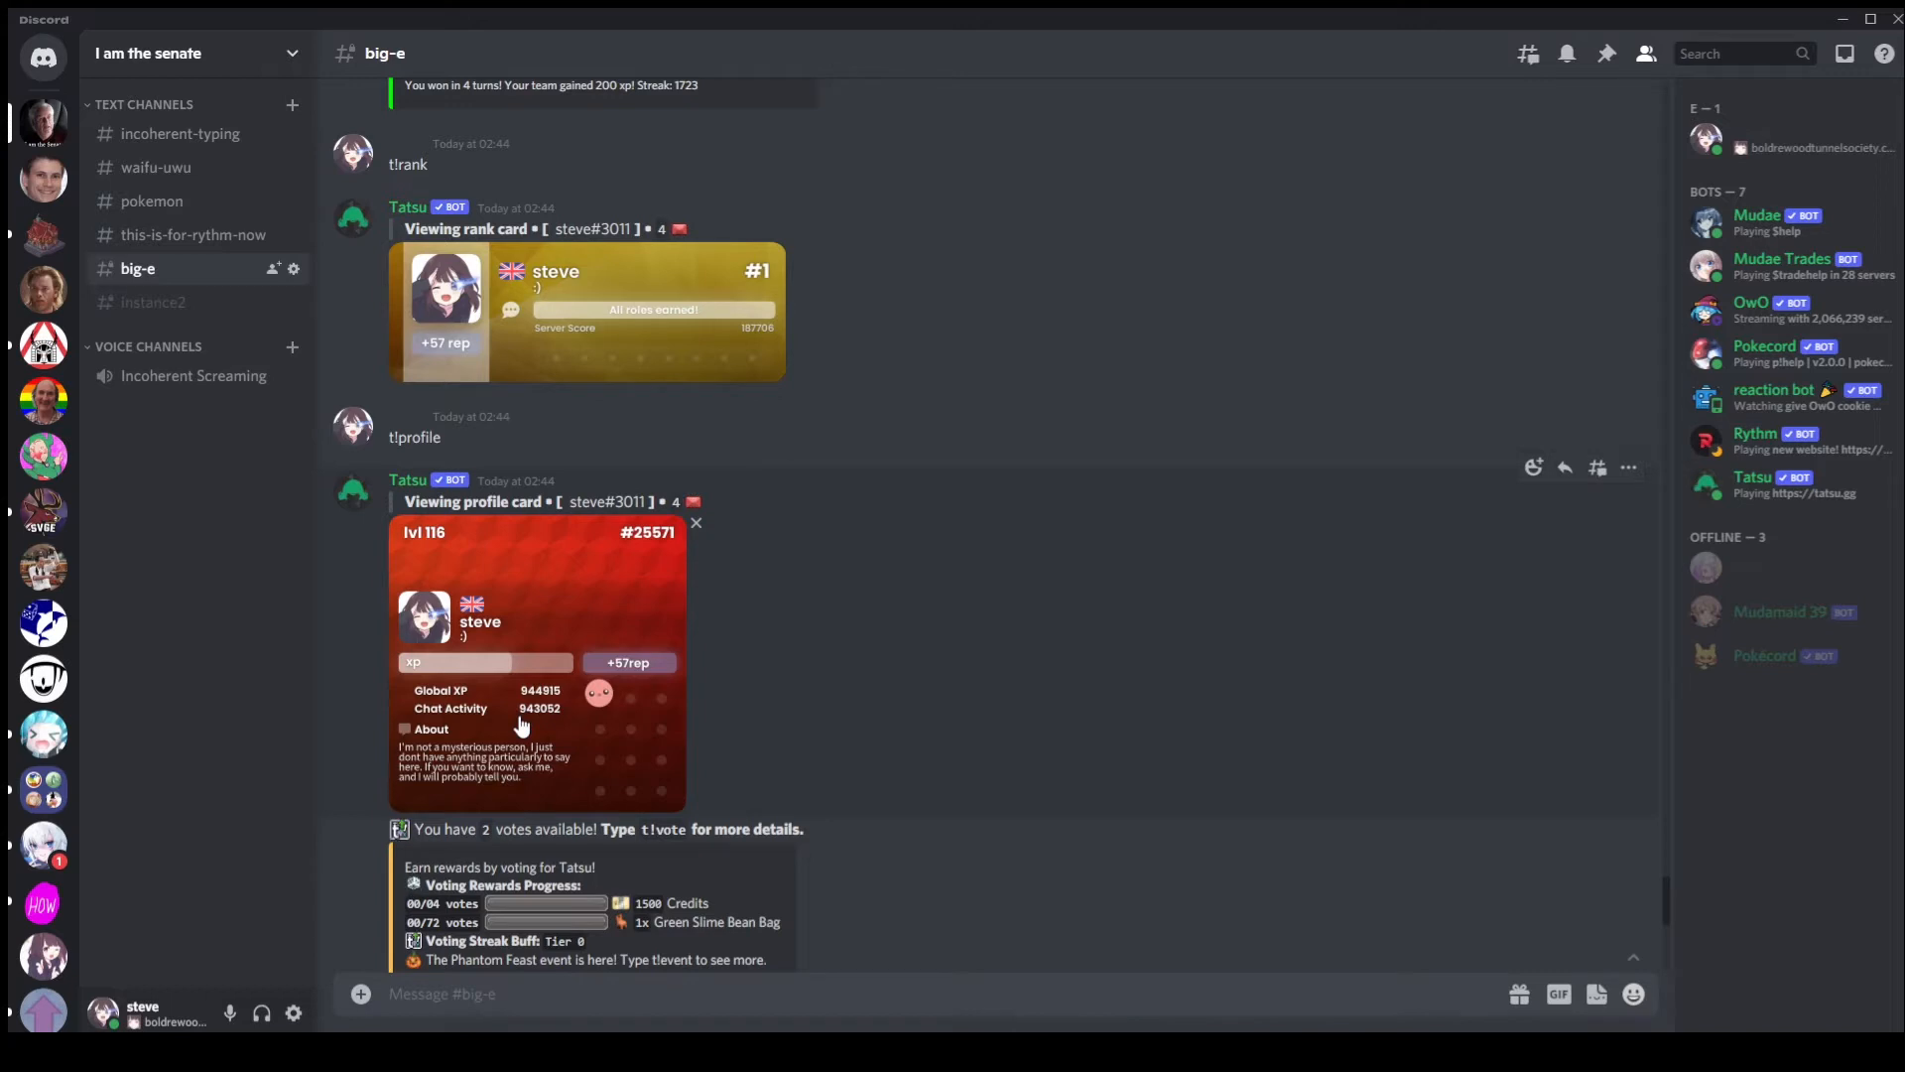
{"action": "mouse_move", "coordinate": [535, 718]}
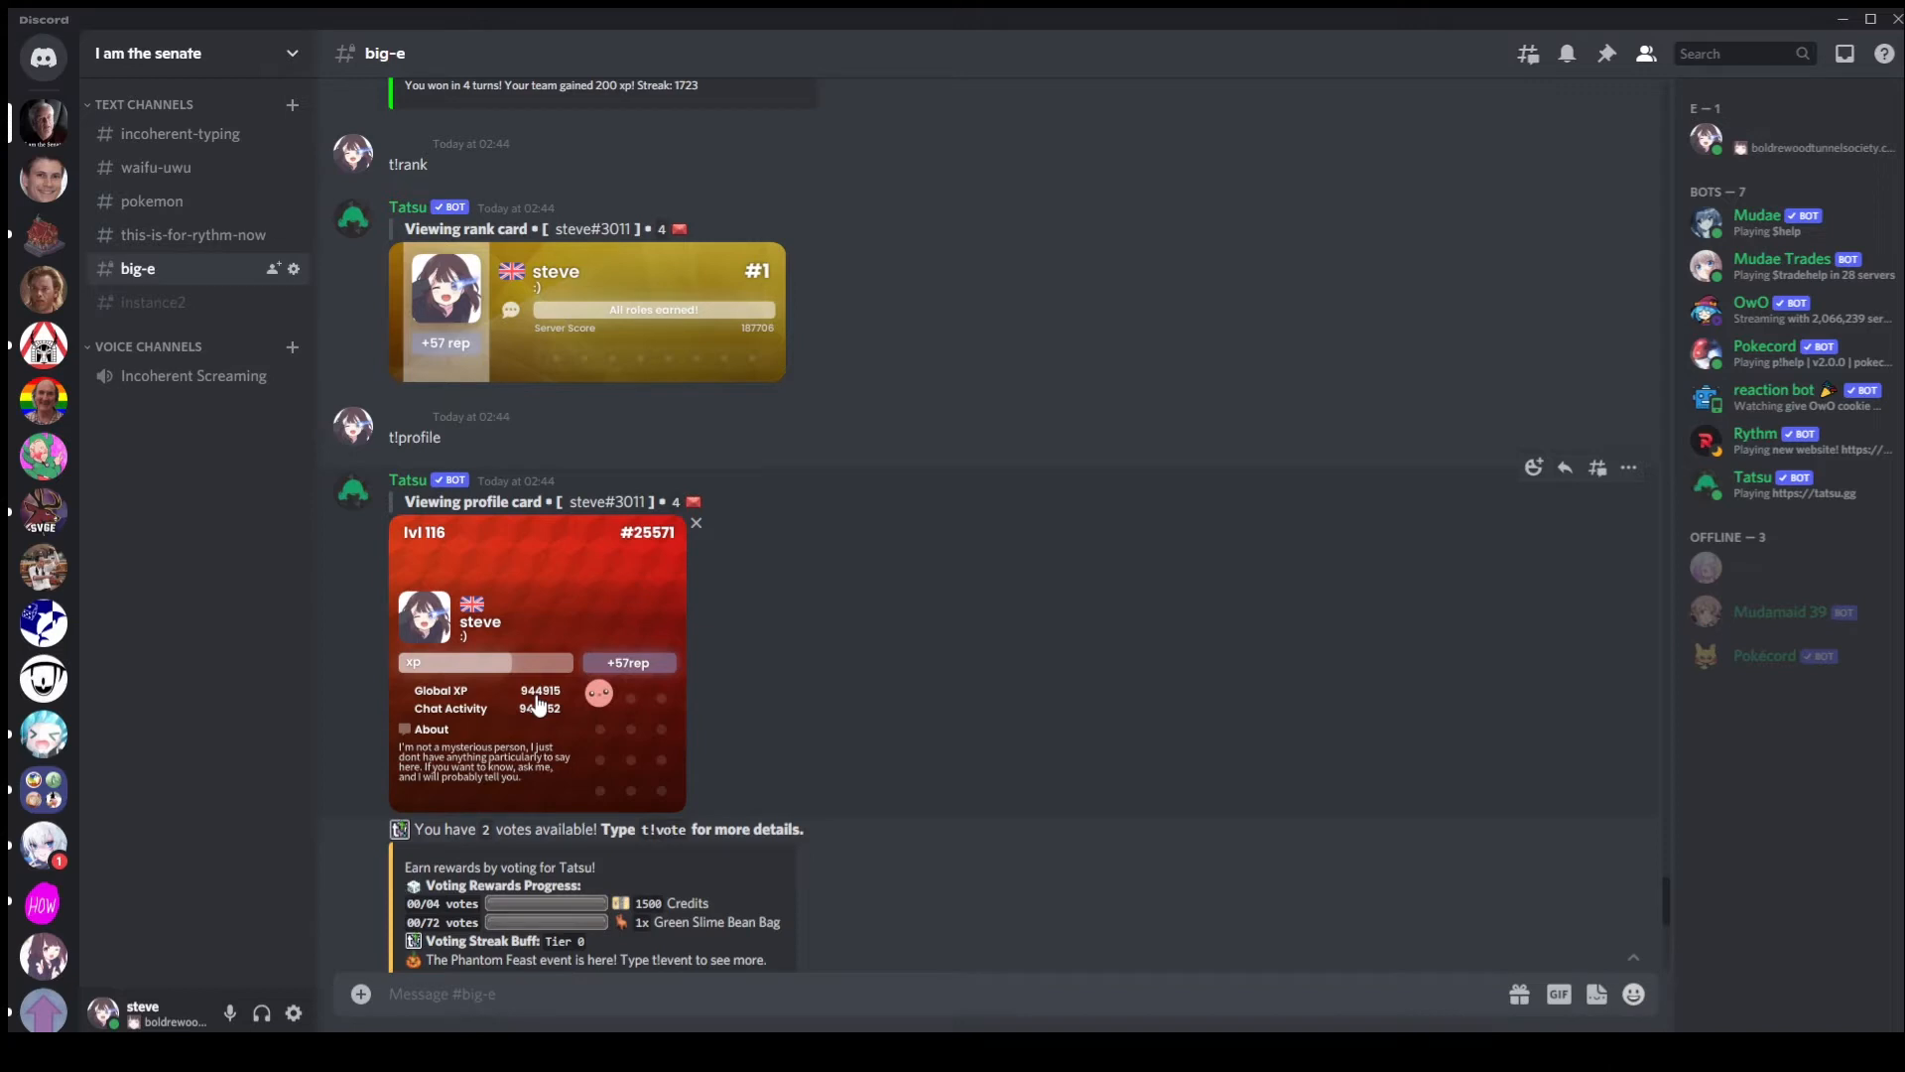
{"action": "mouse_move", "coordinate": [544, 720]}
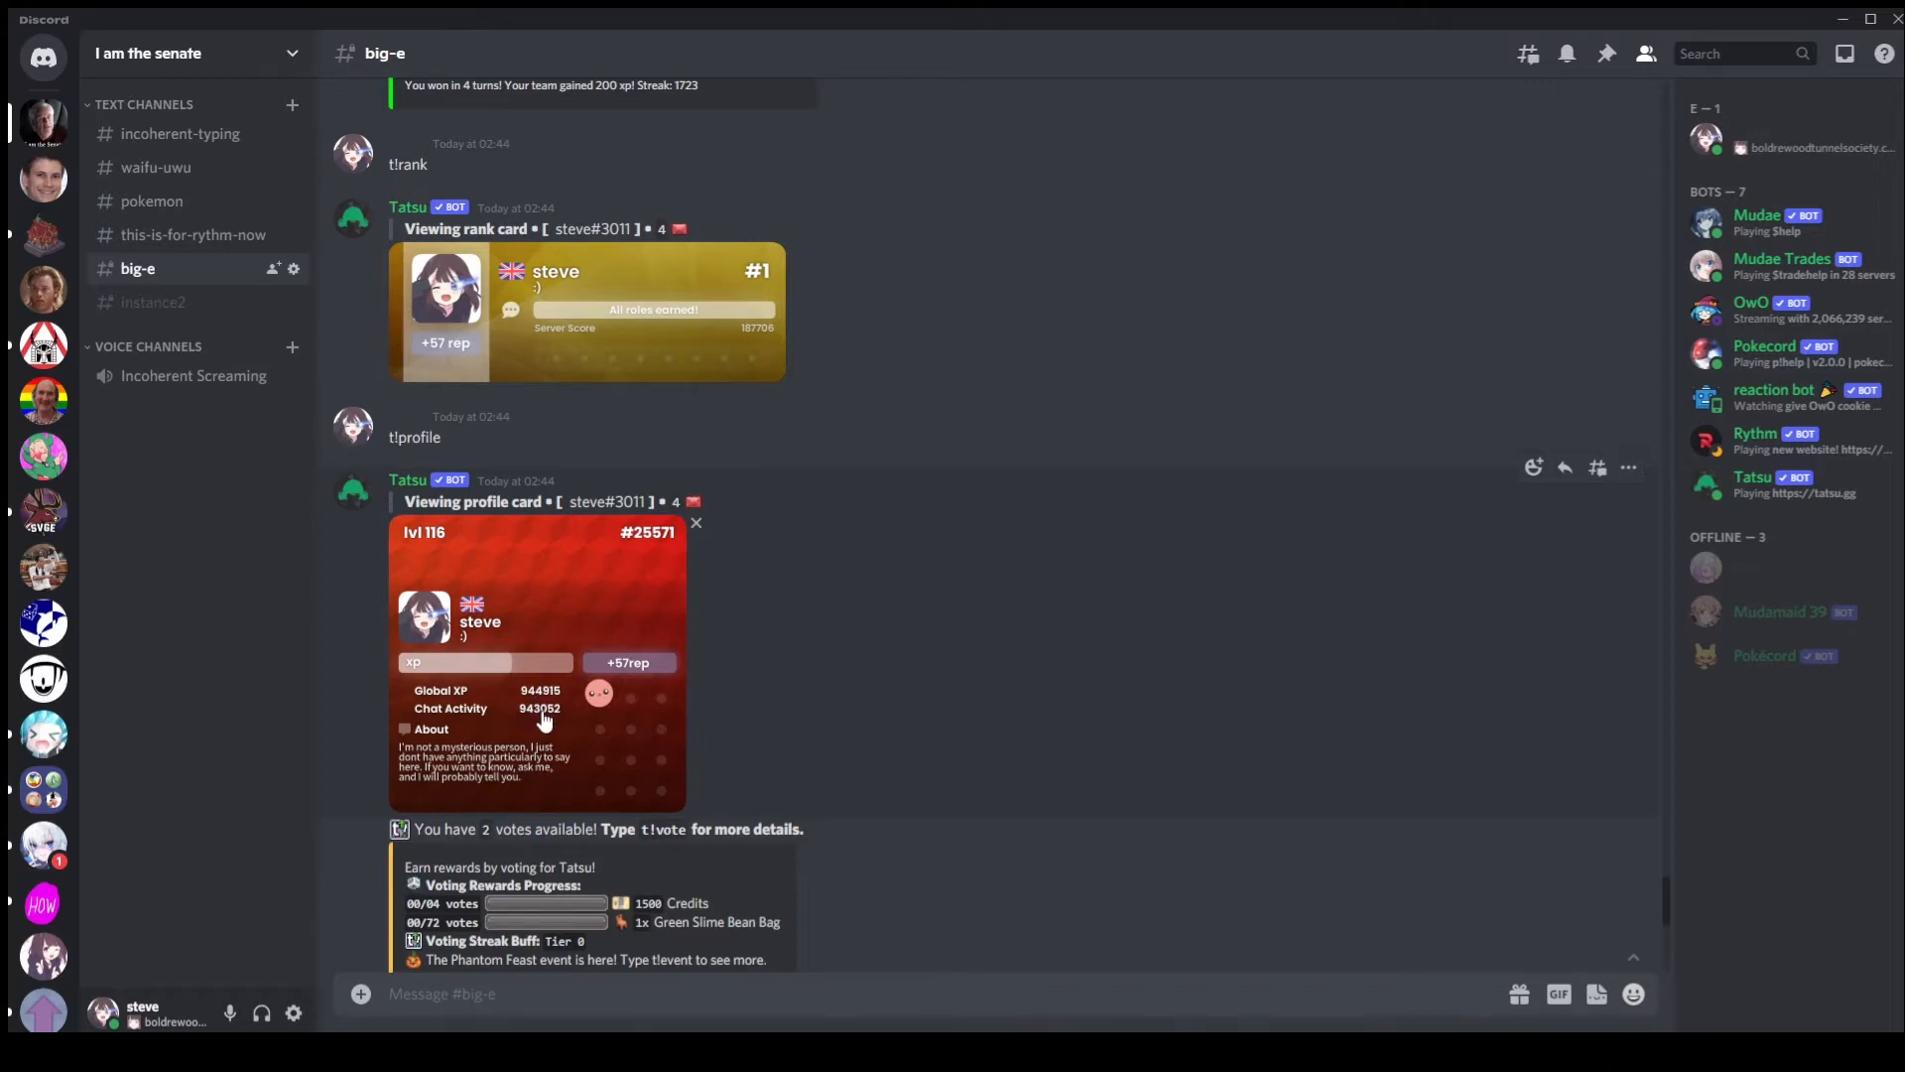
{"action": "mouse_move", "coordinate": [560, 818]}
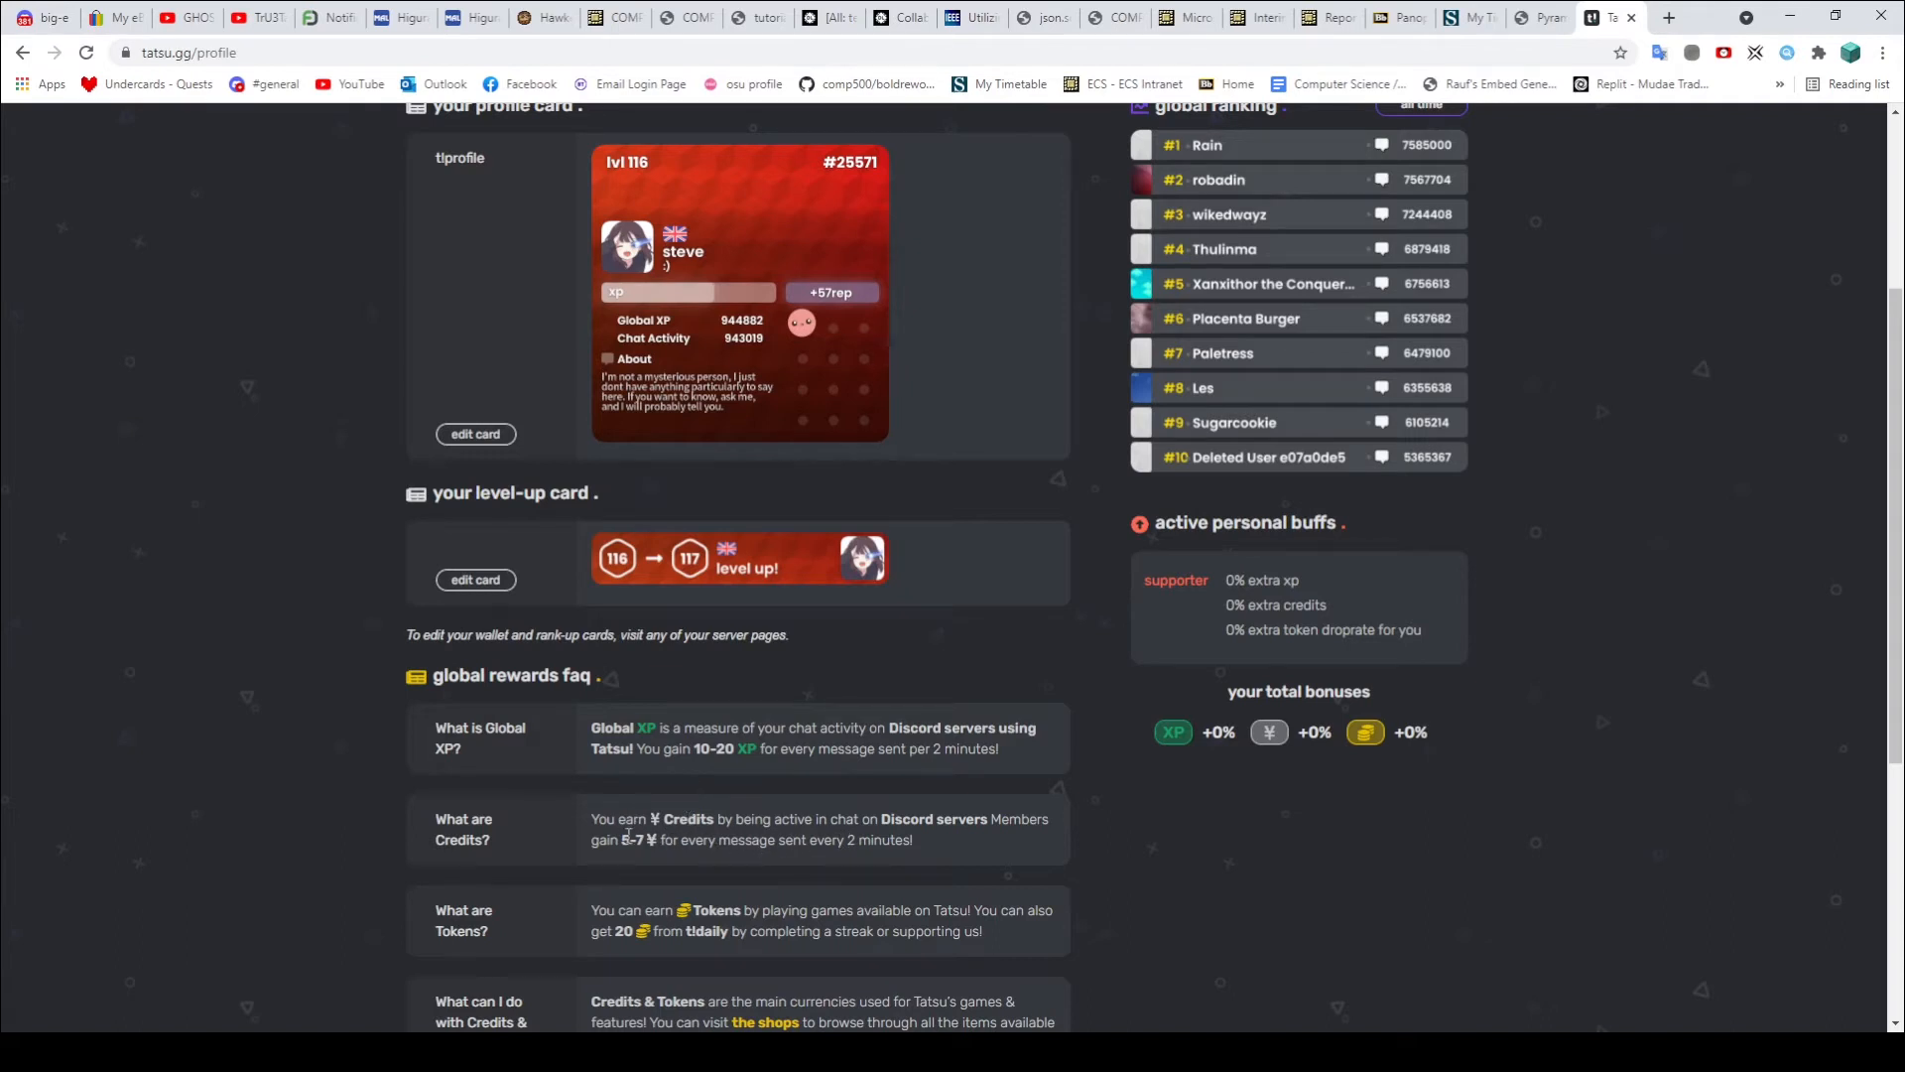
{"action": "mouse_move", "coordinate": [646, 845]}
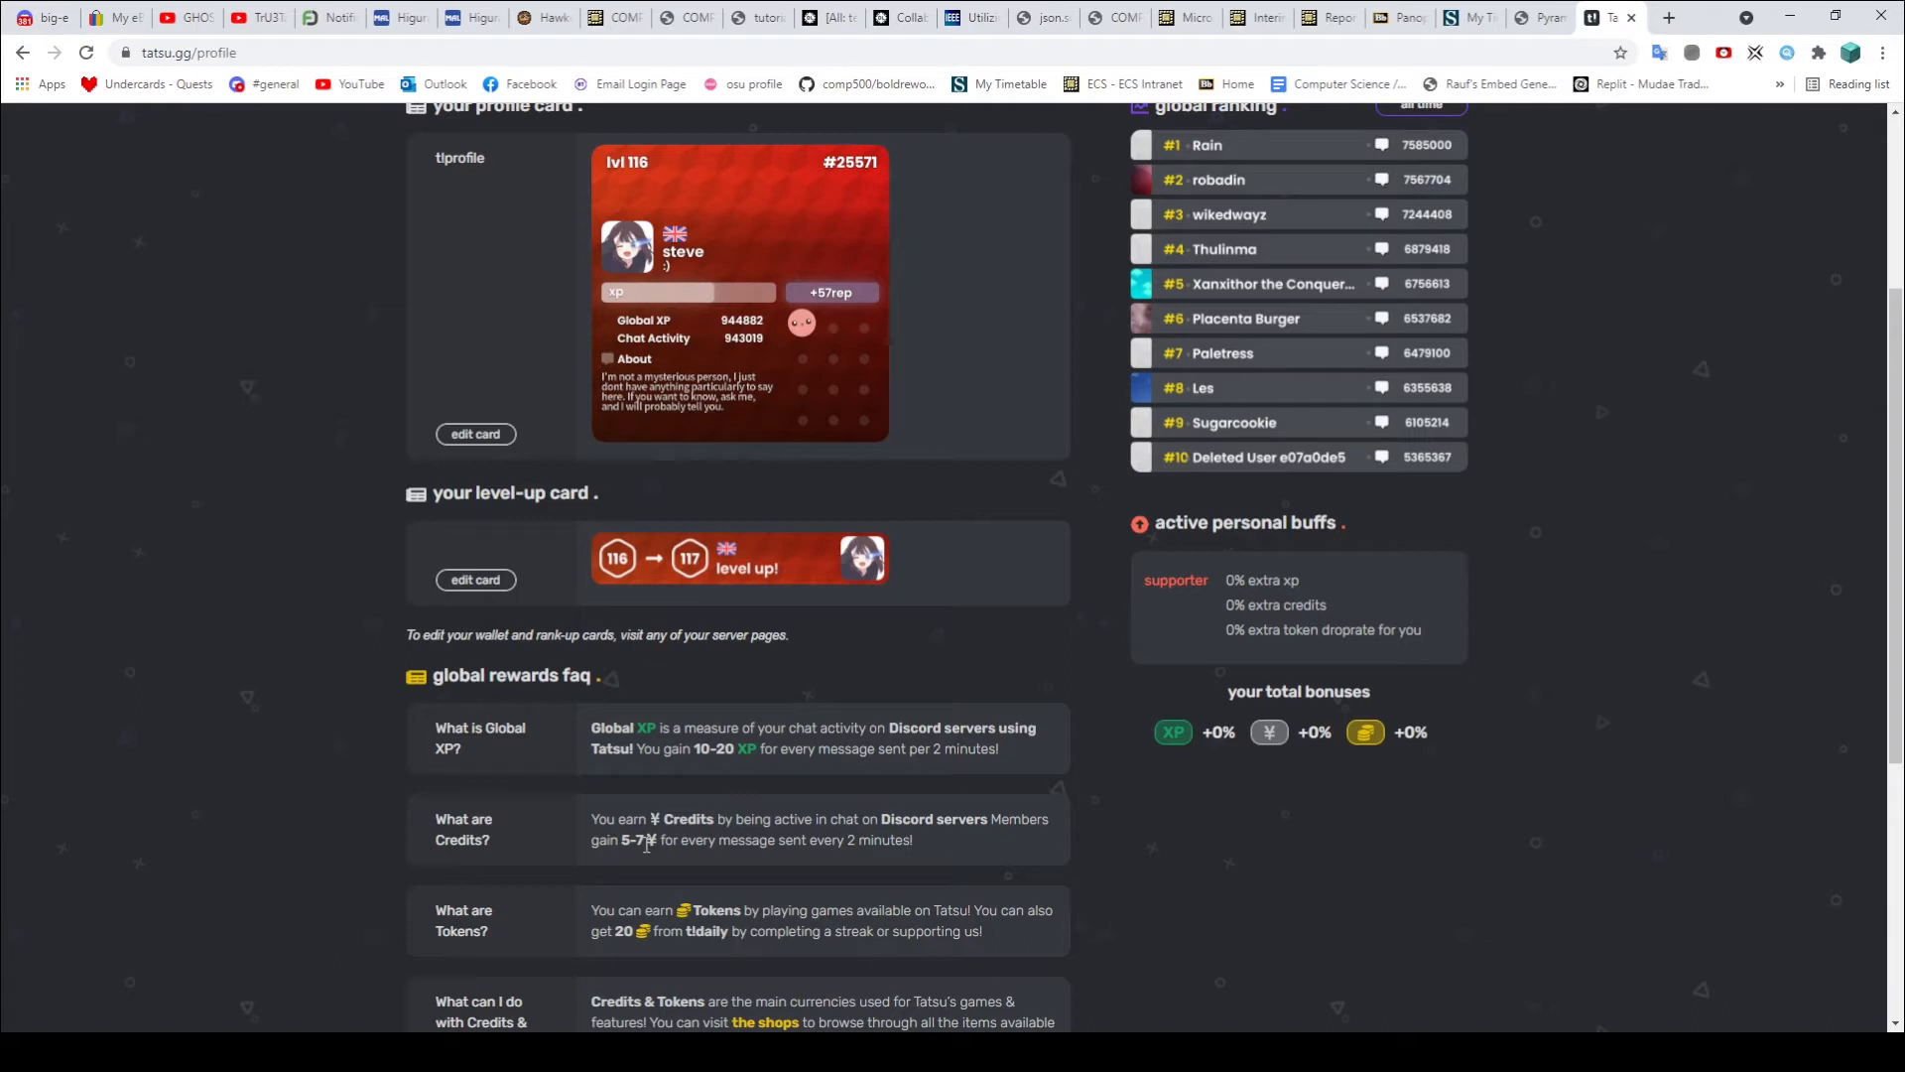
{"action": "mouse_move", "coordinate": [574, 983]}
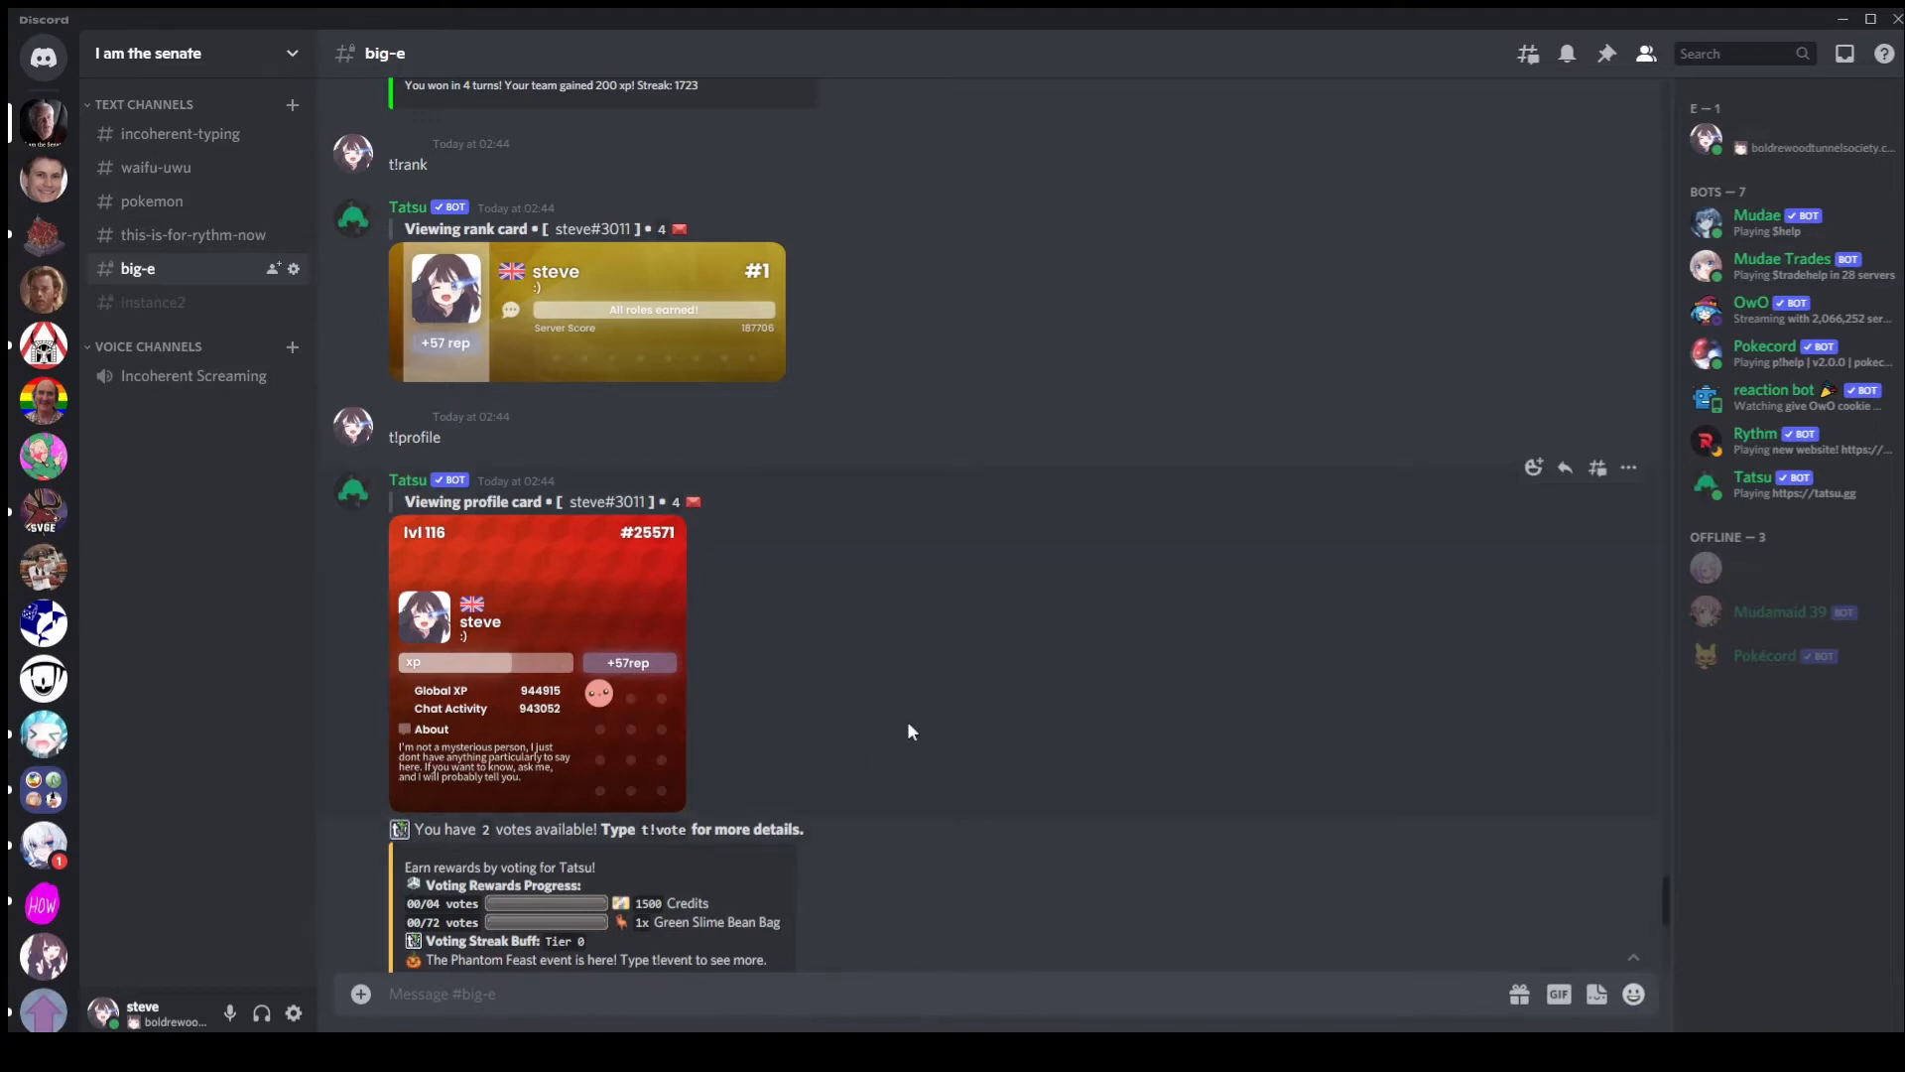
Step: Send the t!wallet command in #big-e to get Tatsu's wallet card
{"action": "type", "text": "t"}
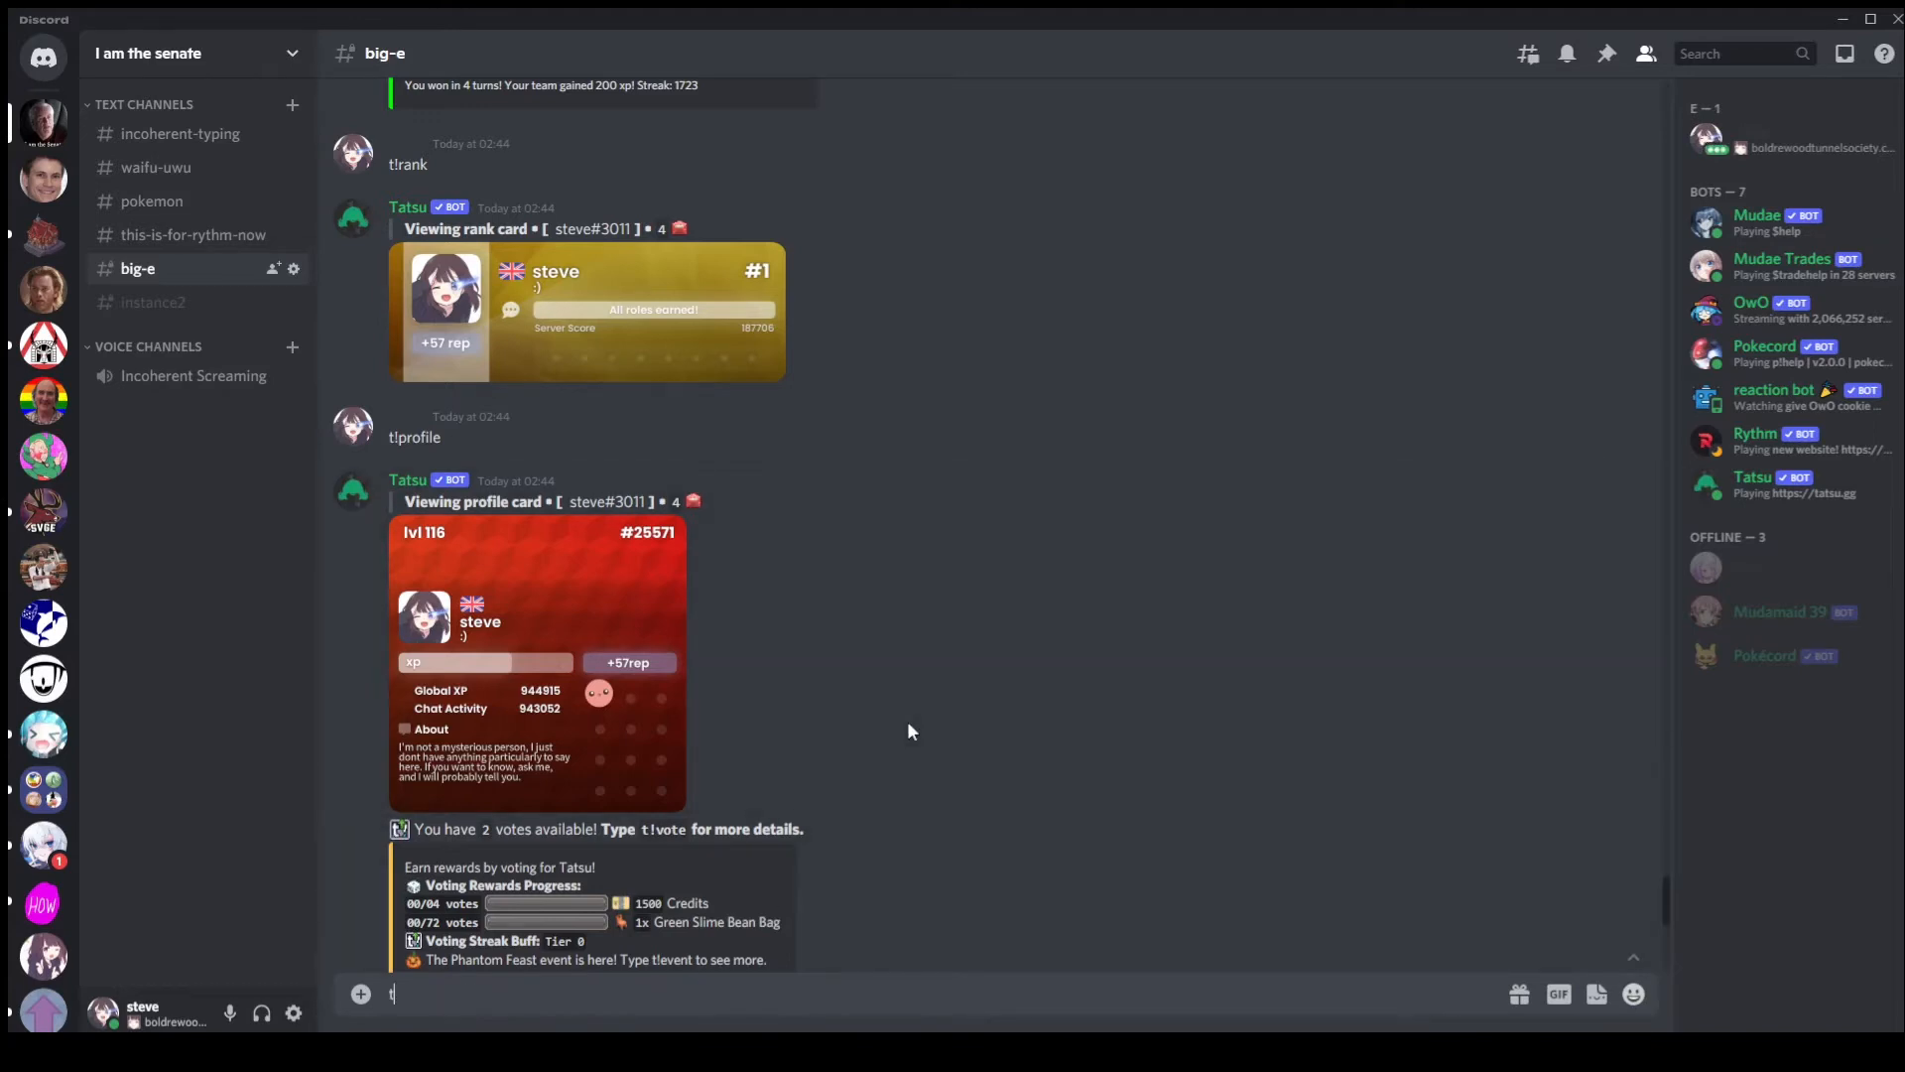
{"action": "type", "text": "!wal"}
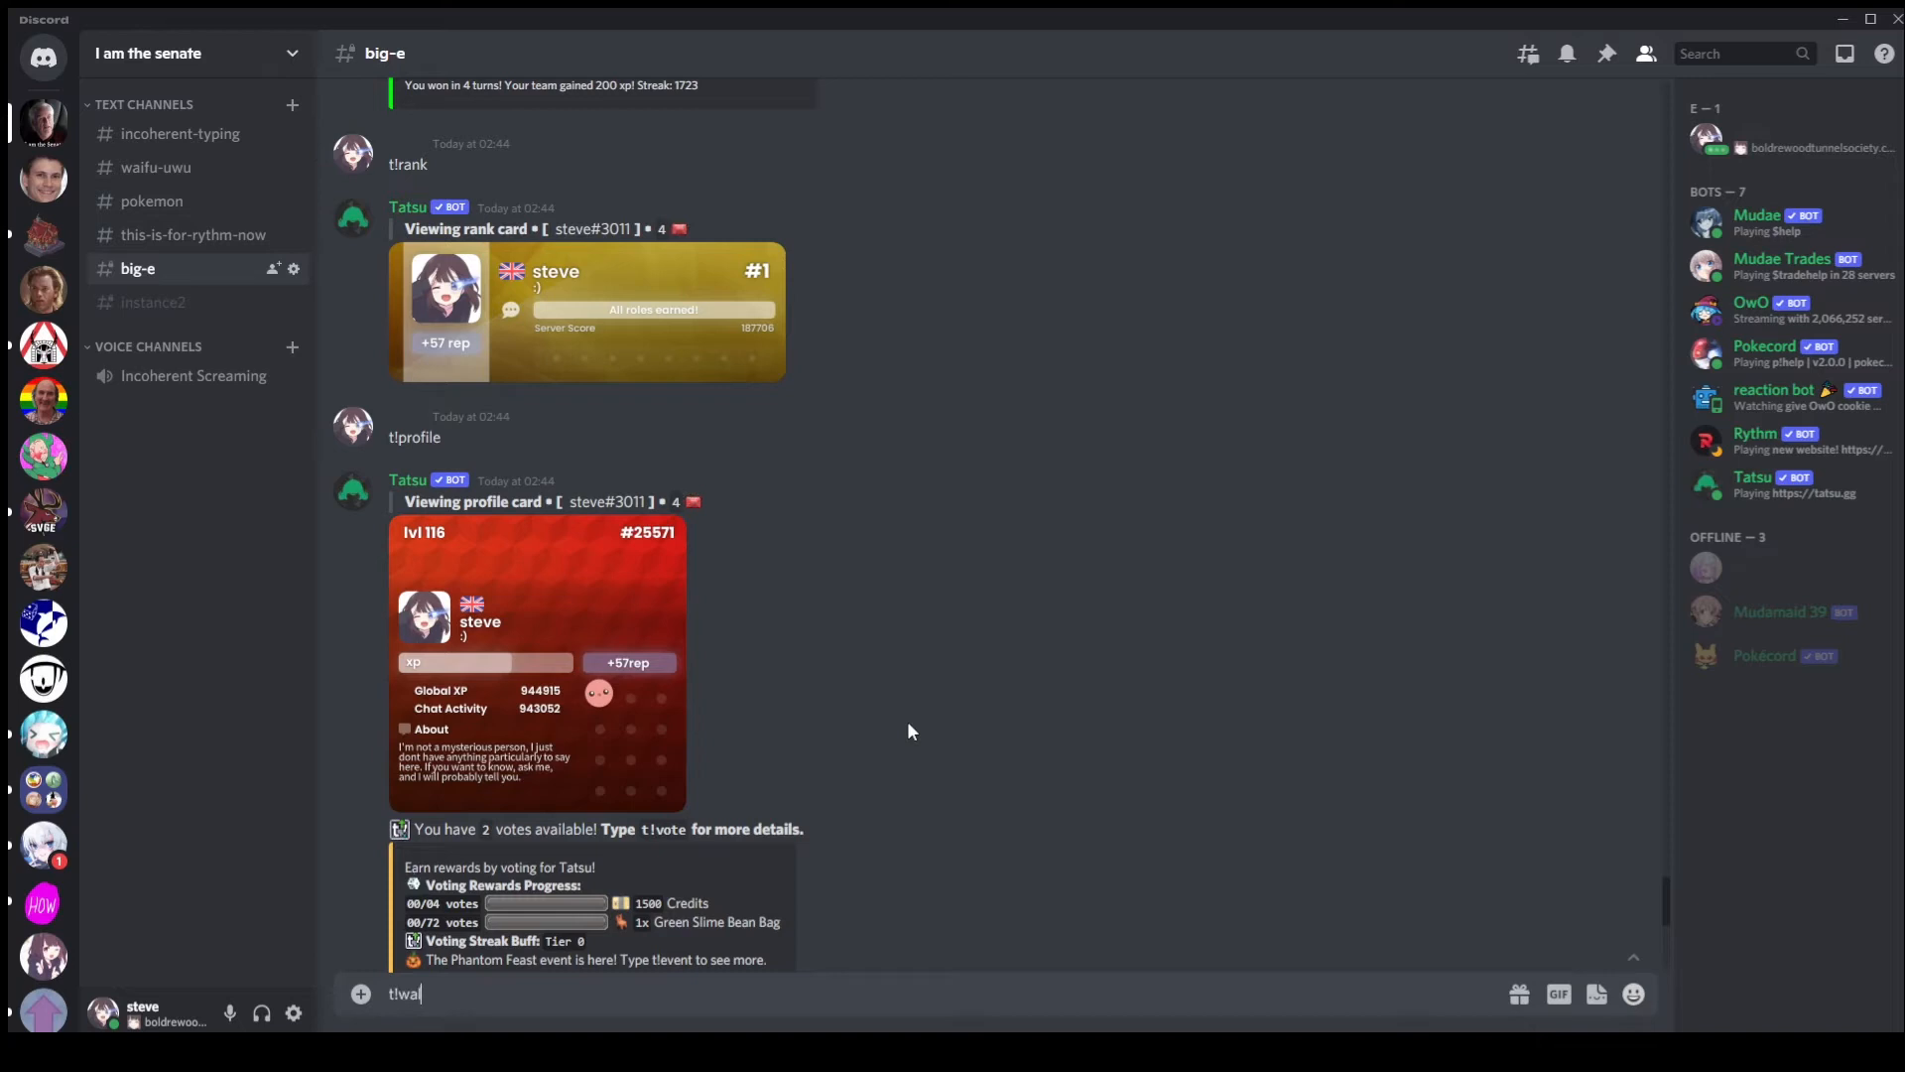
{"action": "key", "text": "Enter"}
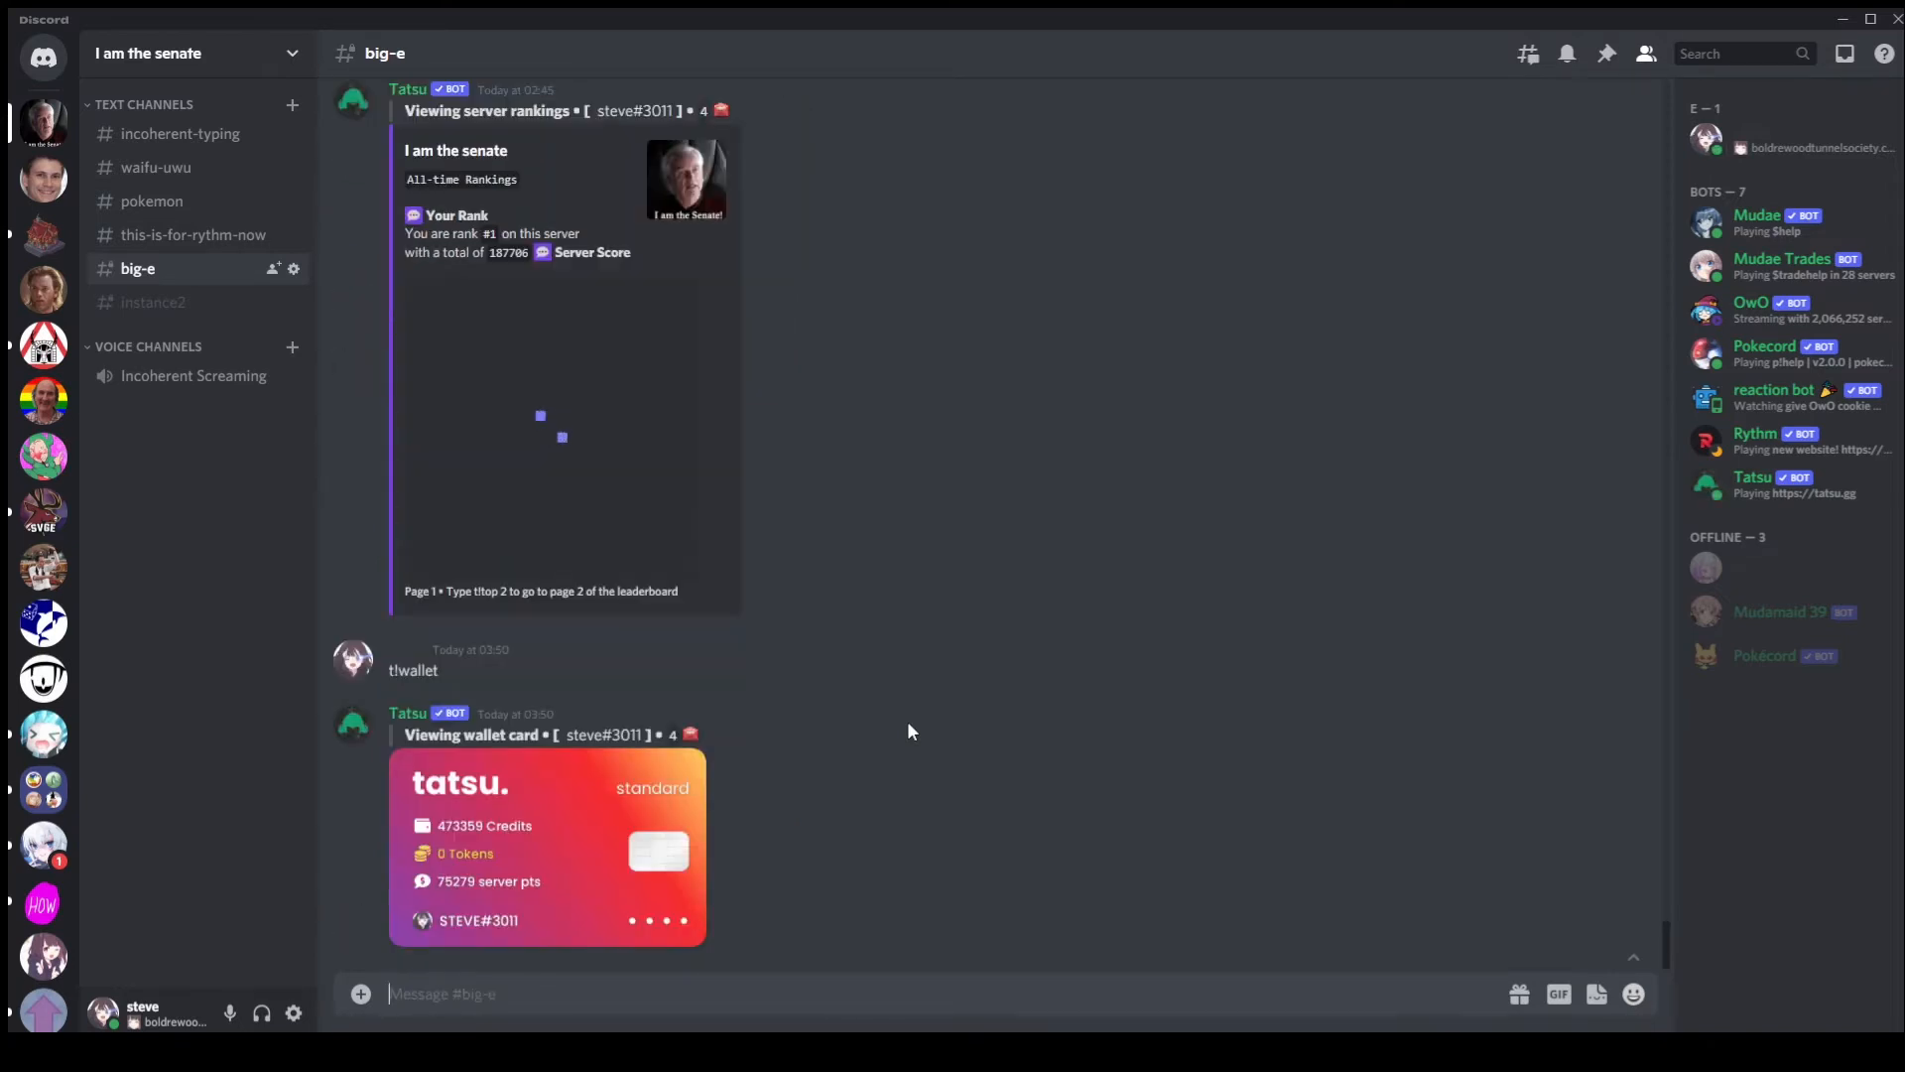
{"action": "mouse_move", "coordinate": [467, 837]}
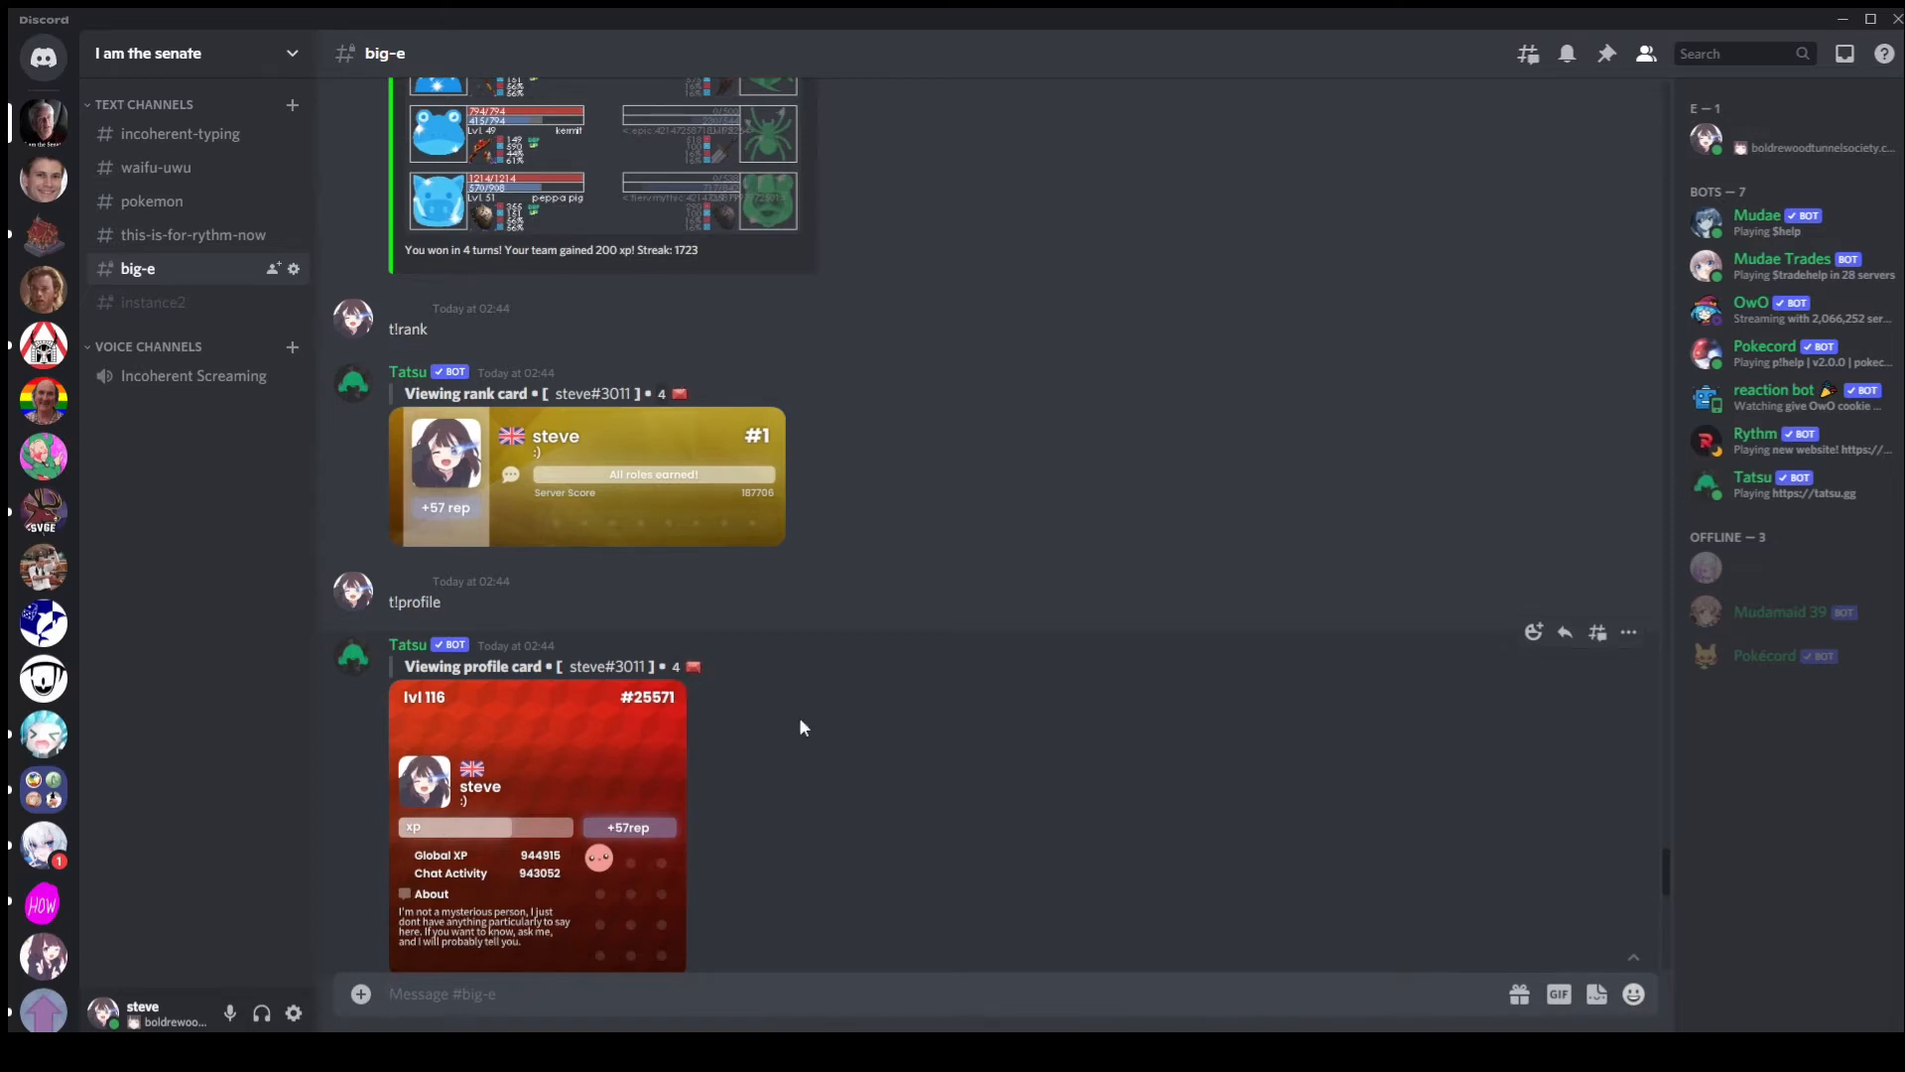
{"action": "mouse_move", "coordinate": [718, 581]}
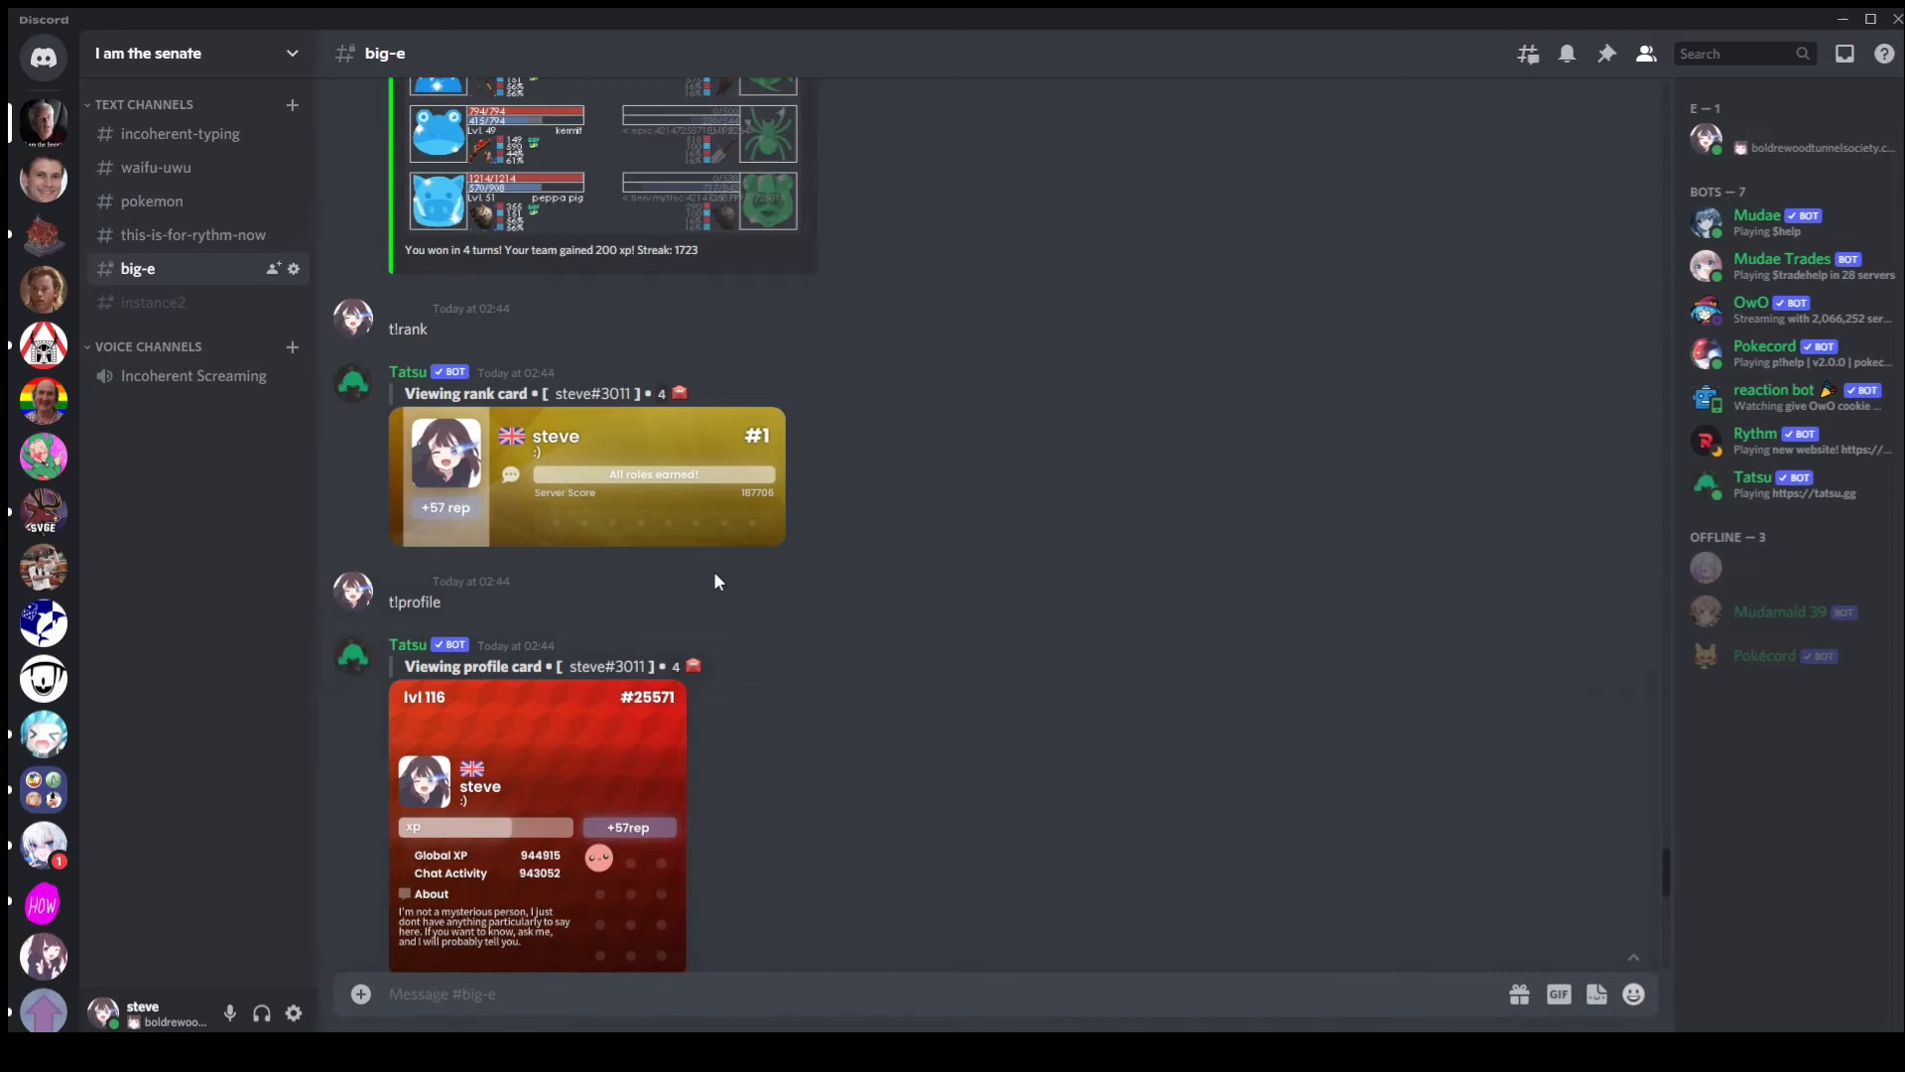
{"action": "mouse_move", "coordinate": [645, 449]}
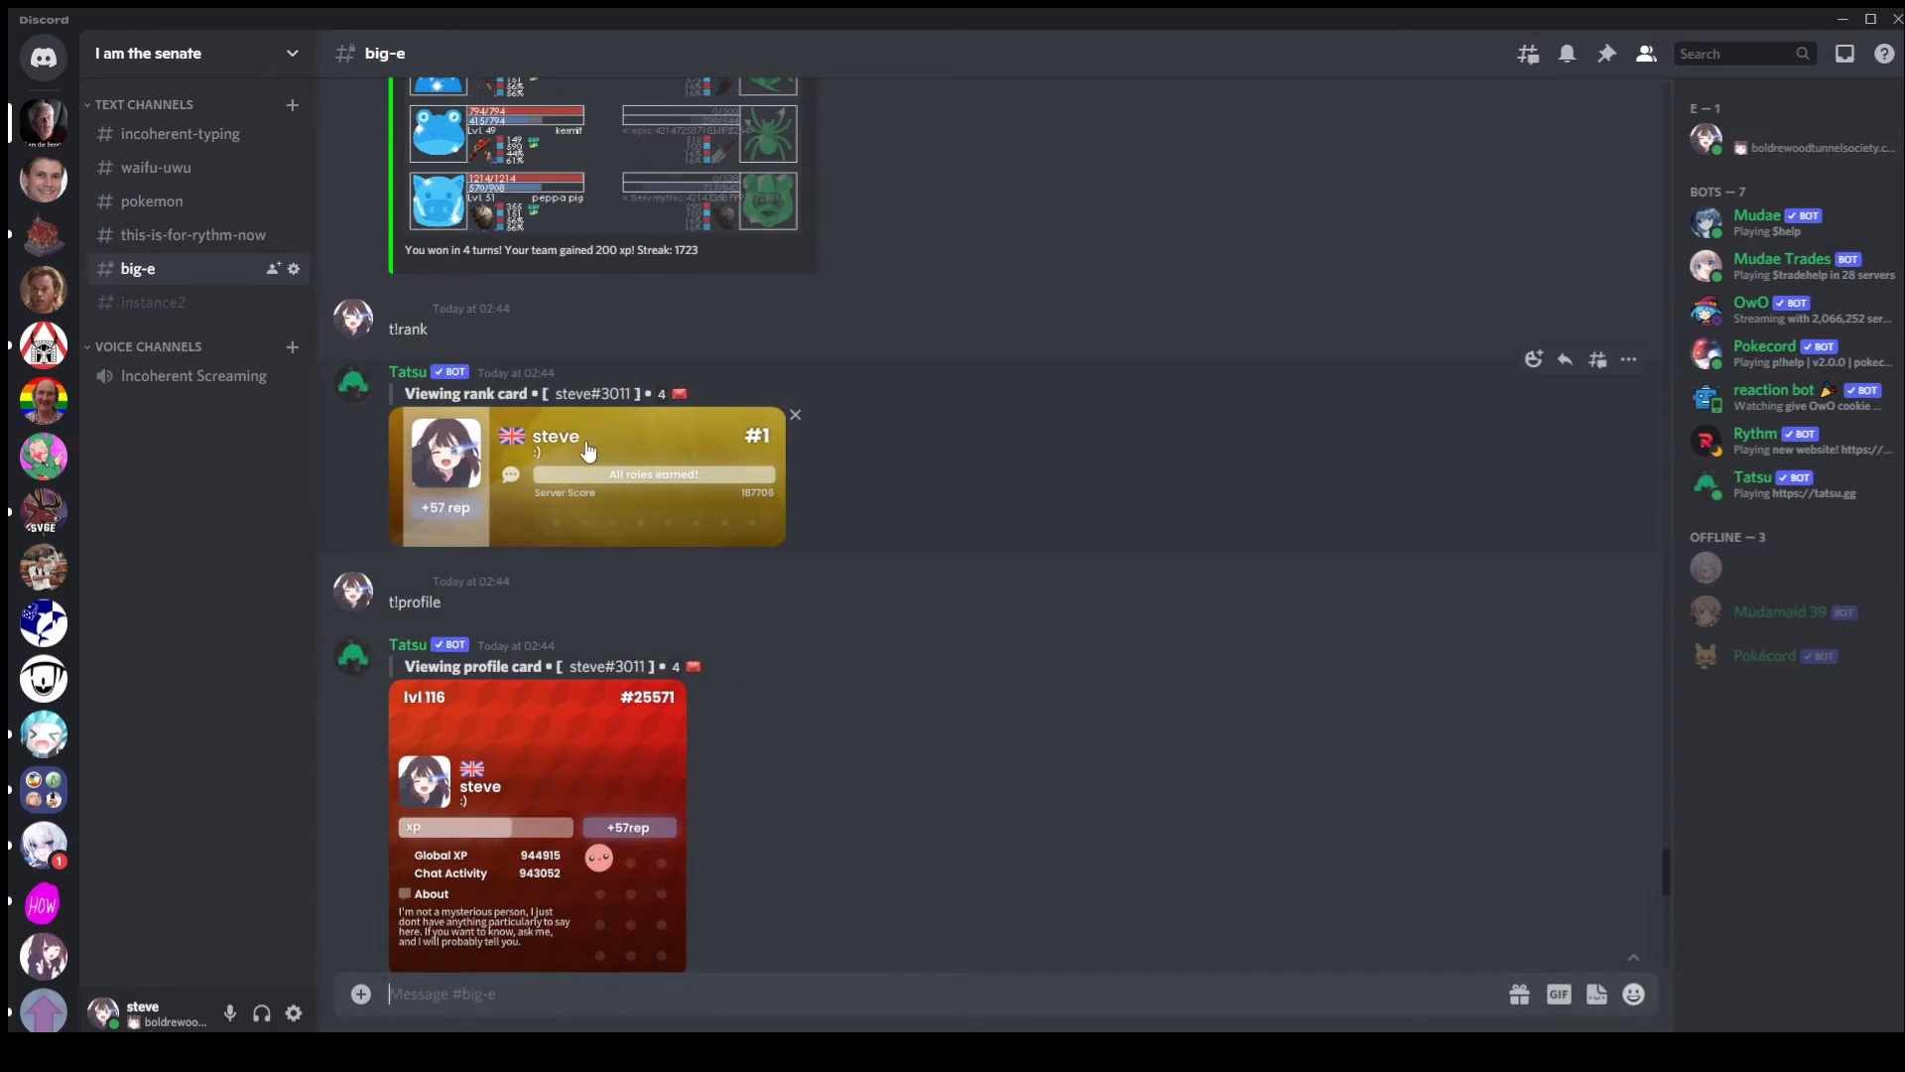
{"action": "mouse_move", "coordinate": [741, 461]}
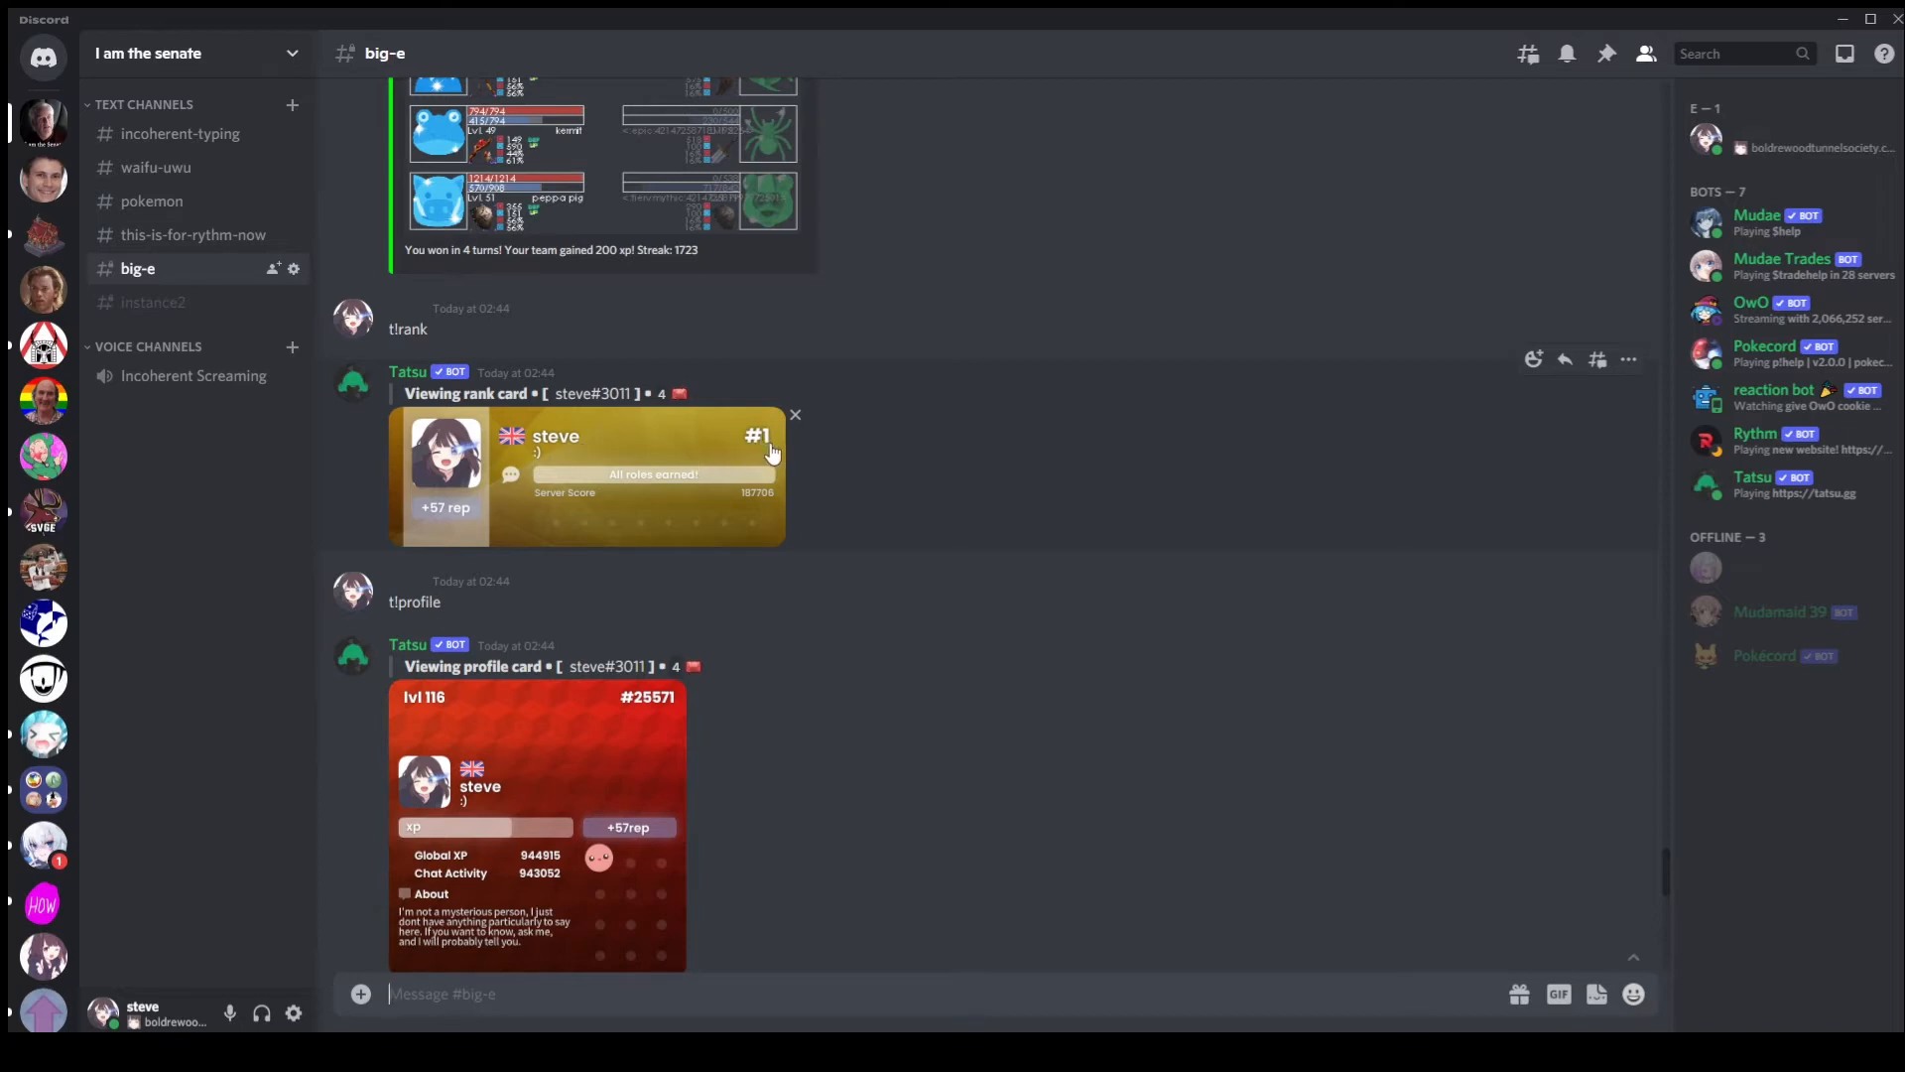
{"action": "mouse_move", "coordinate": [639, 707]}
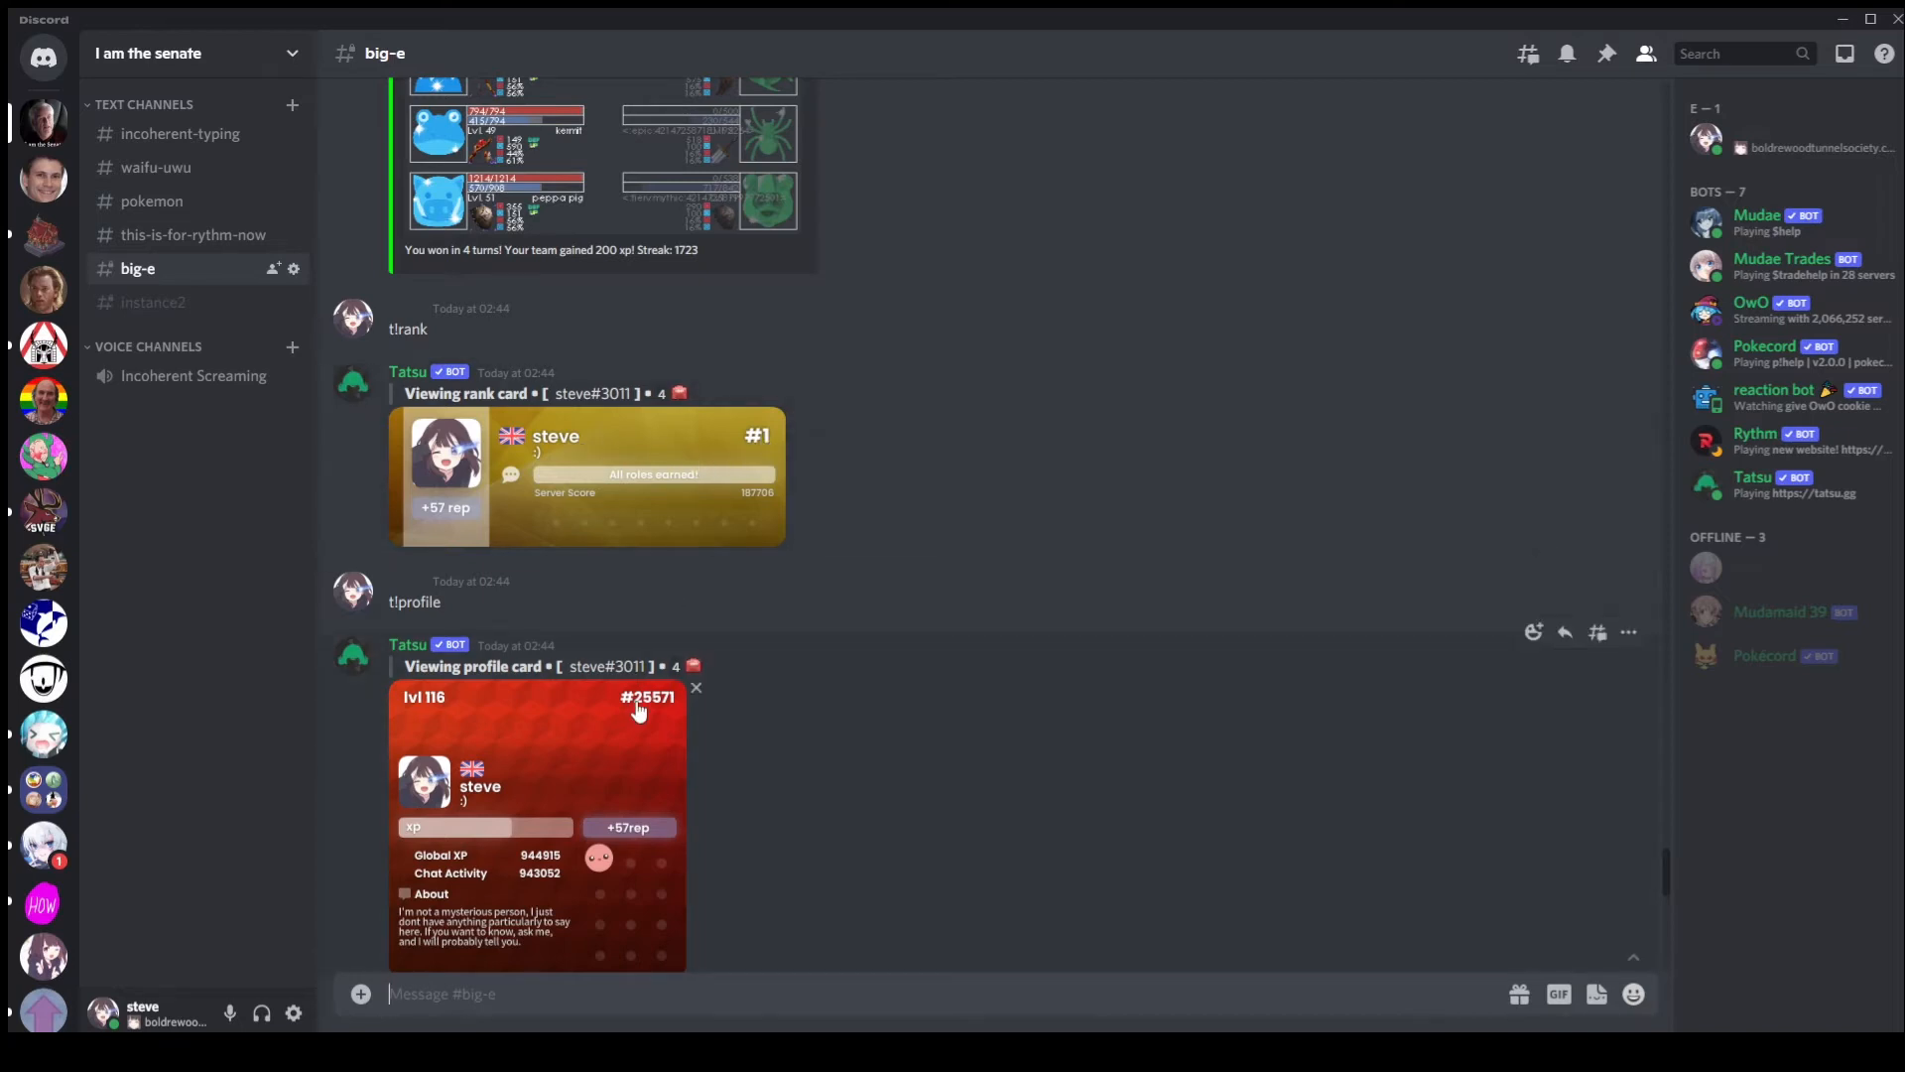
{"action": "mouse_move", "coordinate": [757, 445]}
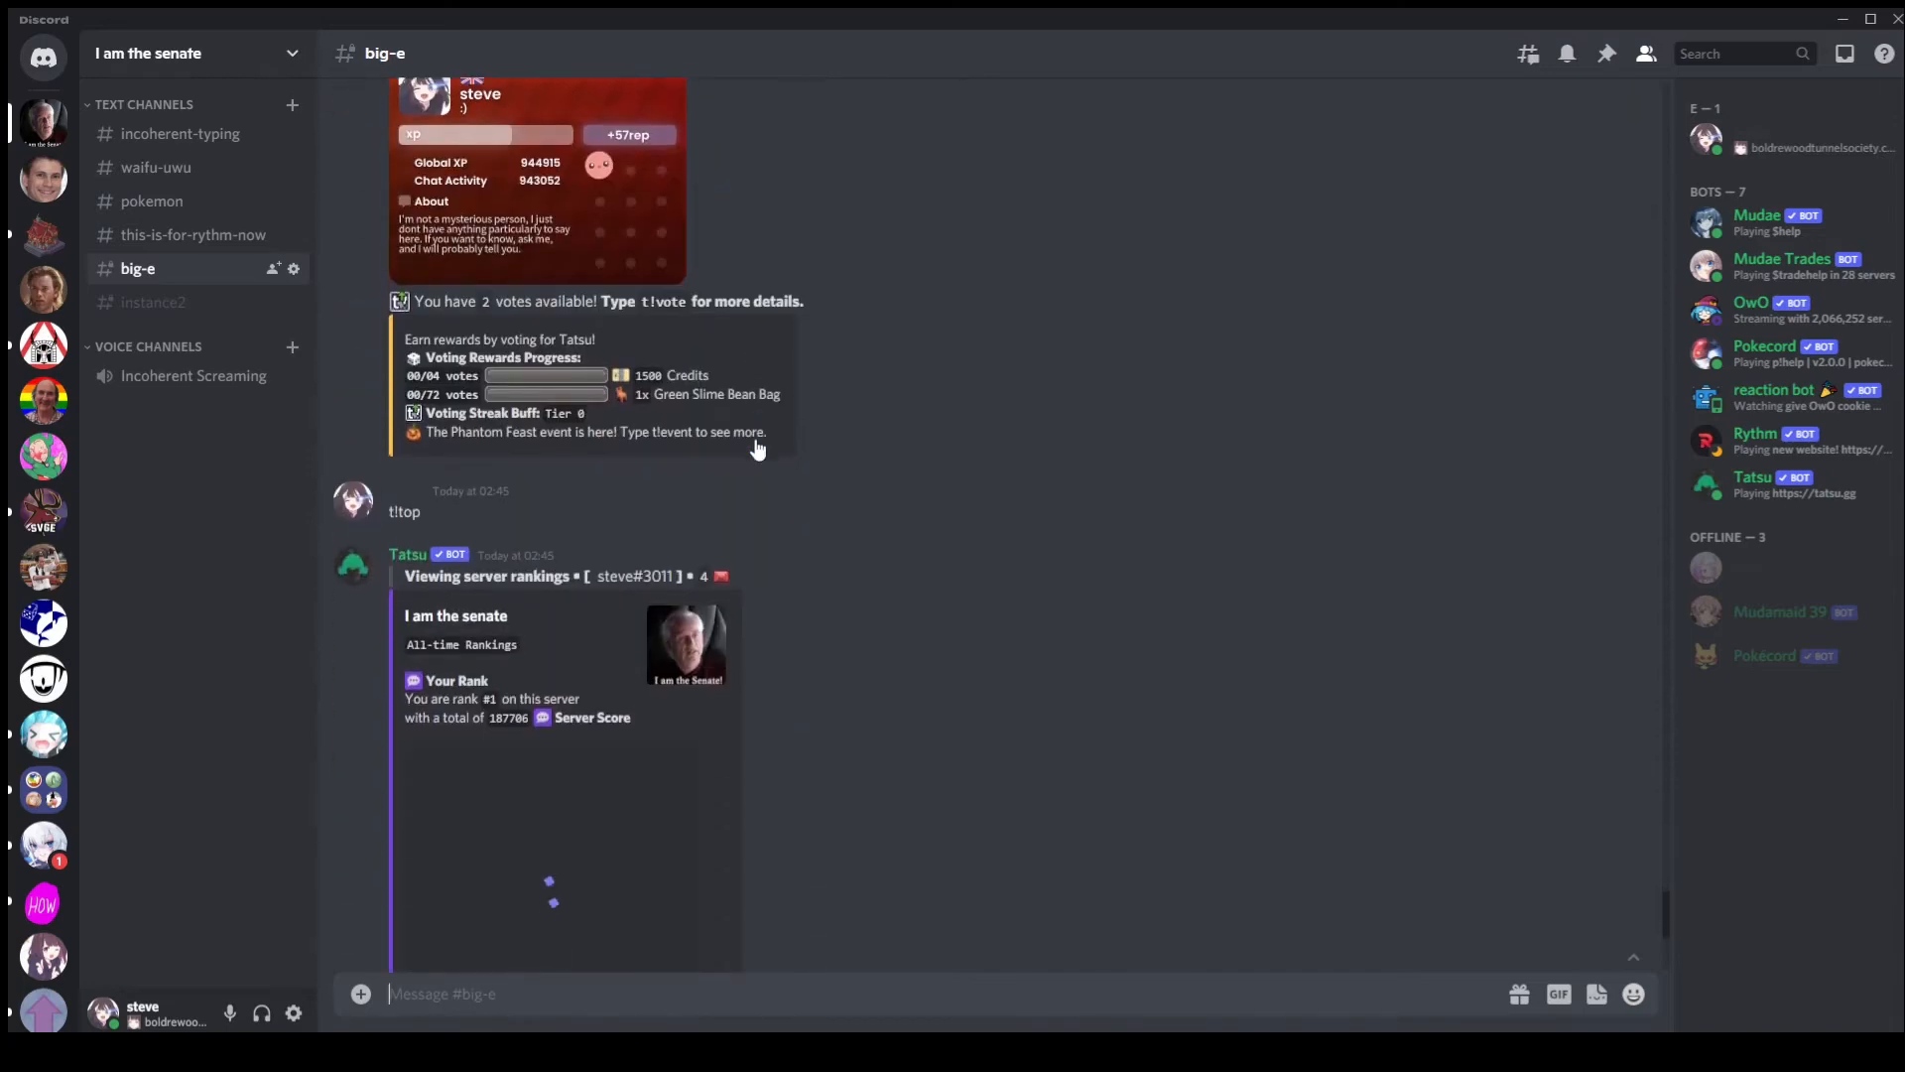
{"action": "scroll", "scroll_direction": "down", "scroll_amount": 3}
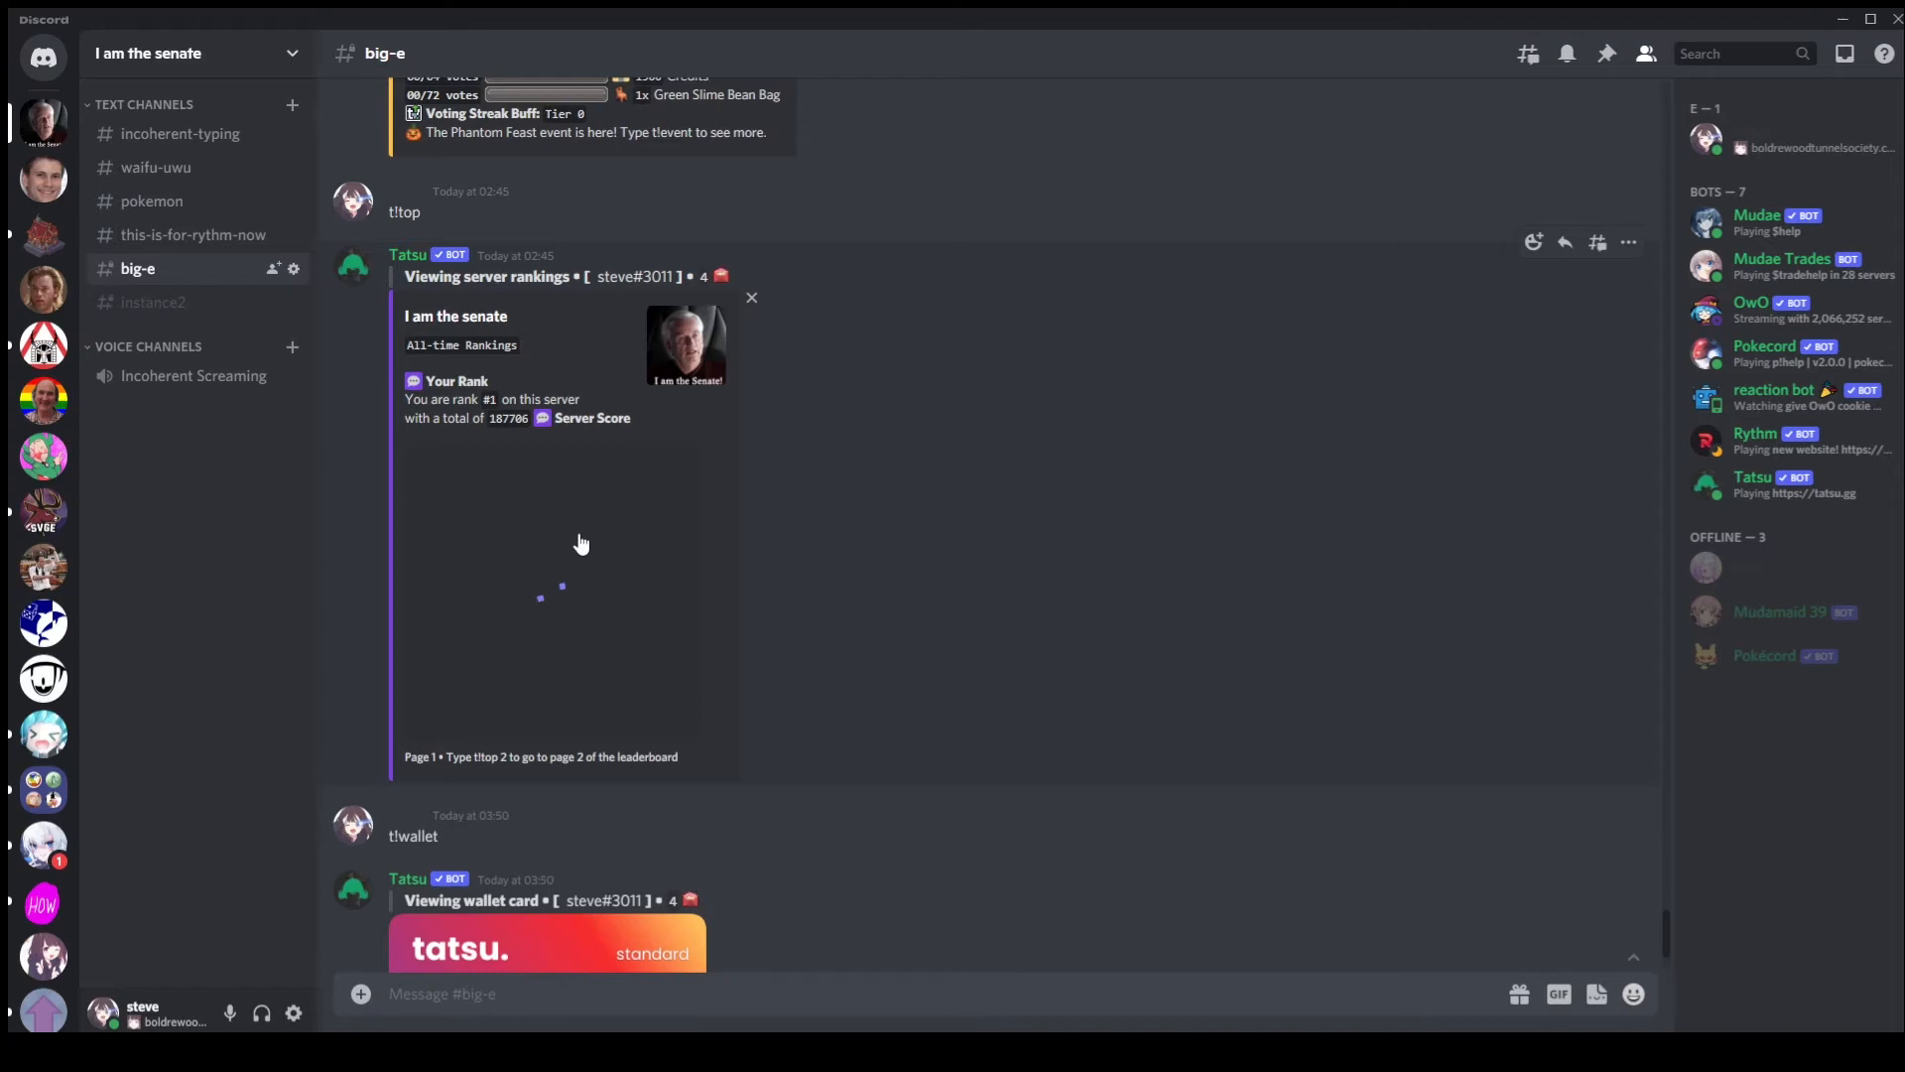
{"action": "mouse_move", "coordinate": [474, 704]}
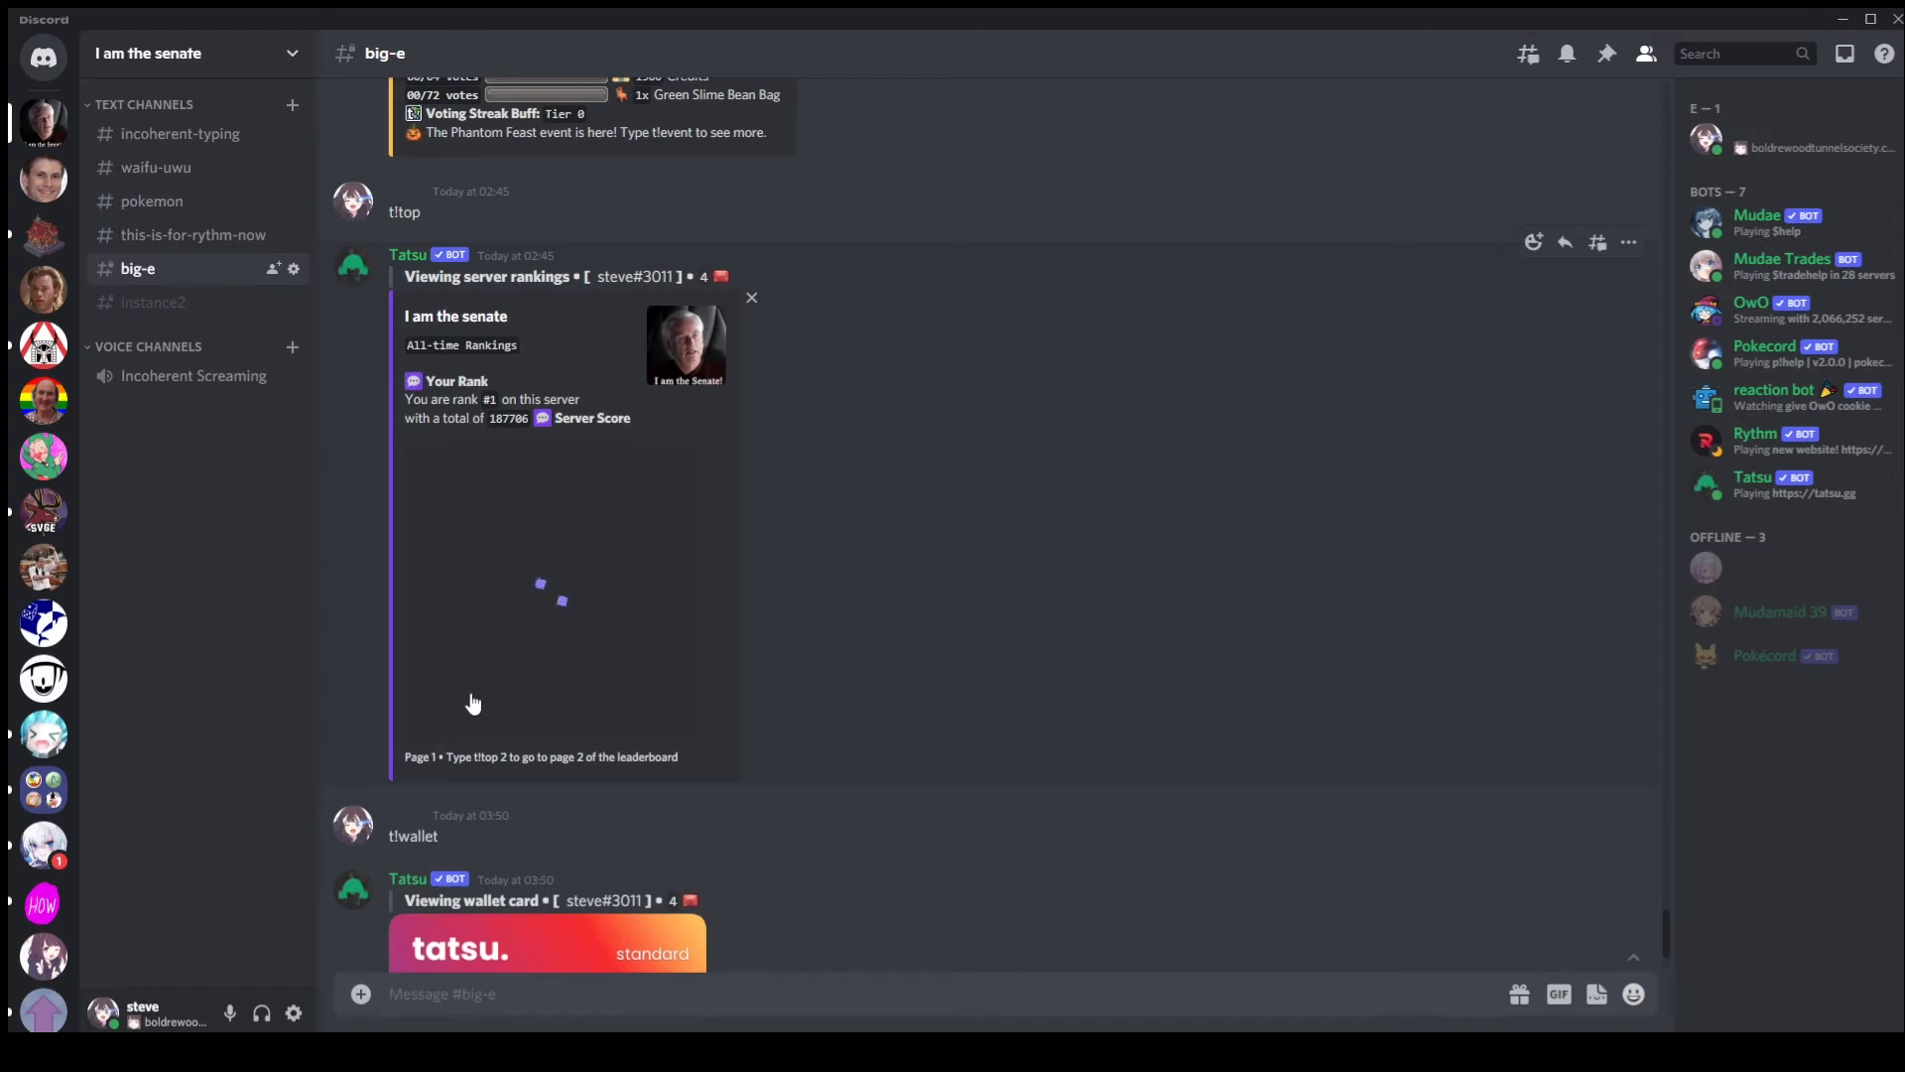
{"action": "mouse_move", "coordinate": [482, 665]}
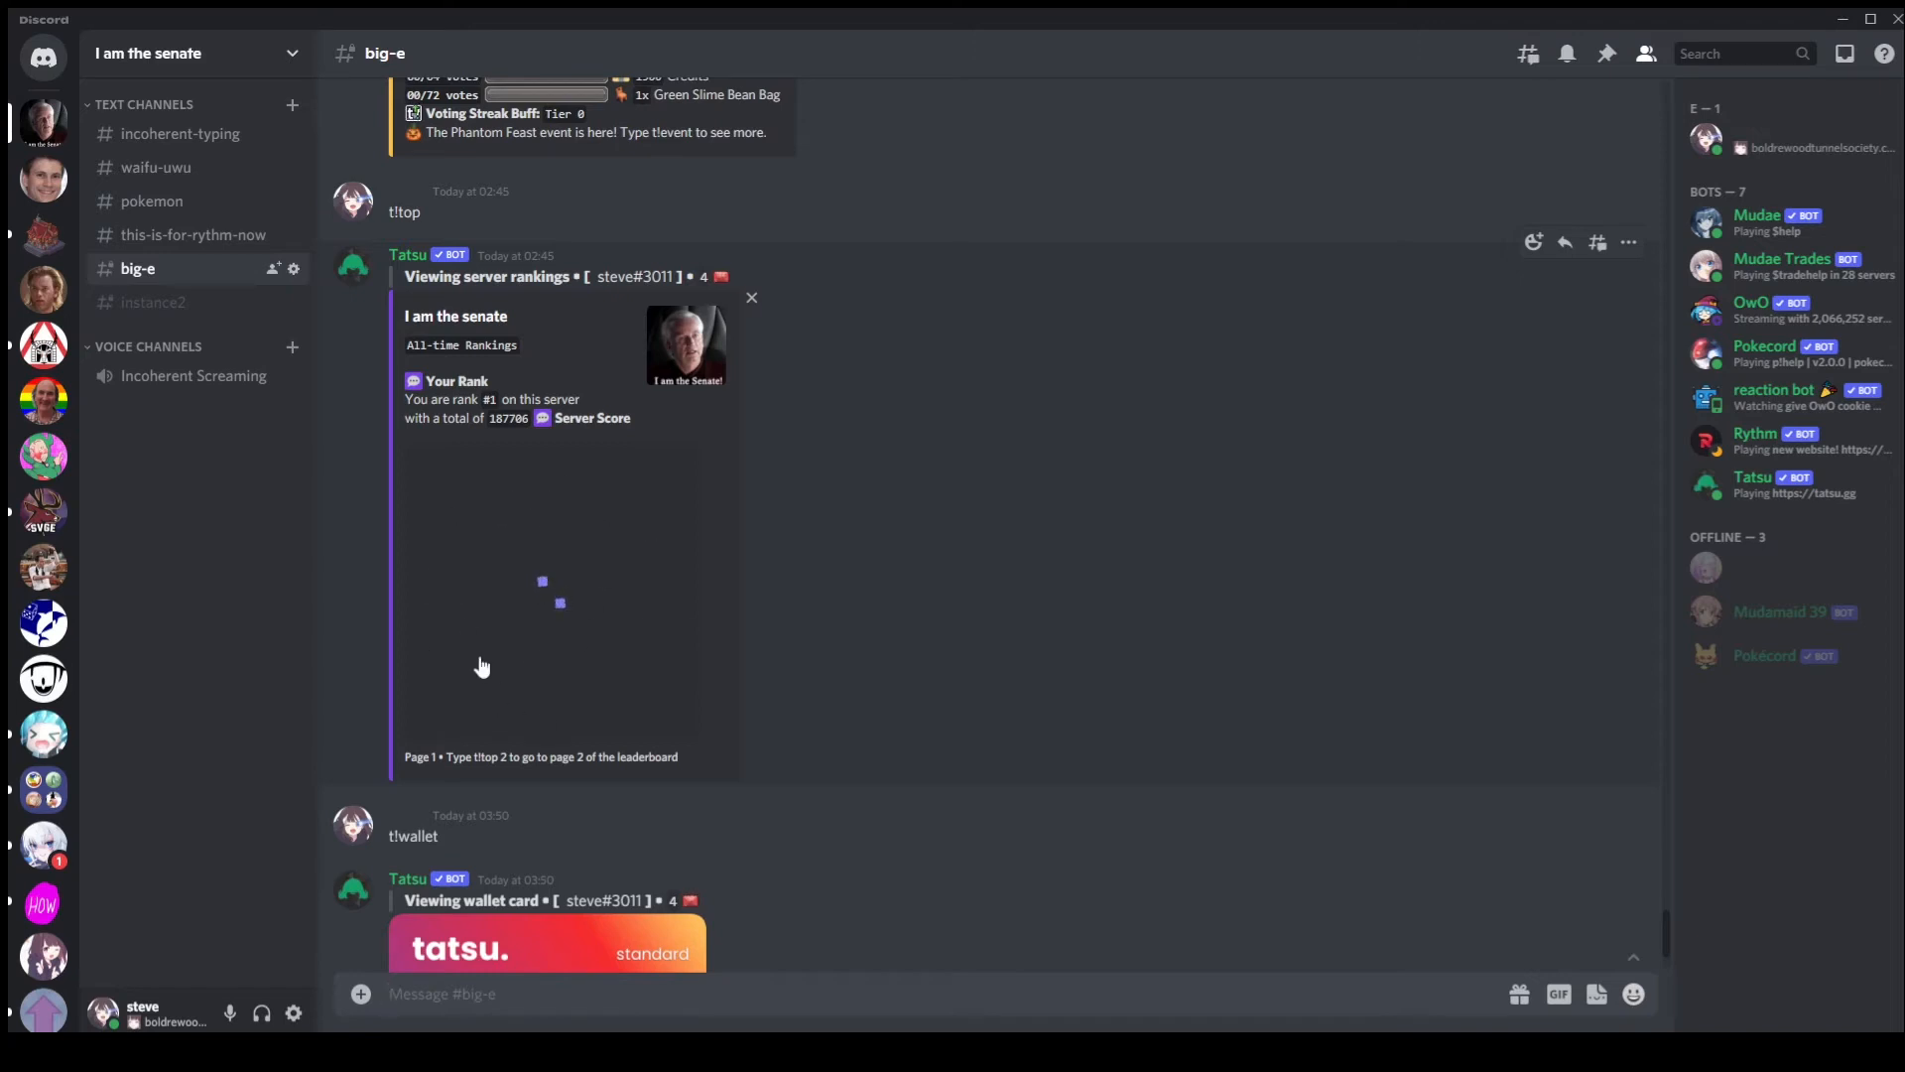
{"action": "mouse_move", "coordinate": [764, 681]}
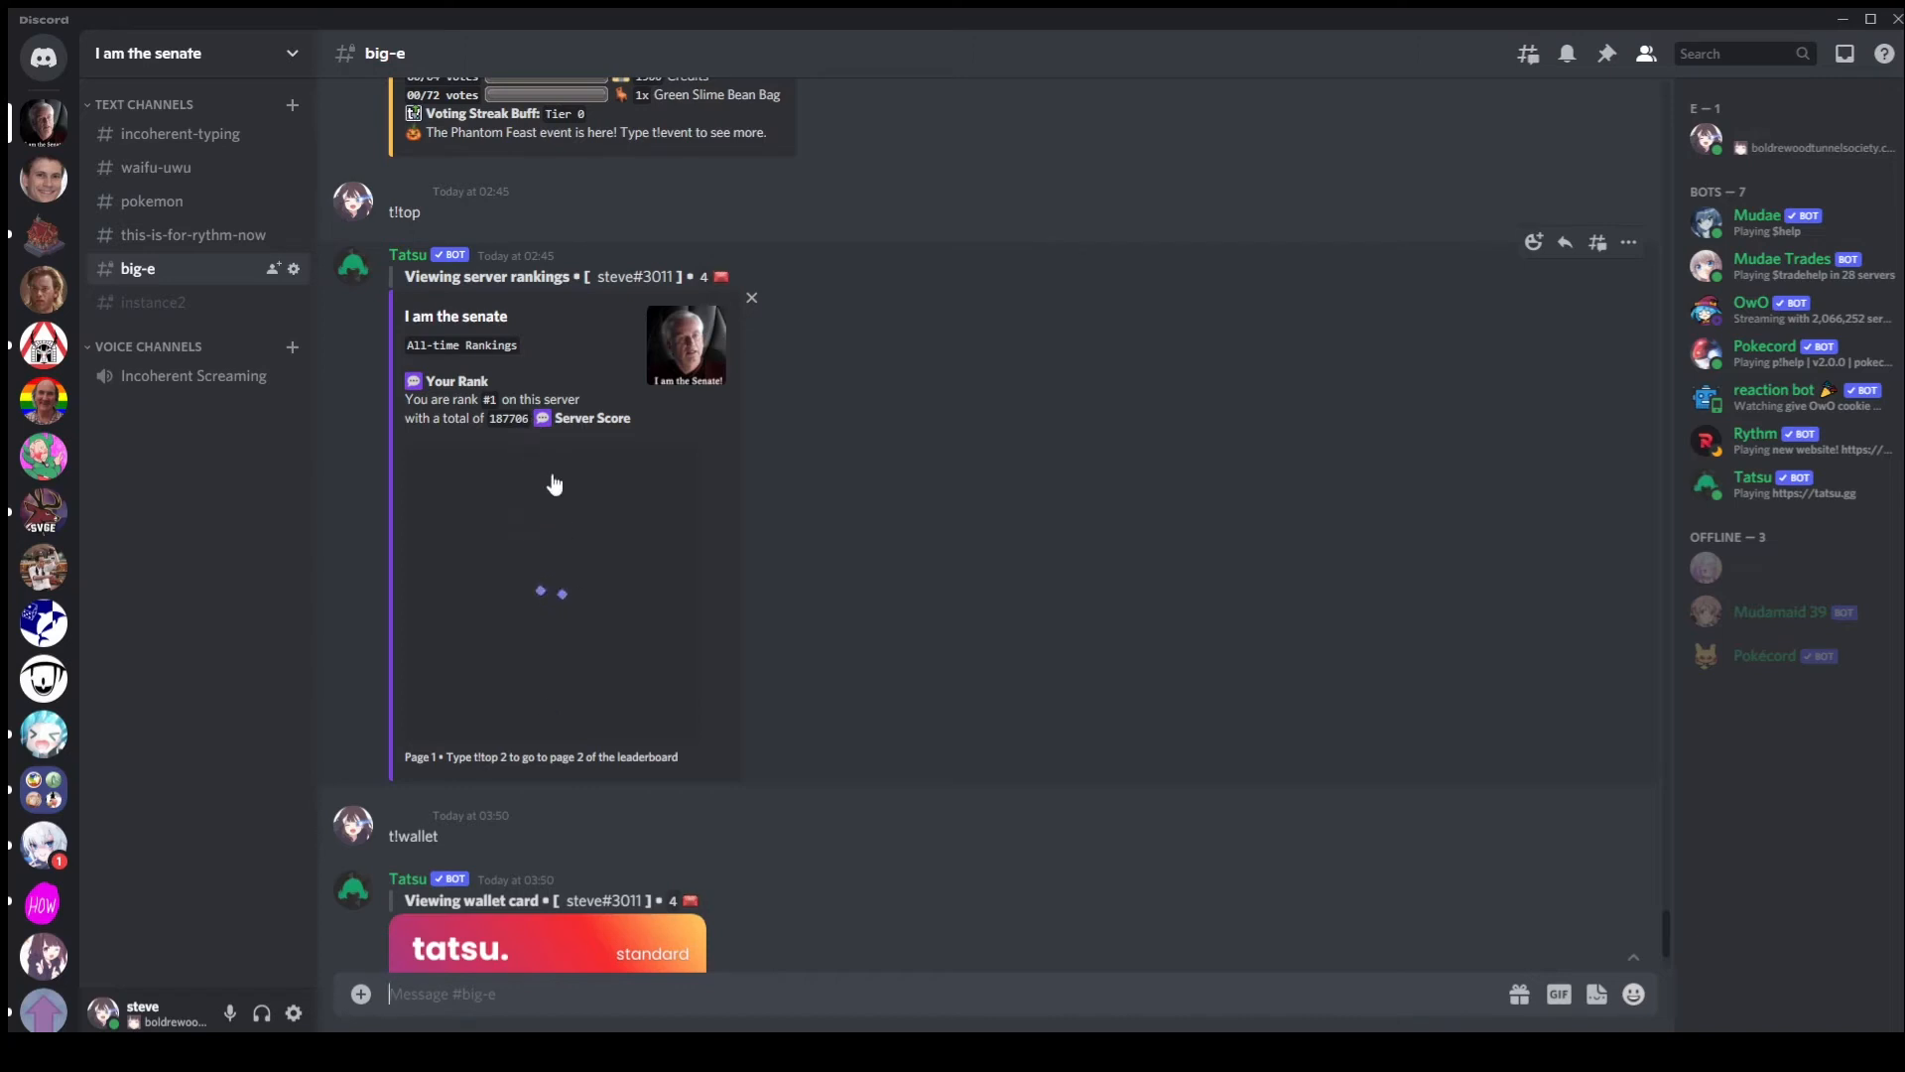
{"action": "mouse_move", "coordinate": [521, 643]}
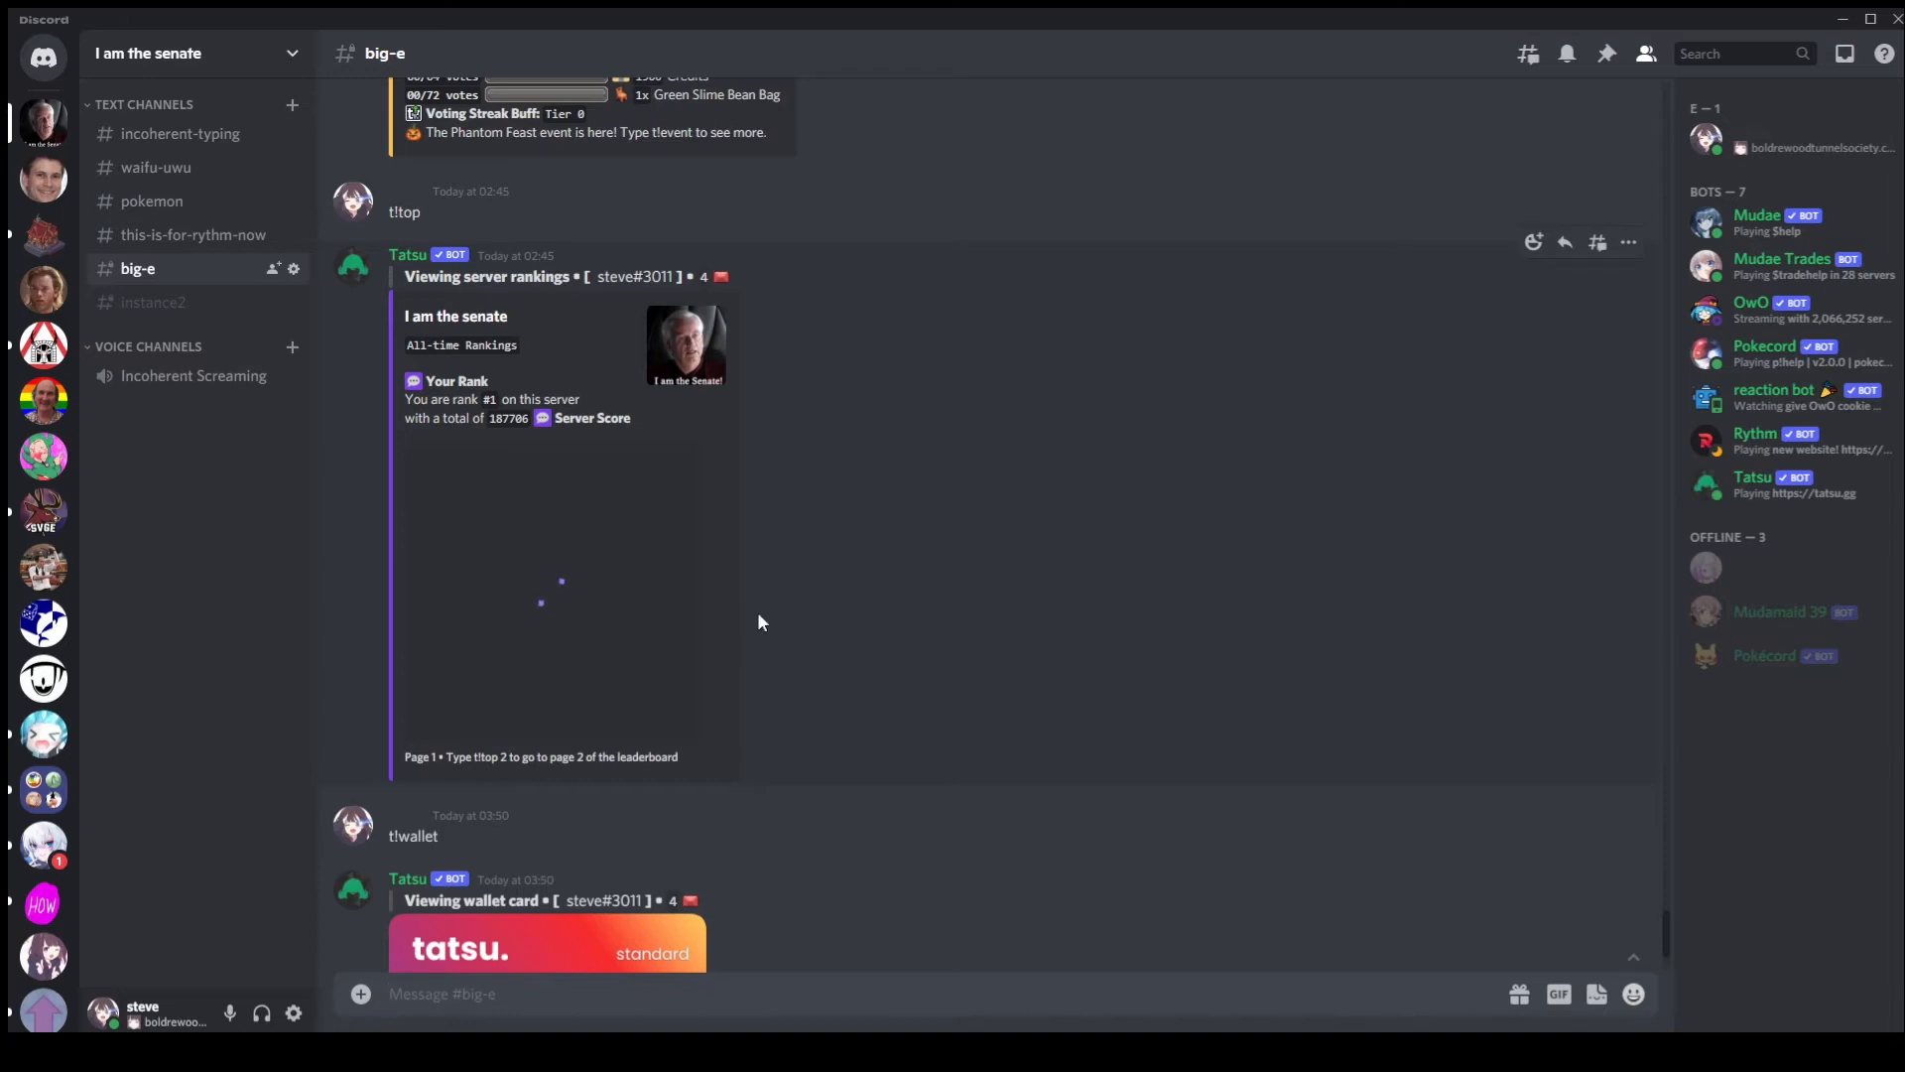
{"action": "mouse_move", "coordinate": [744, 605]}
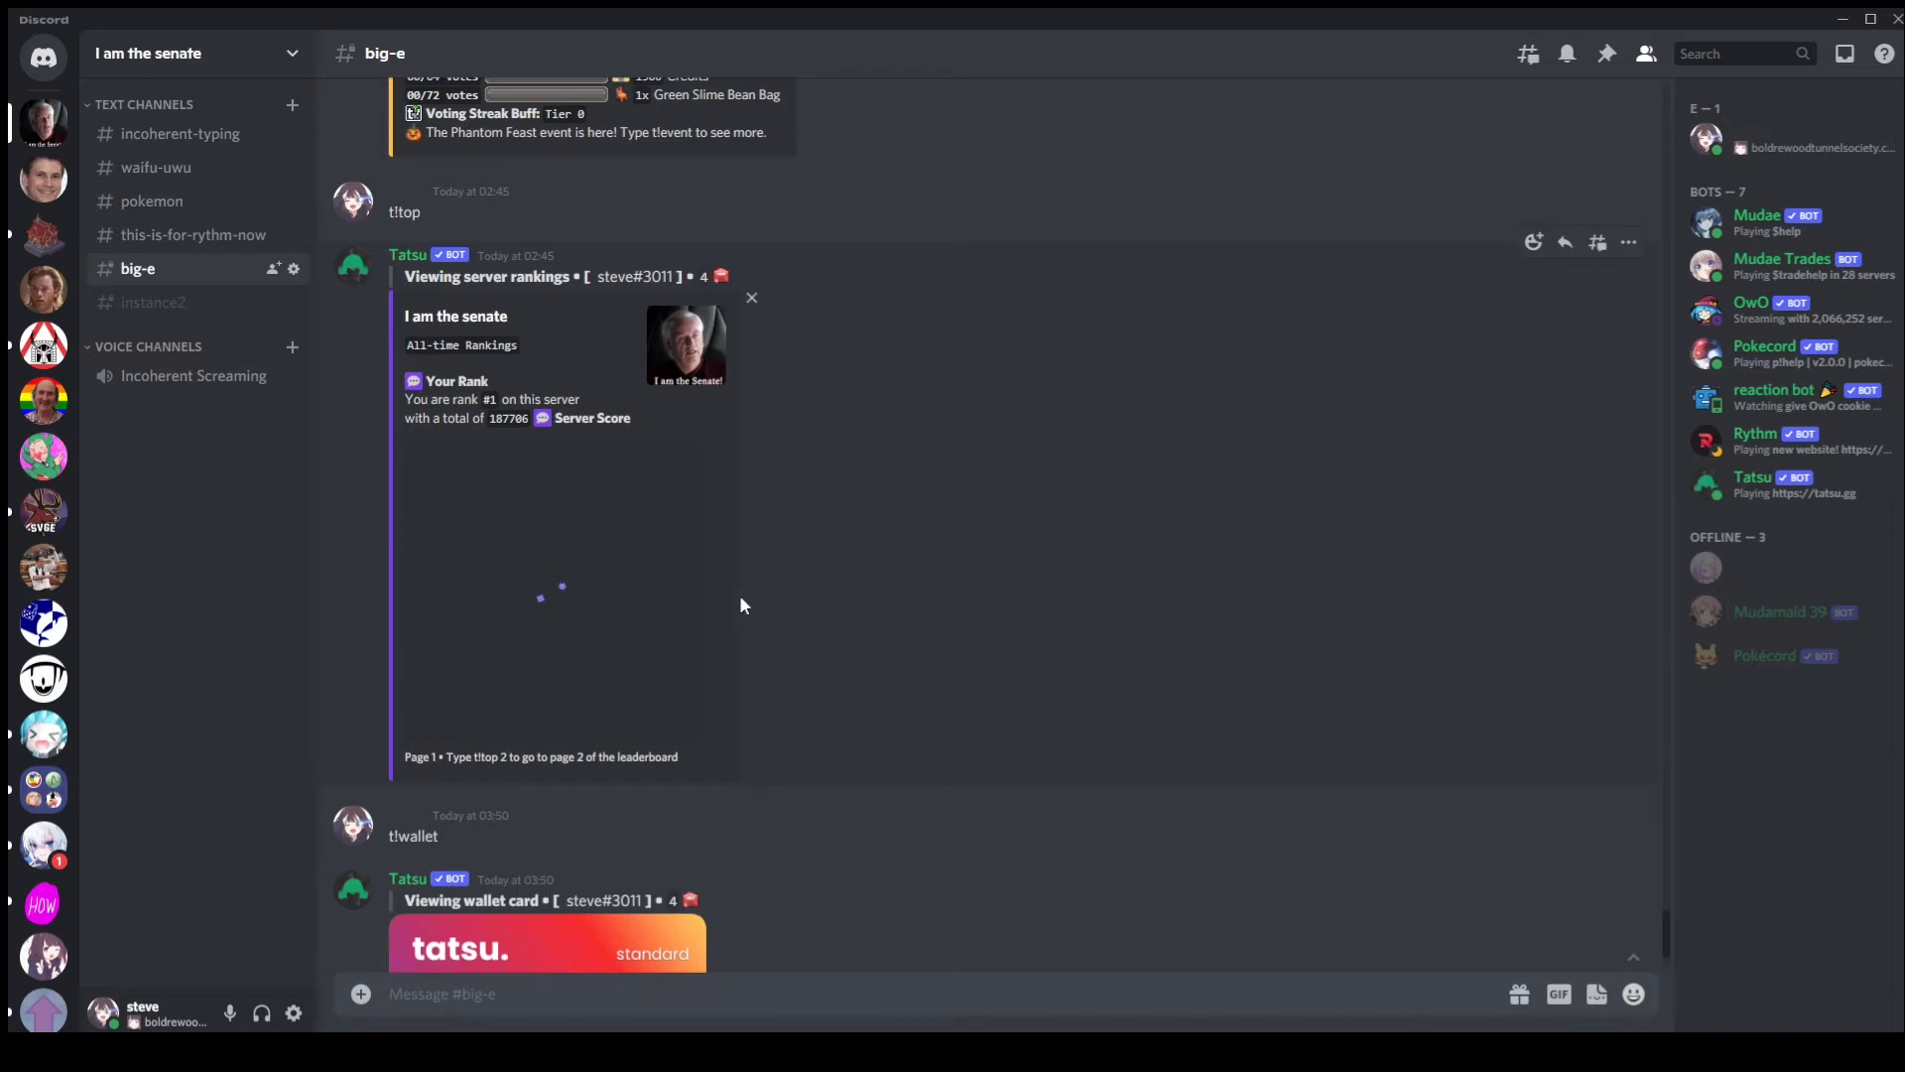
{"action": "mouse_move", "coordinate": [545, 590]}
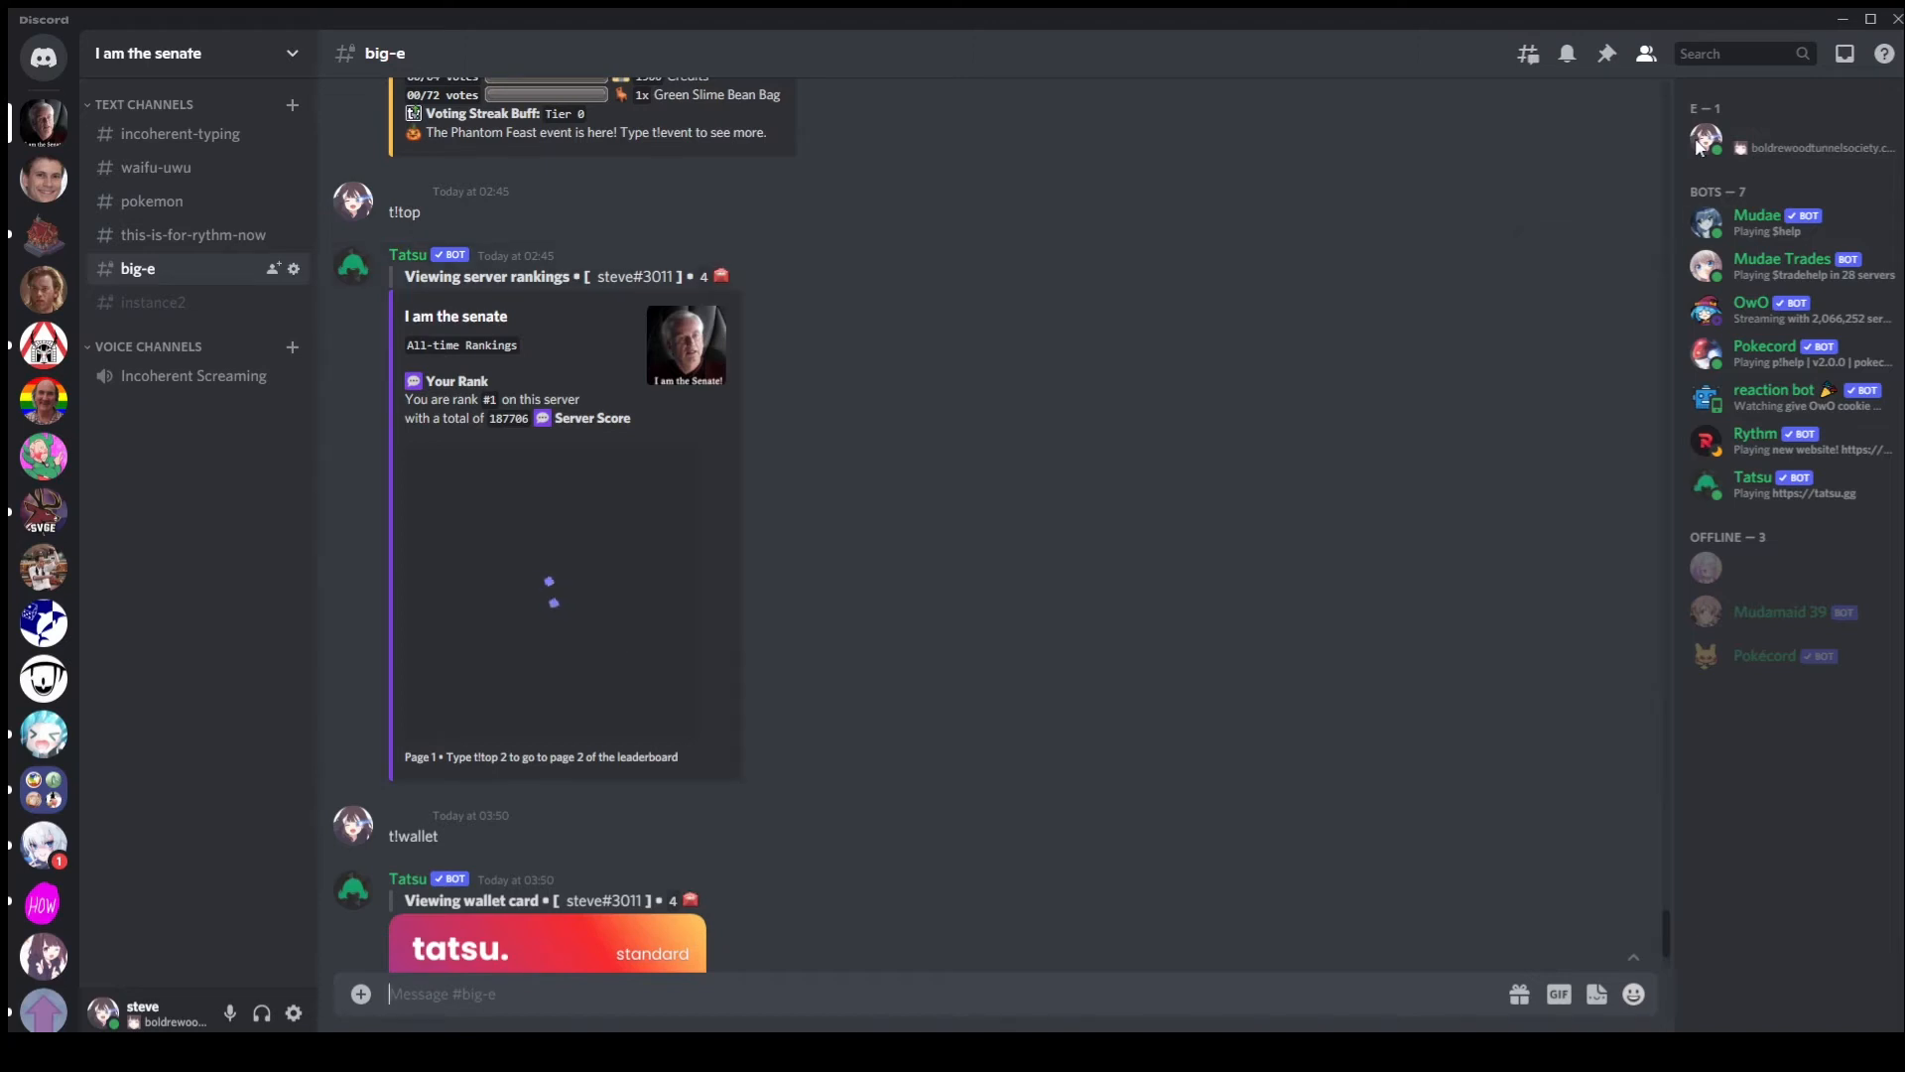
{"action": "type", "text": "from: s"}
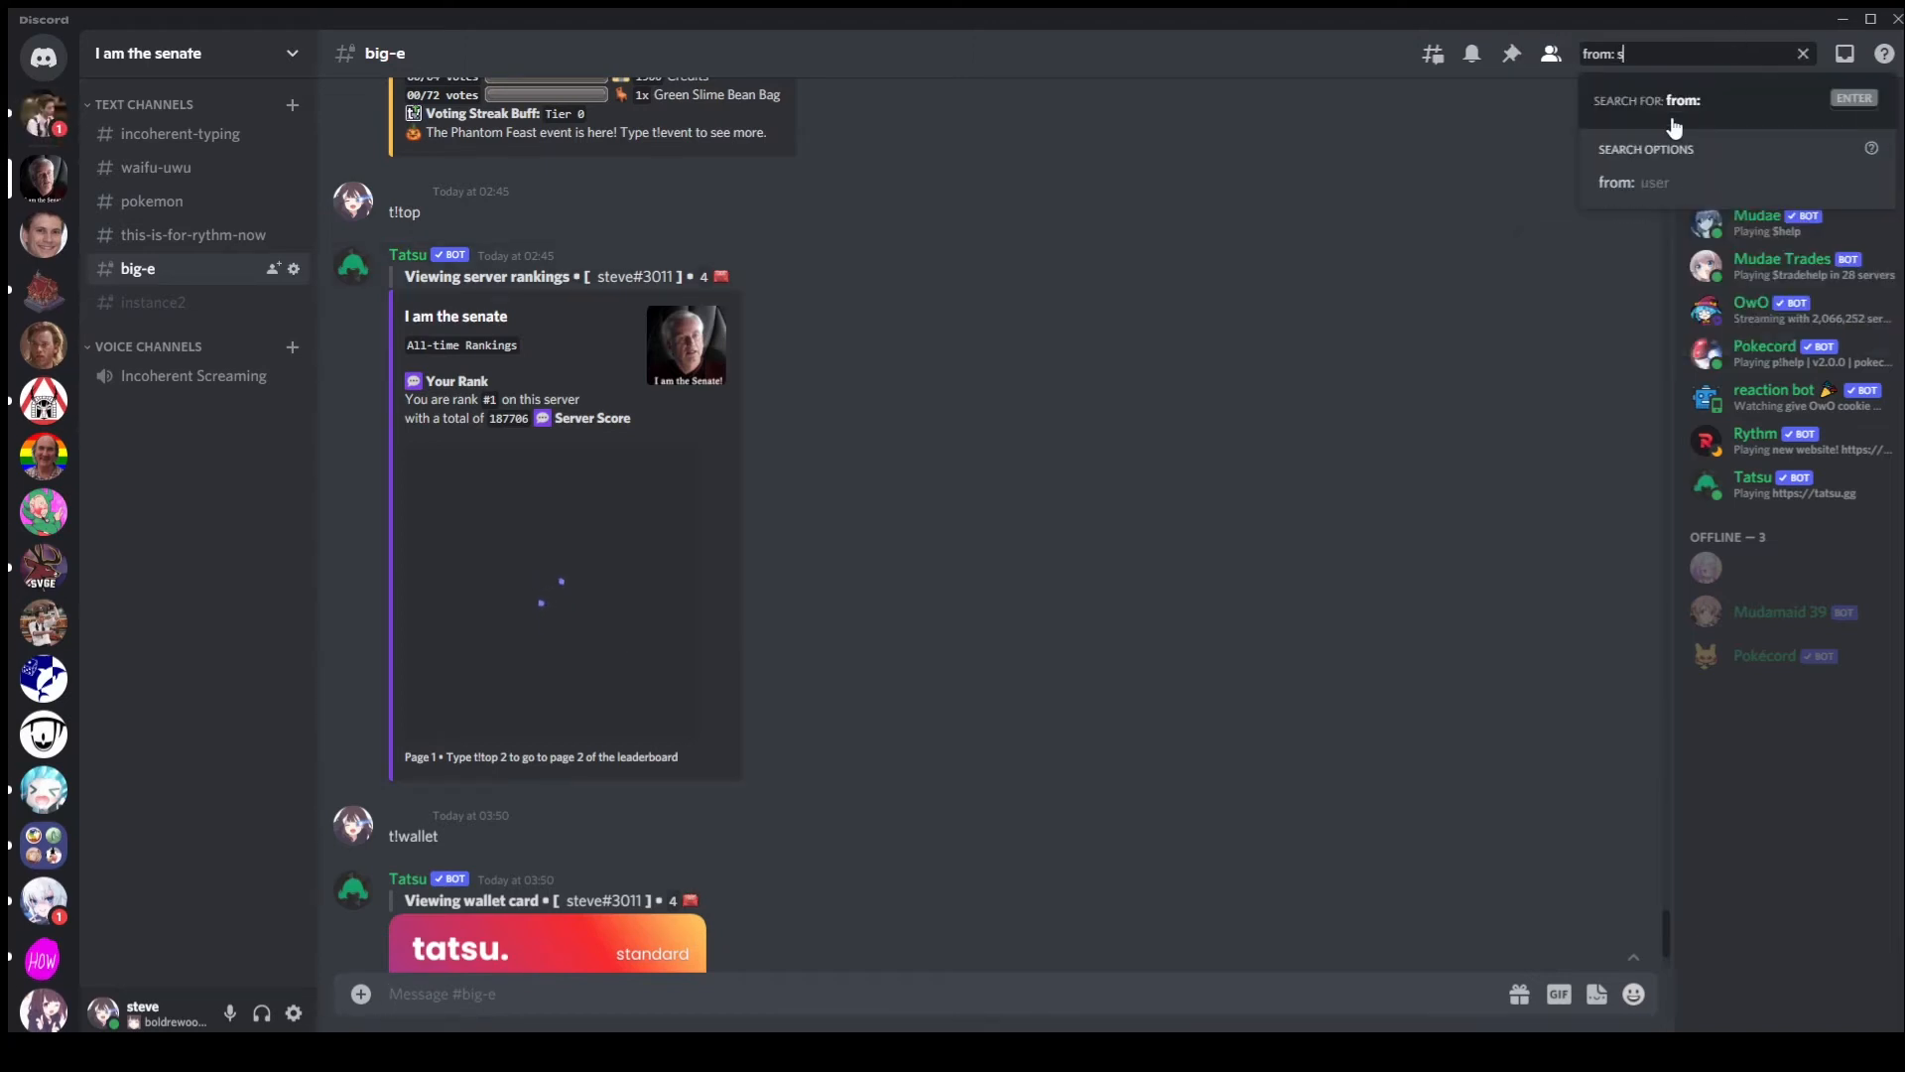
{"action": "type", "text": "te"}
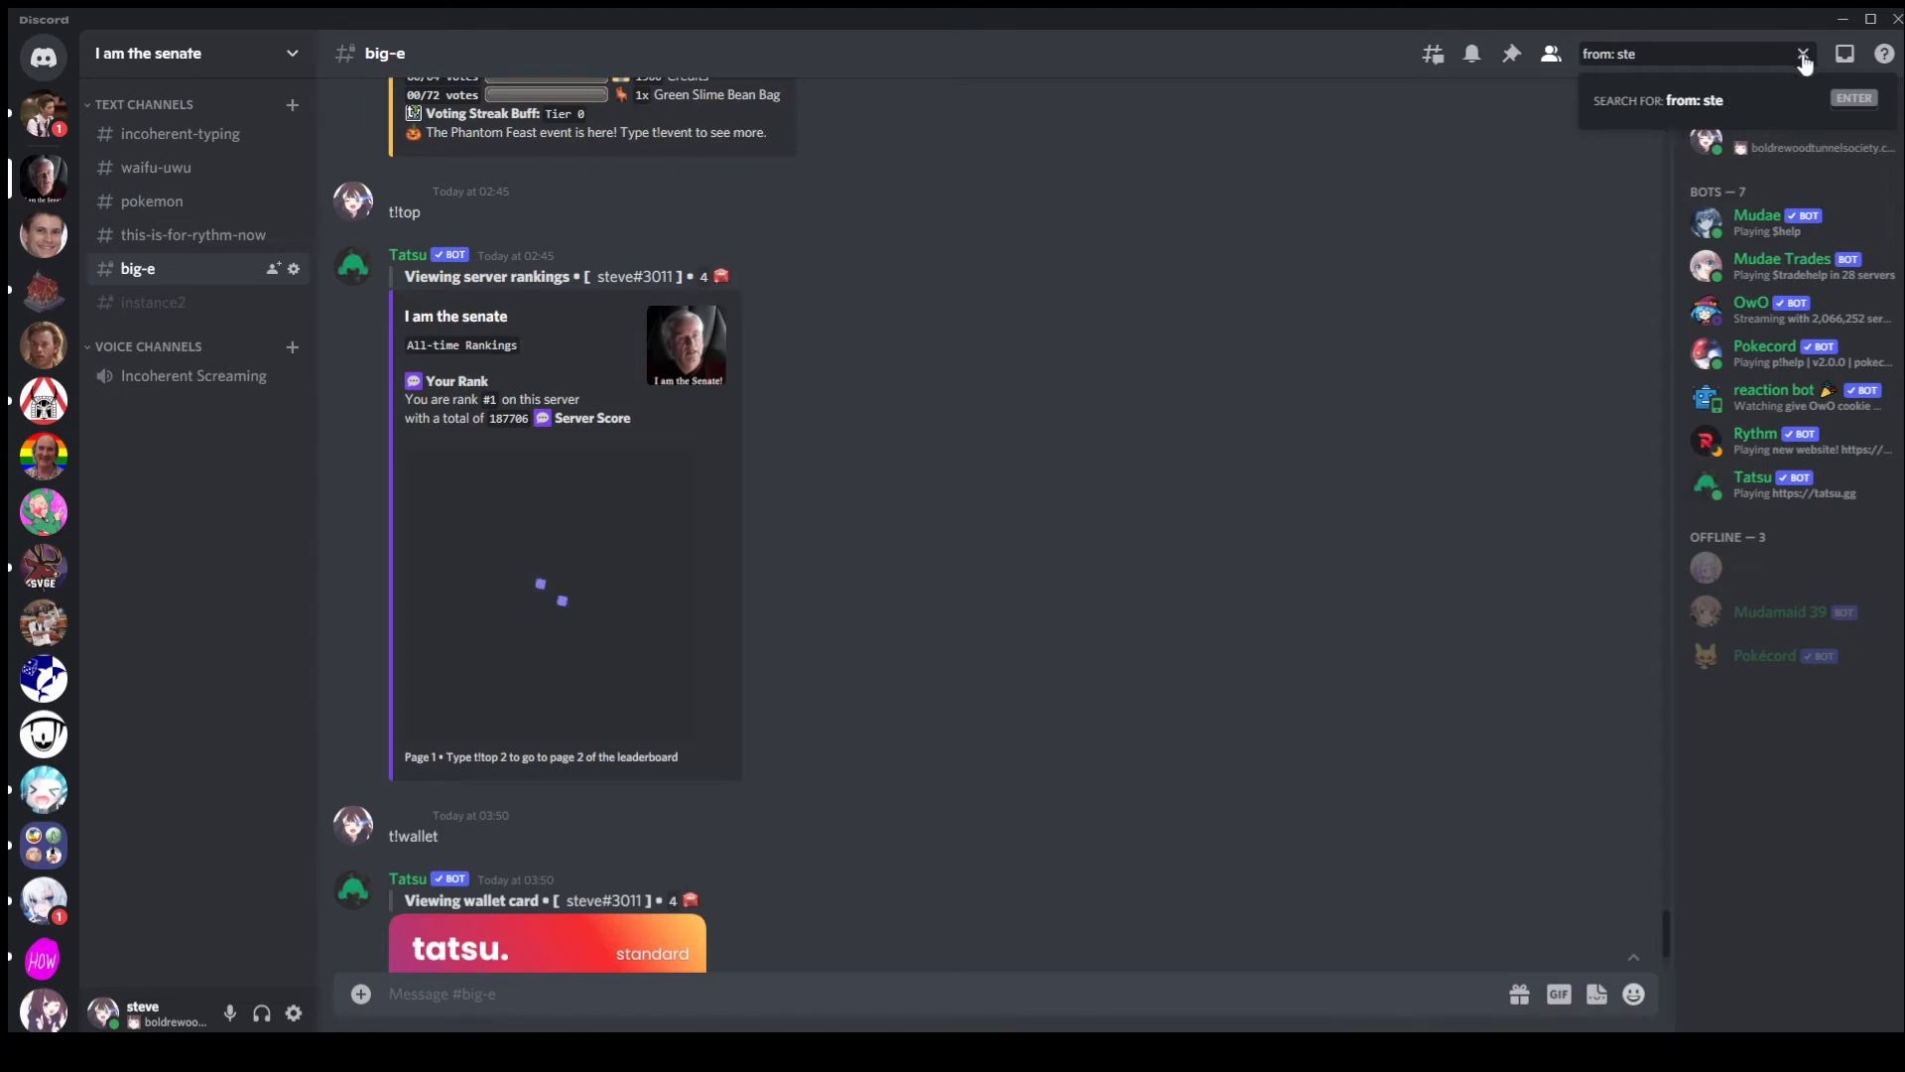
{"action": "left_click", "coordinate": [1796, 53]}
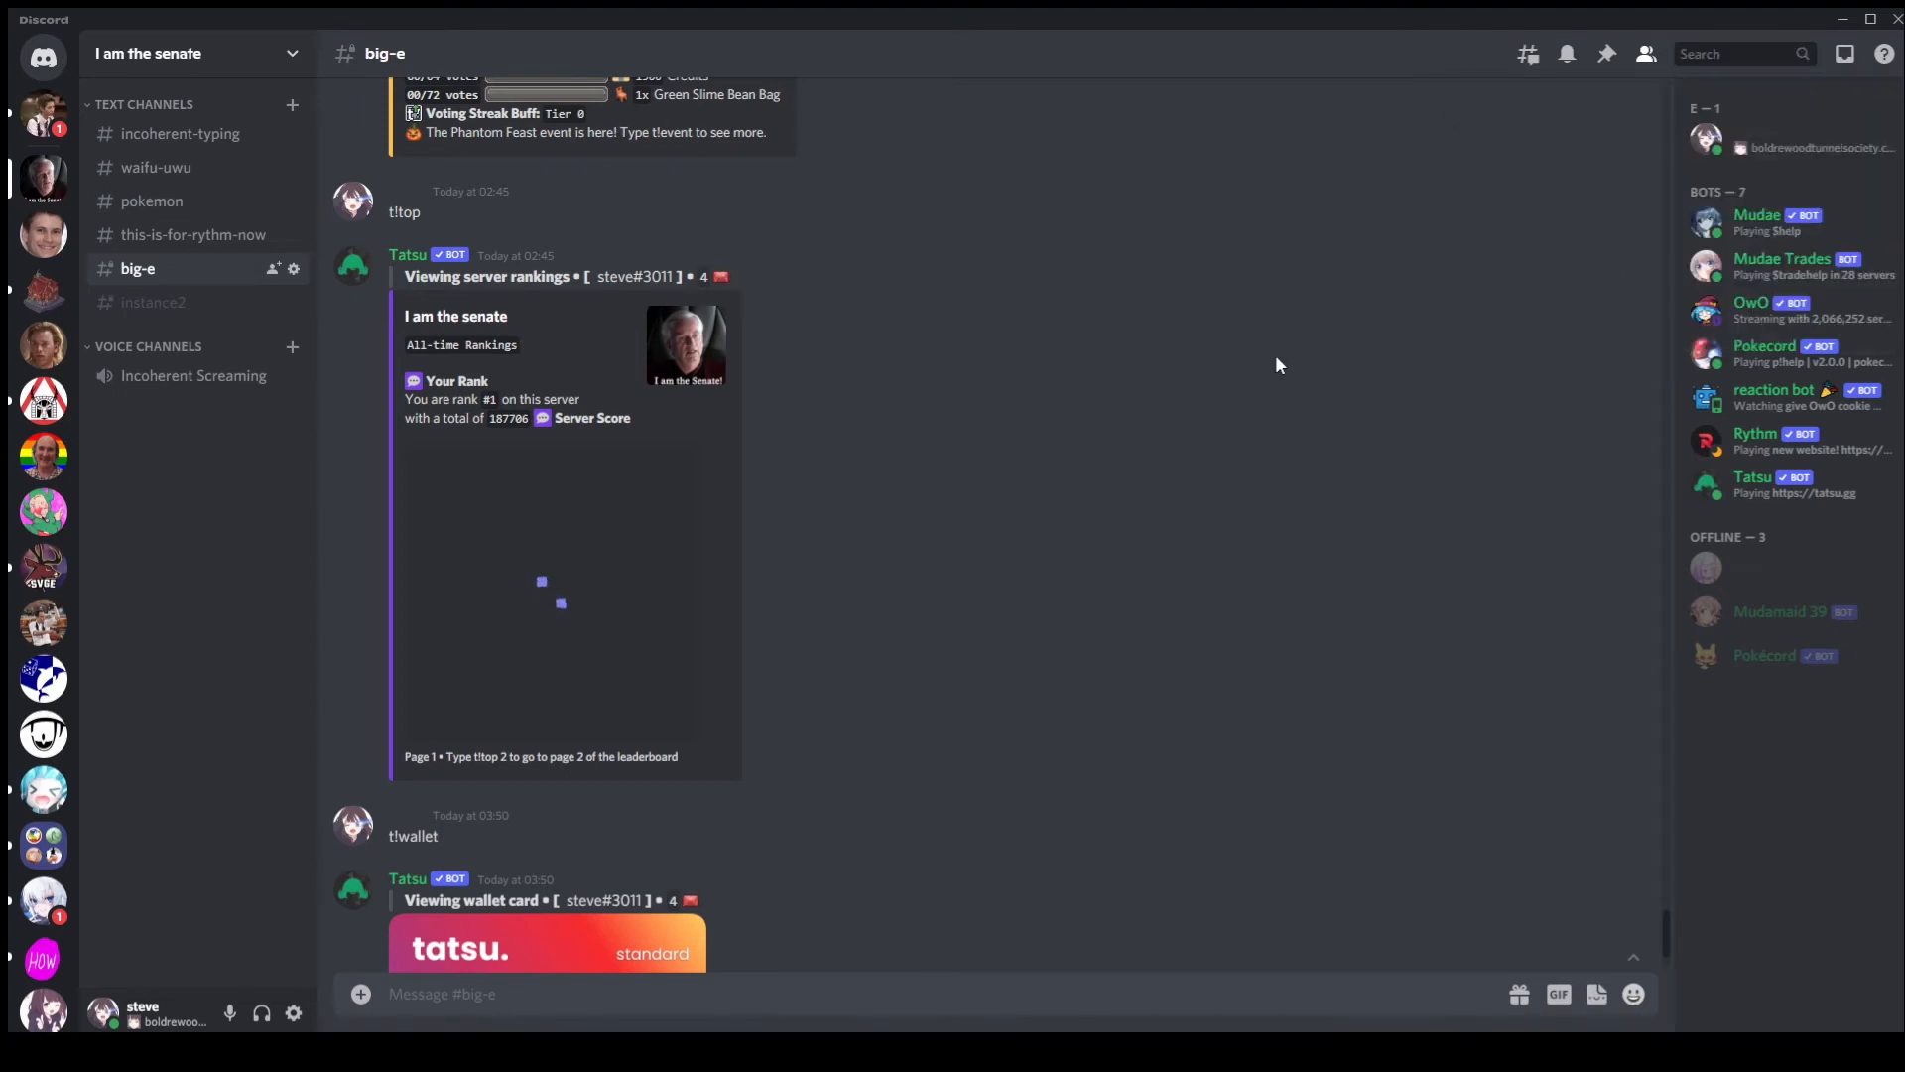
{"action": "mouse_move", "coordinate": [639, 490]}
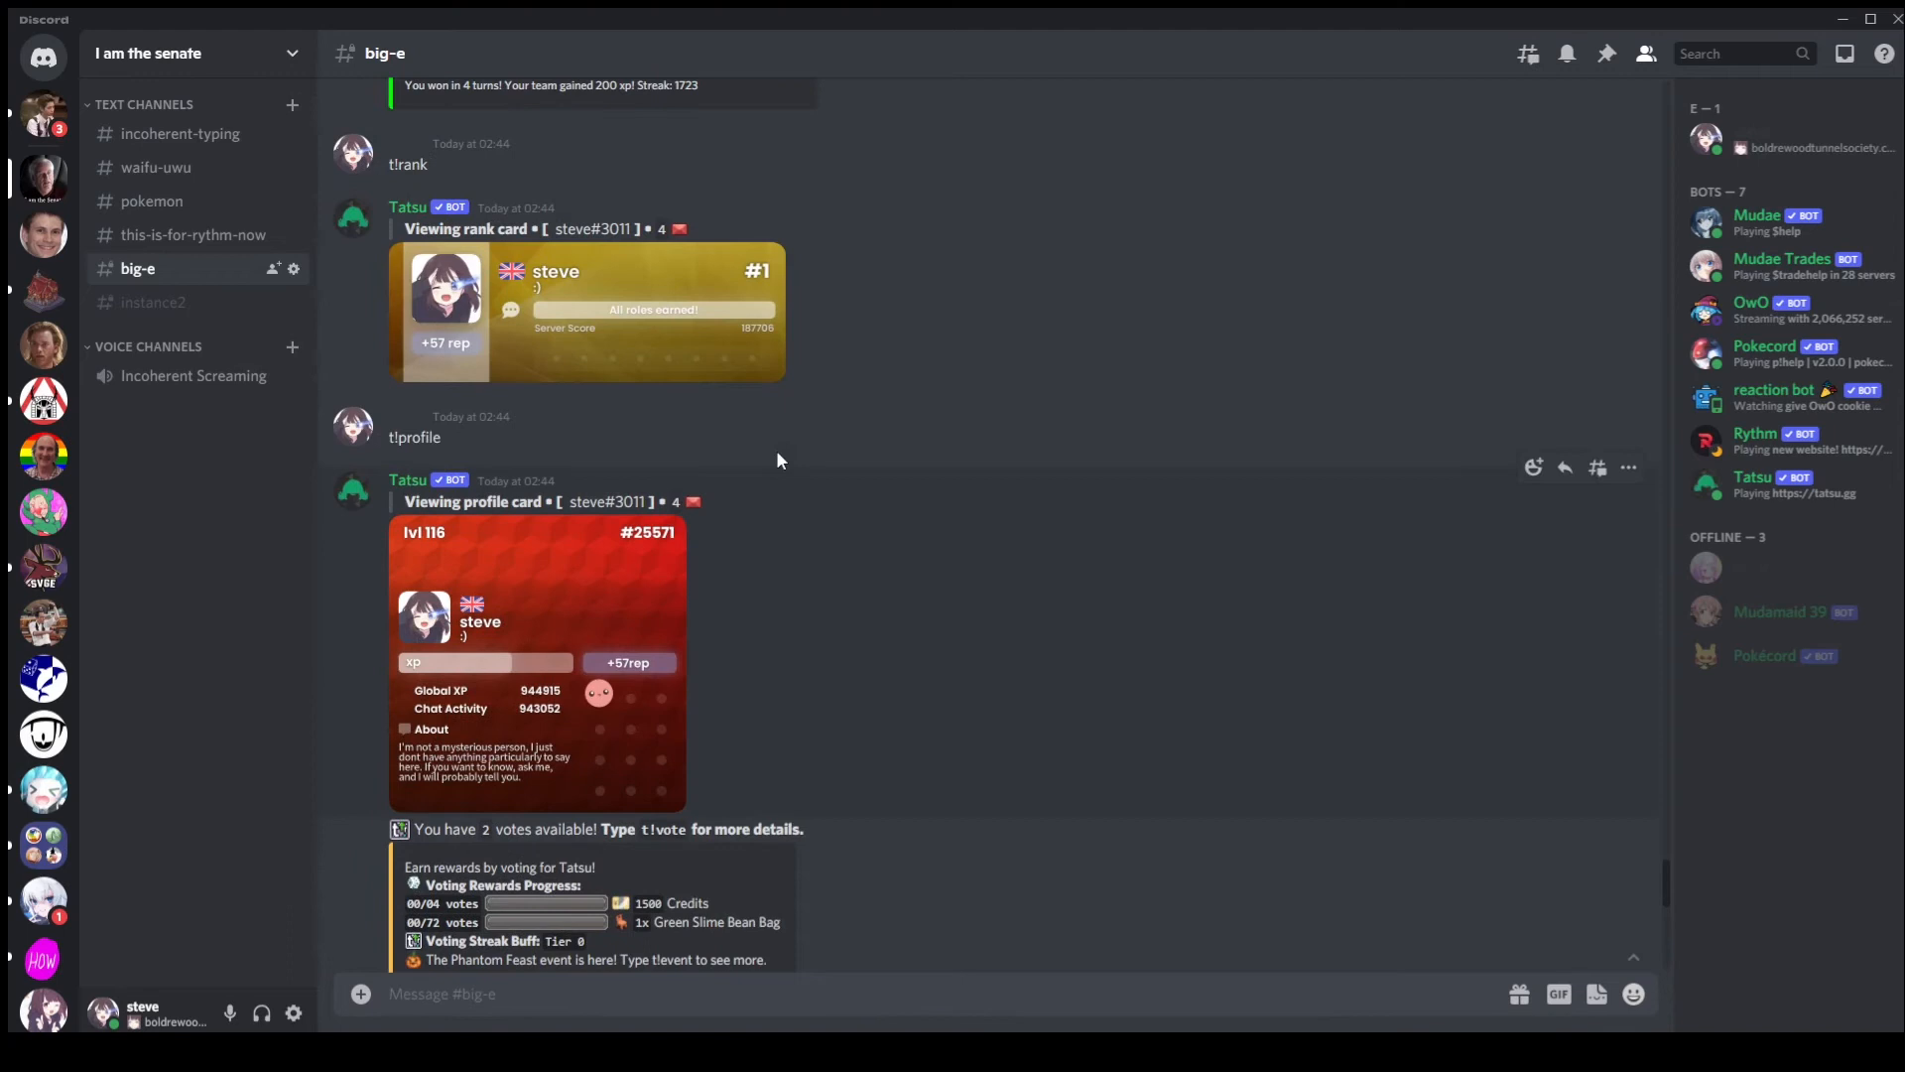
{"action": "mouse_move", "coordinate": [610, 325]}
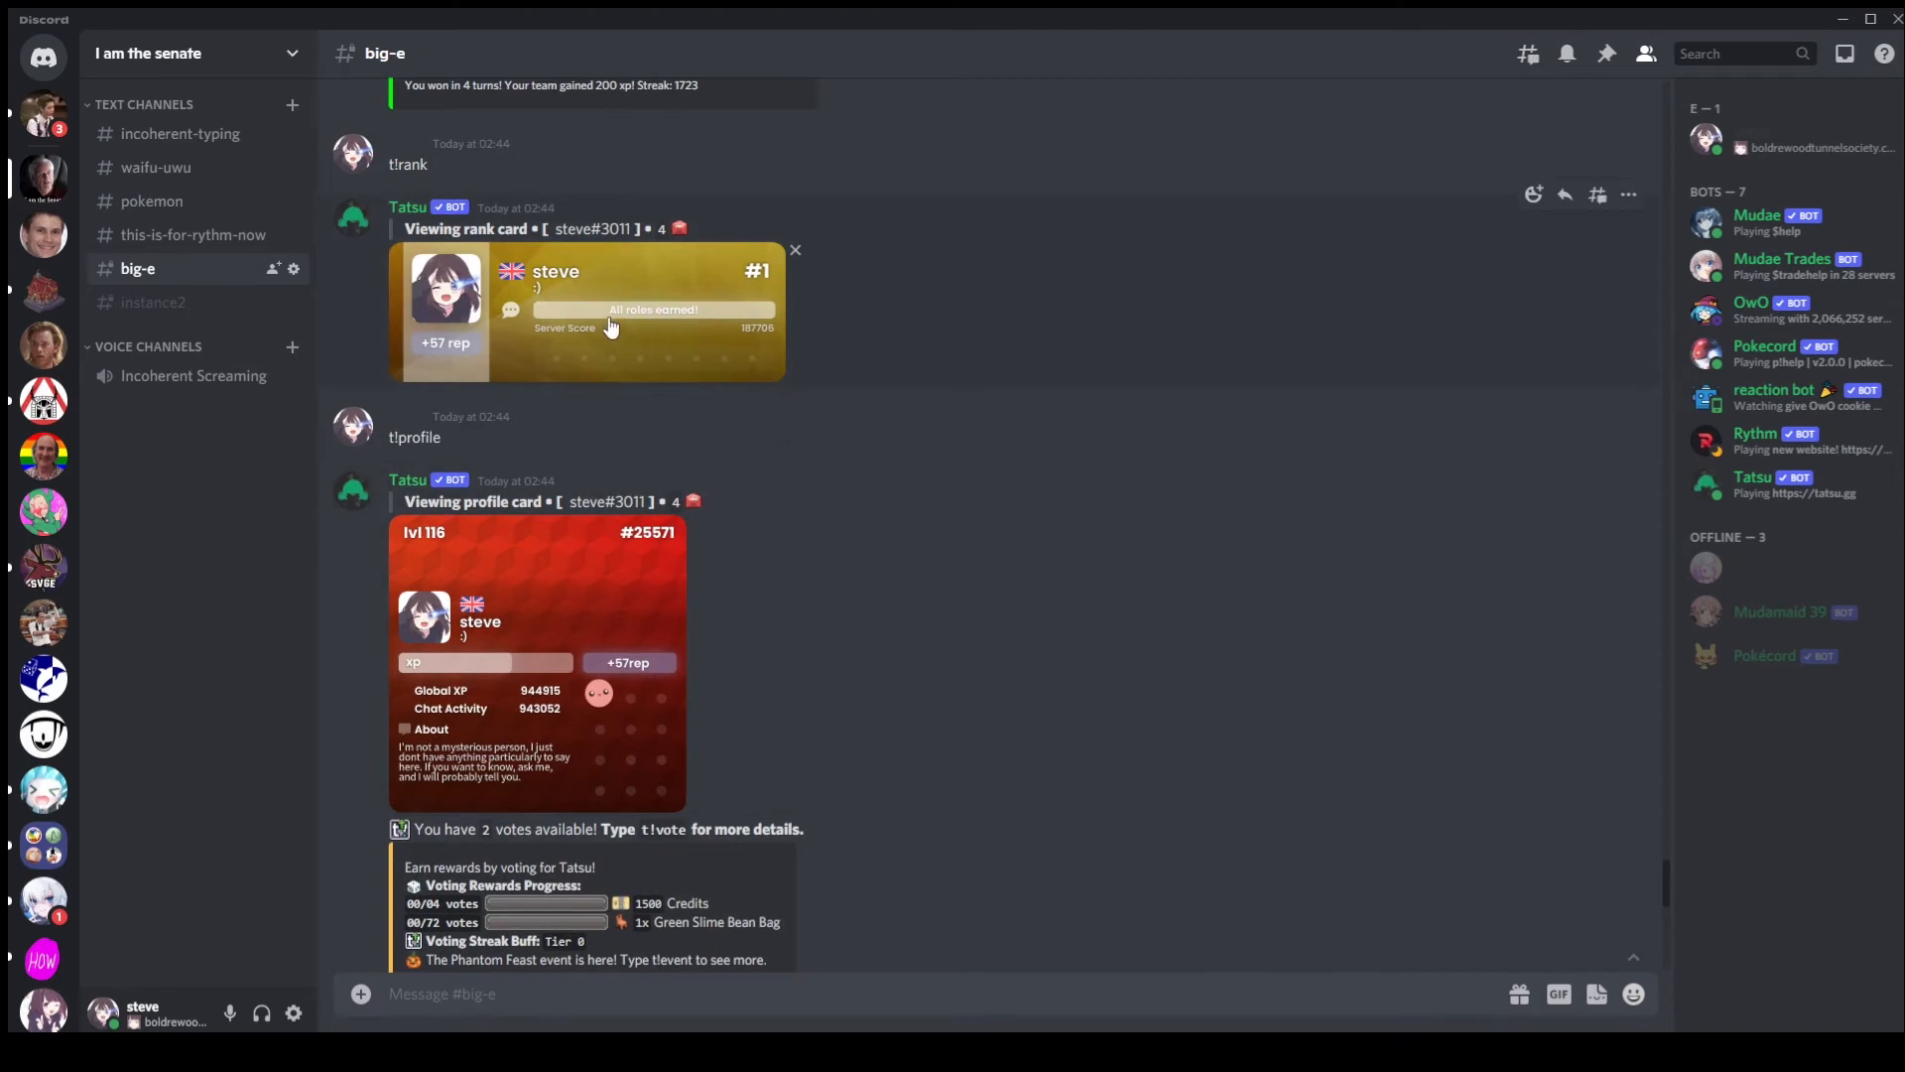
{"action": "mouse_move", "coordinate": [691, 326]}
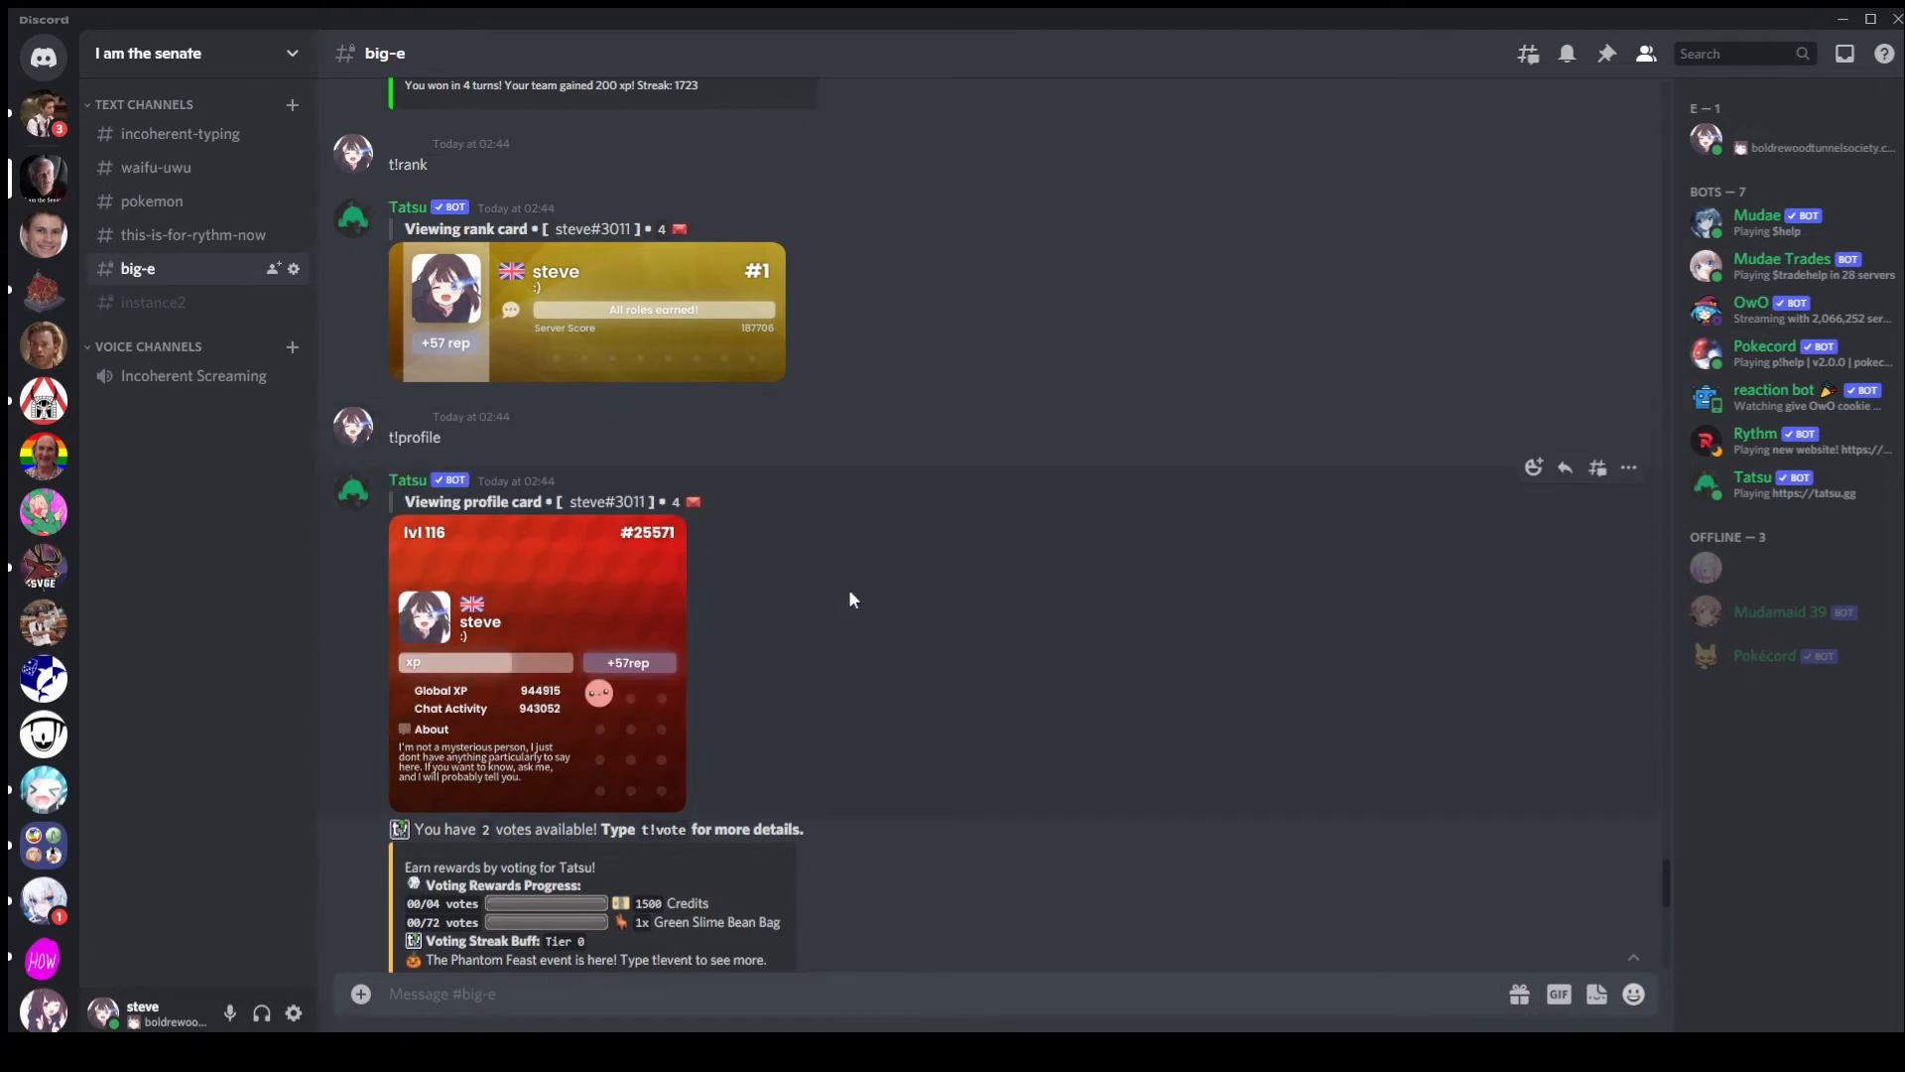
{"action": "mouse_move", "coordinate": [623, 328]}
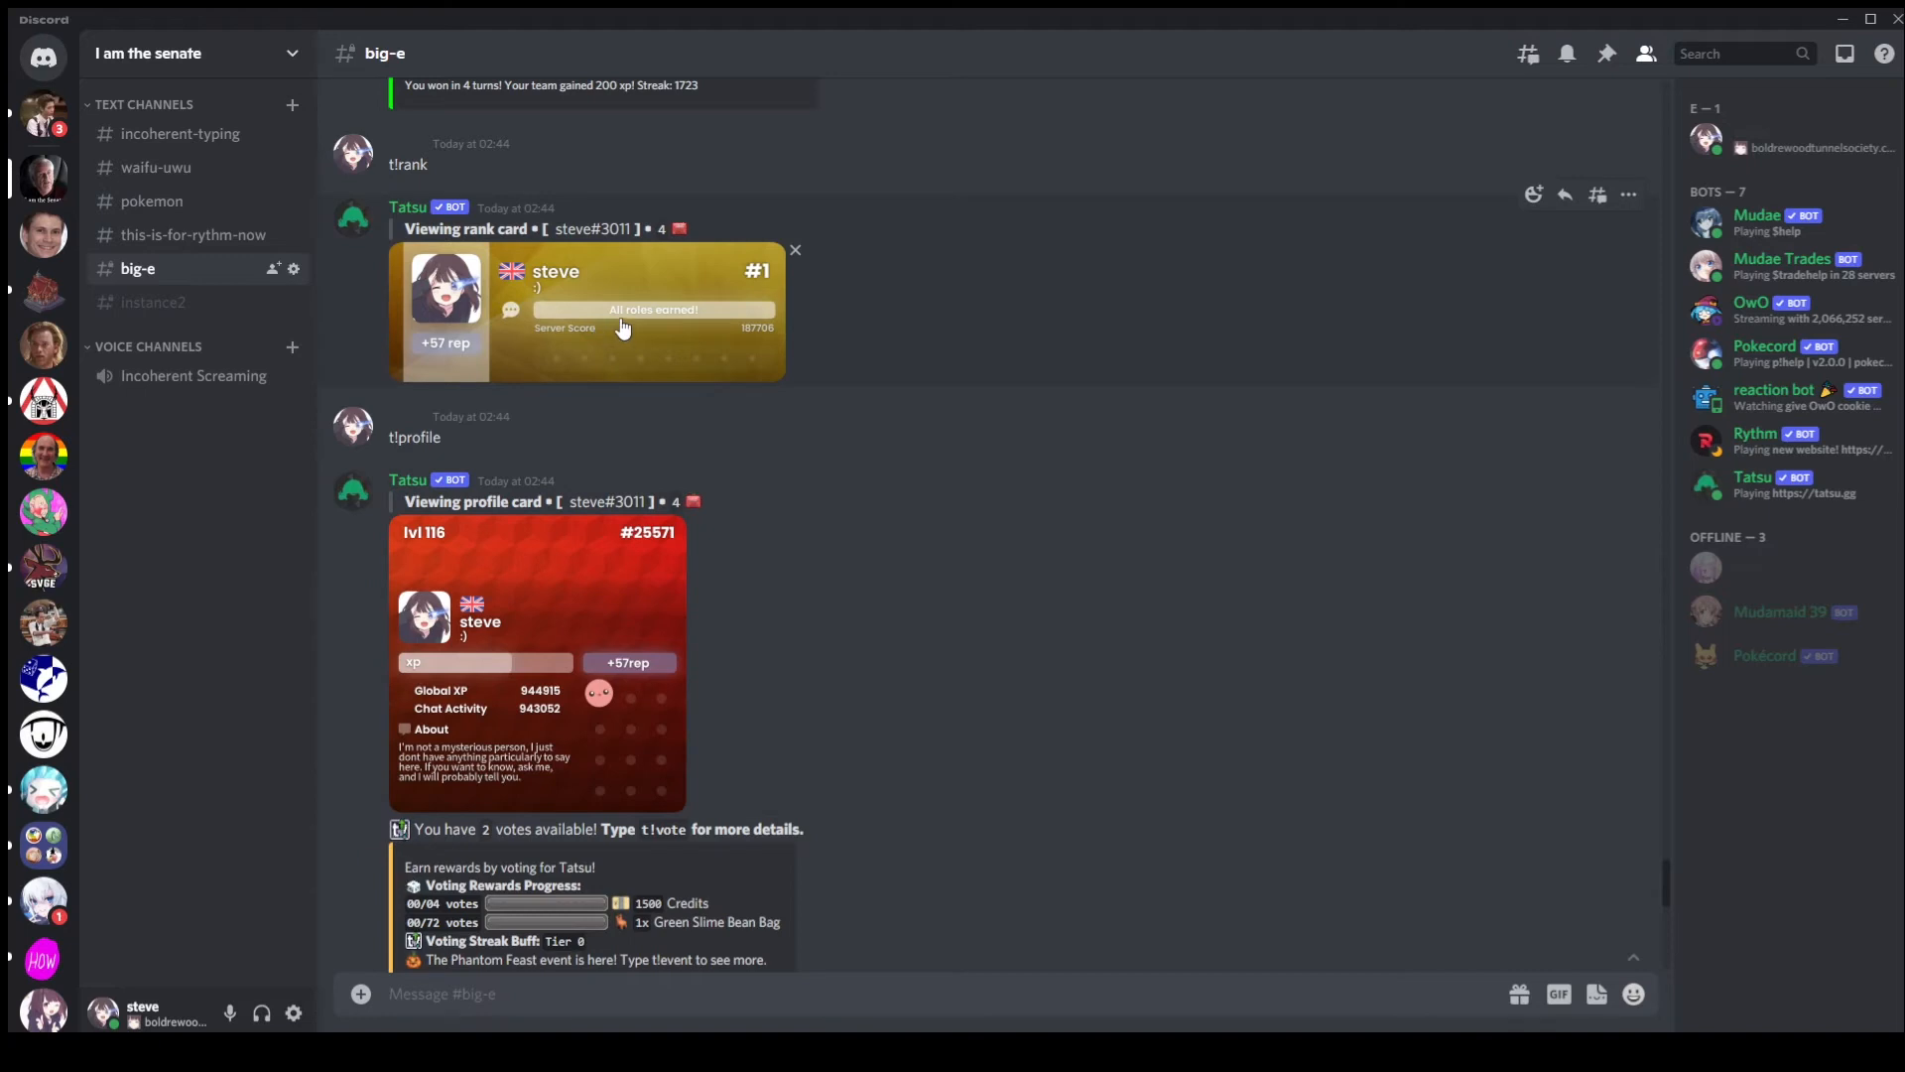
{"action": "mouse_move", "coordinate": [604, 326]}
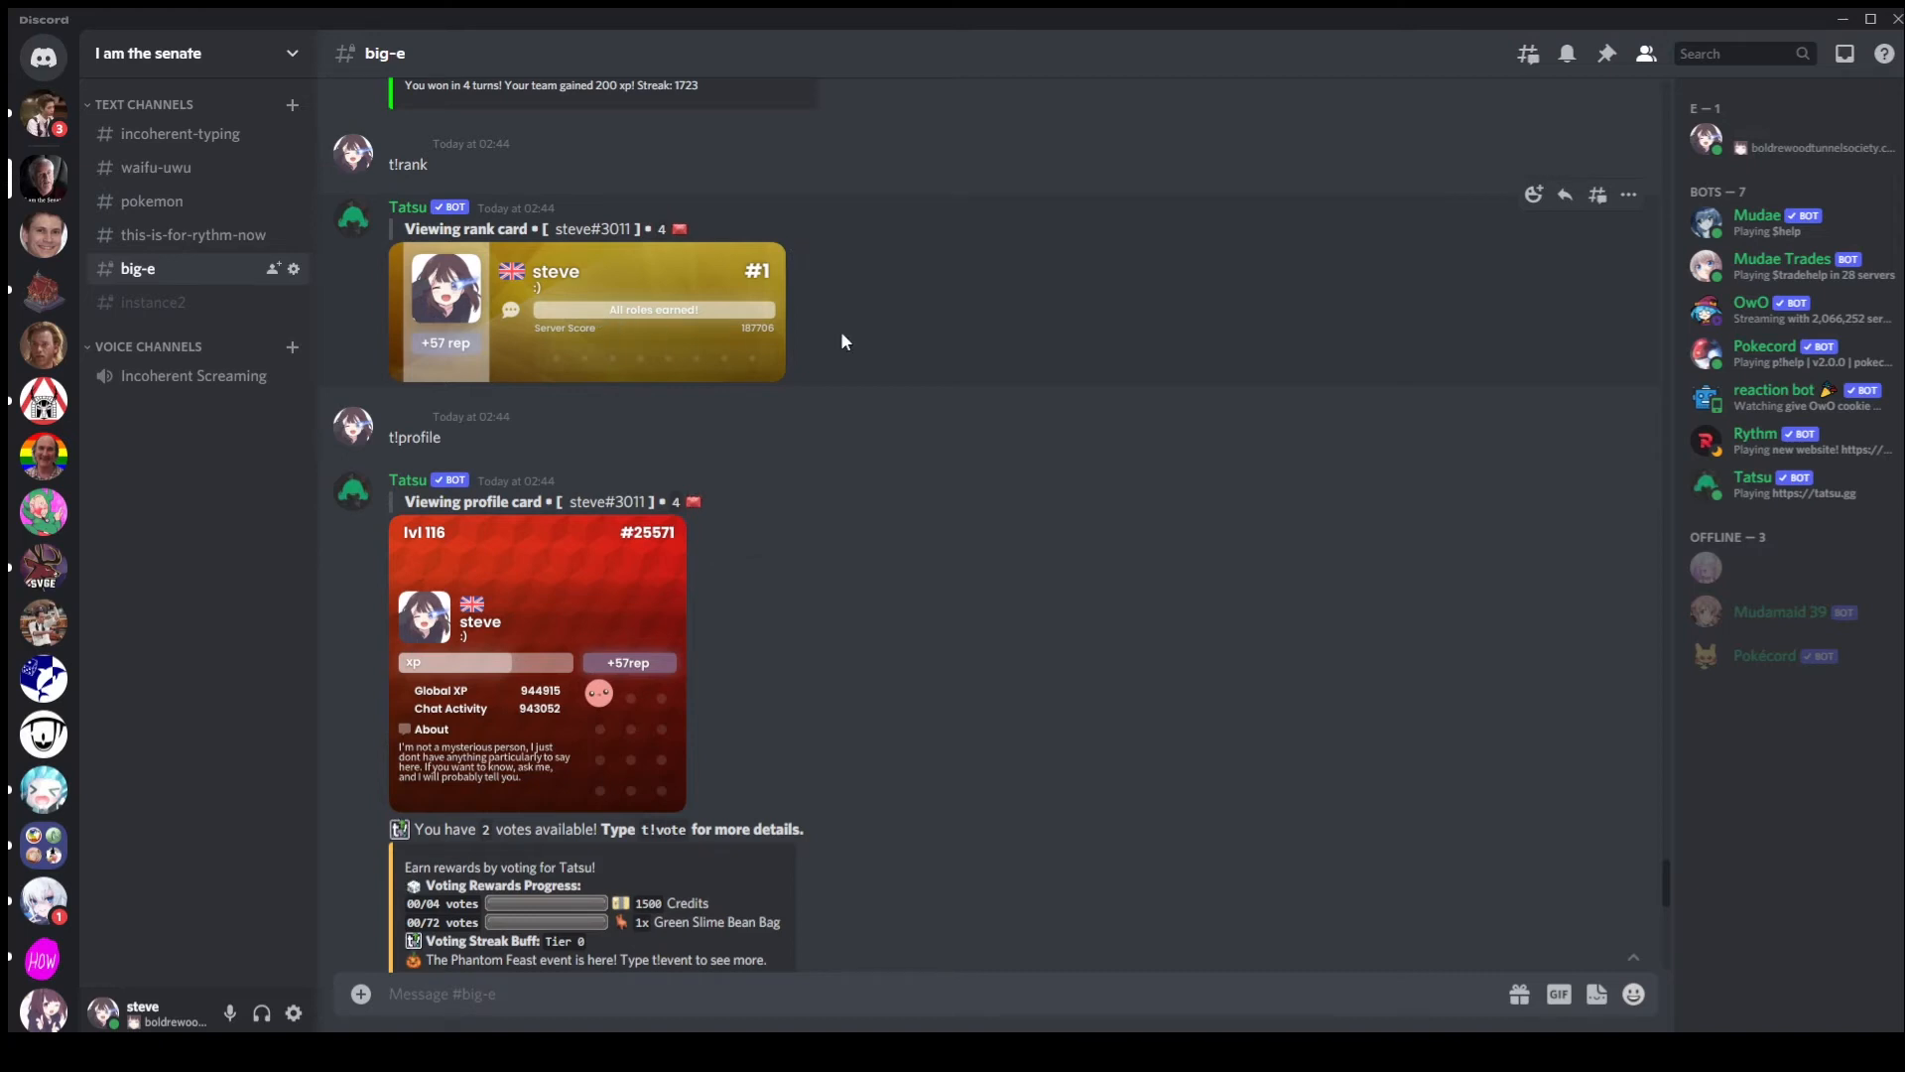
{"action": "mouse_move", "coordinate": [667, 327]}
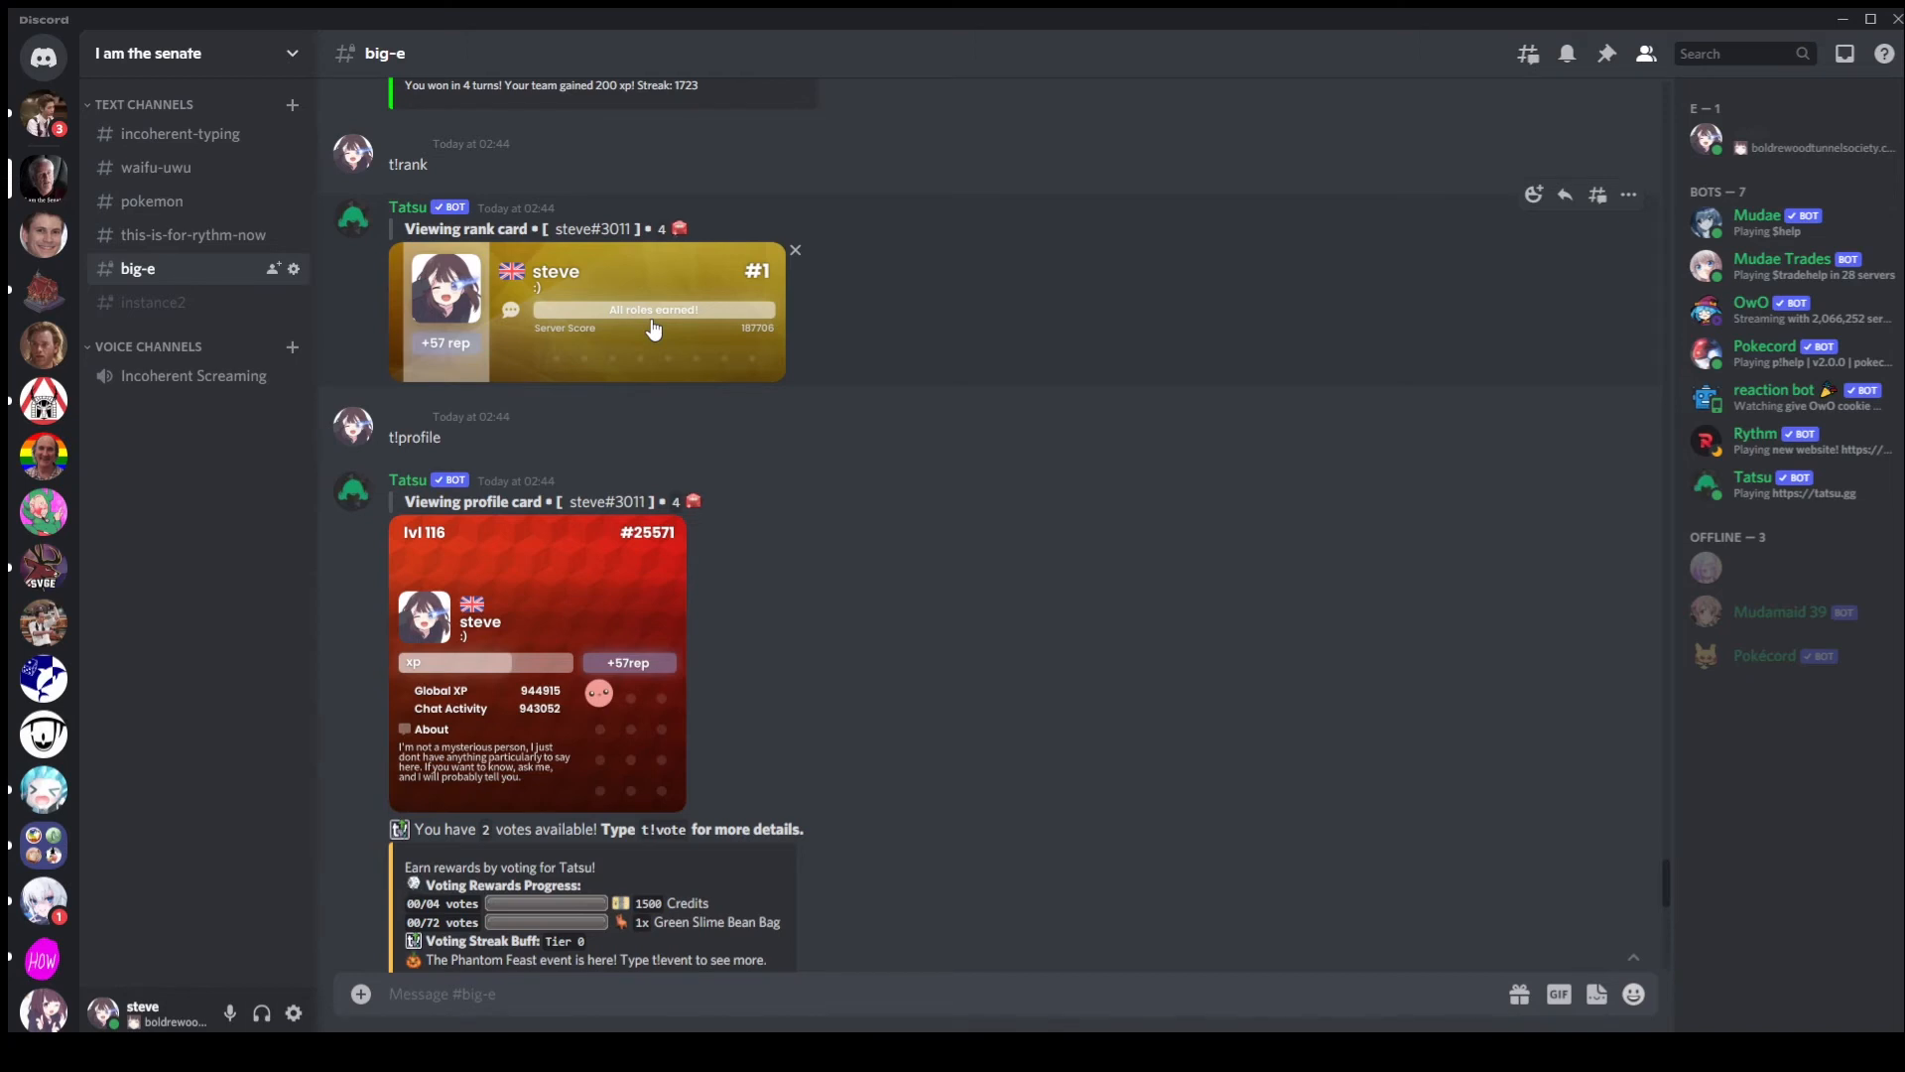
{"action": "mouse_move", "coordinate": [624, 293]}
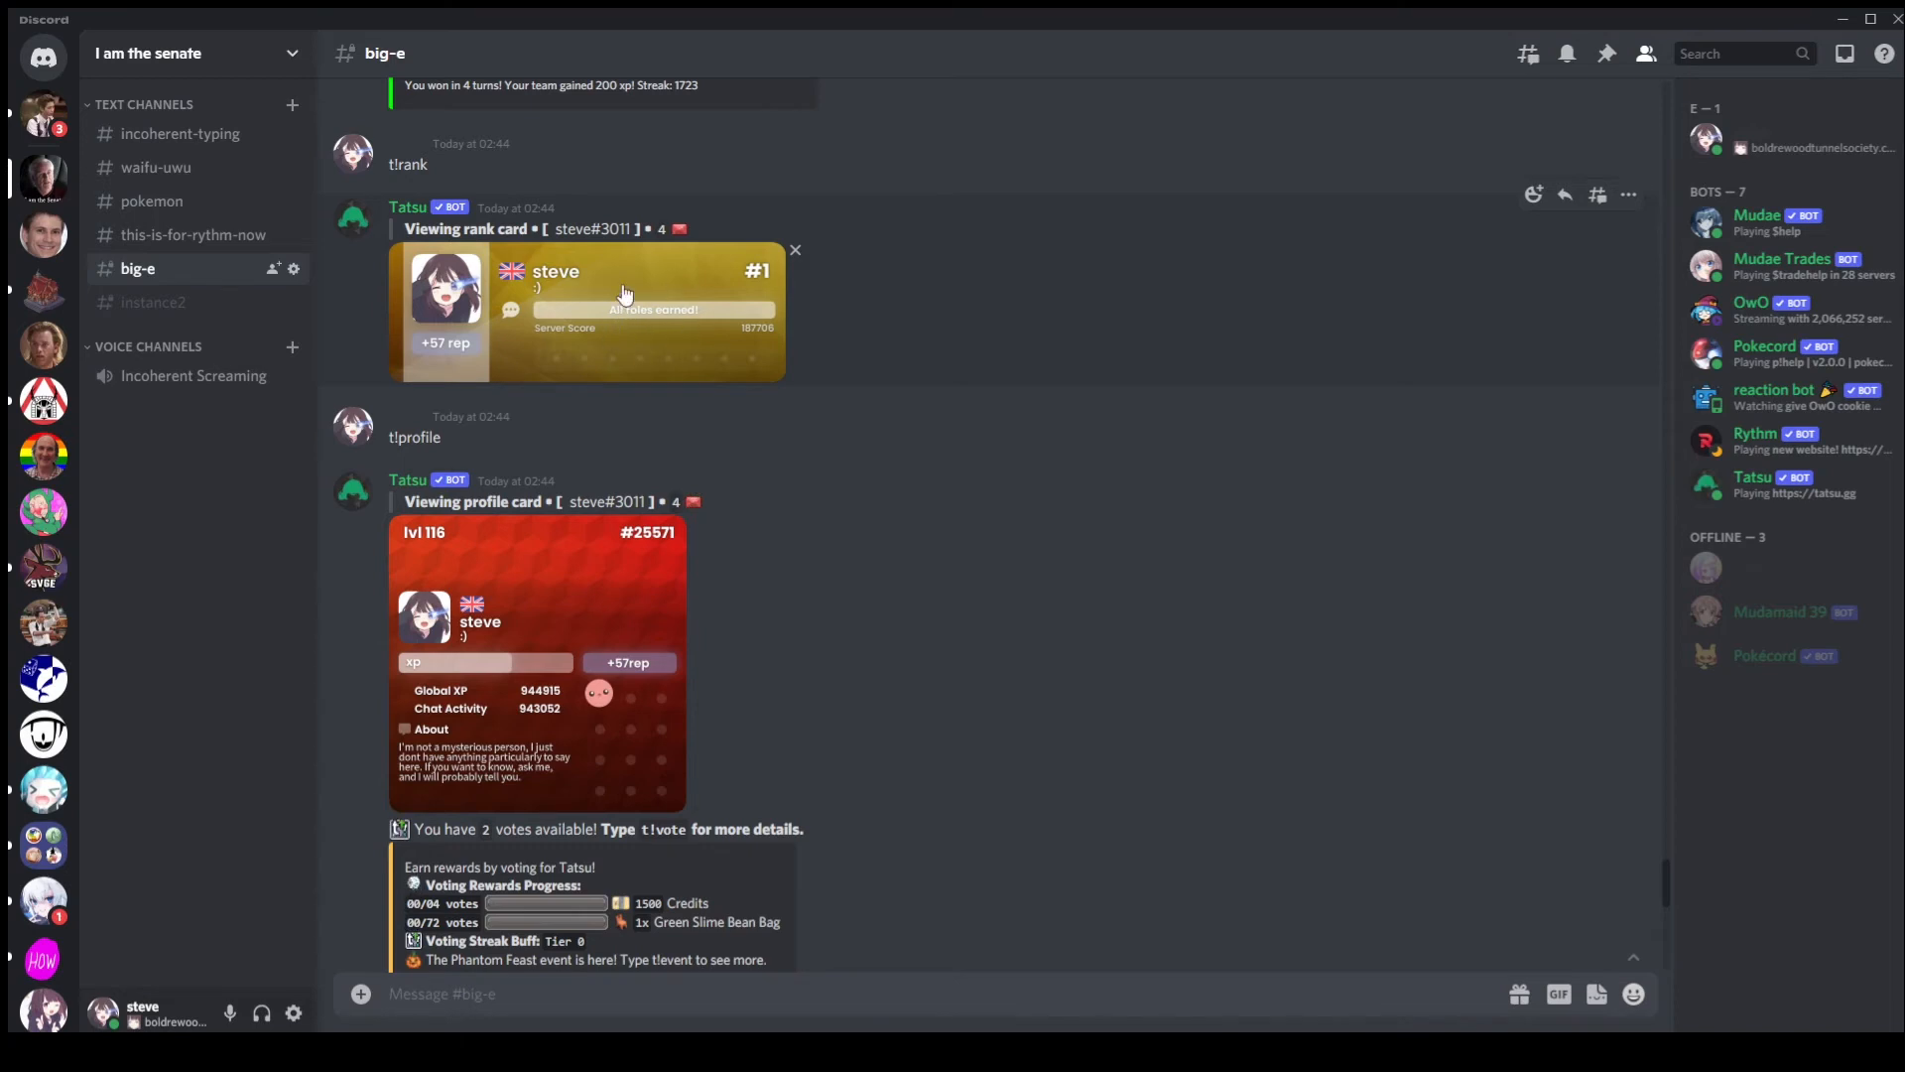
{"action": "mouse_move", "coordinate": [629, 403]}
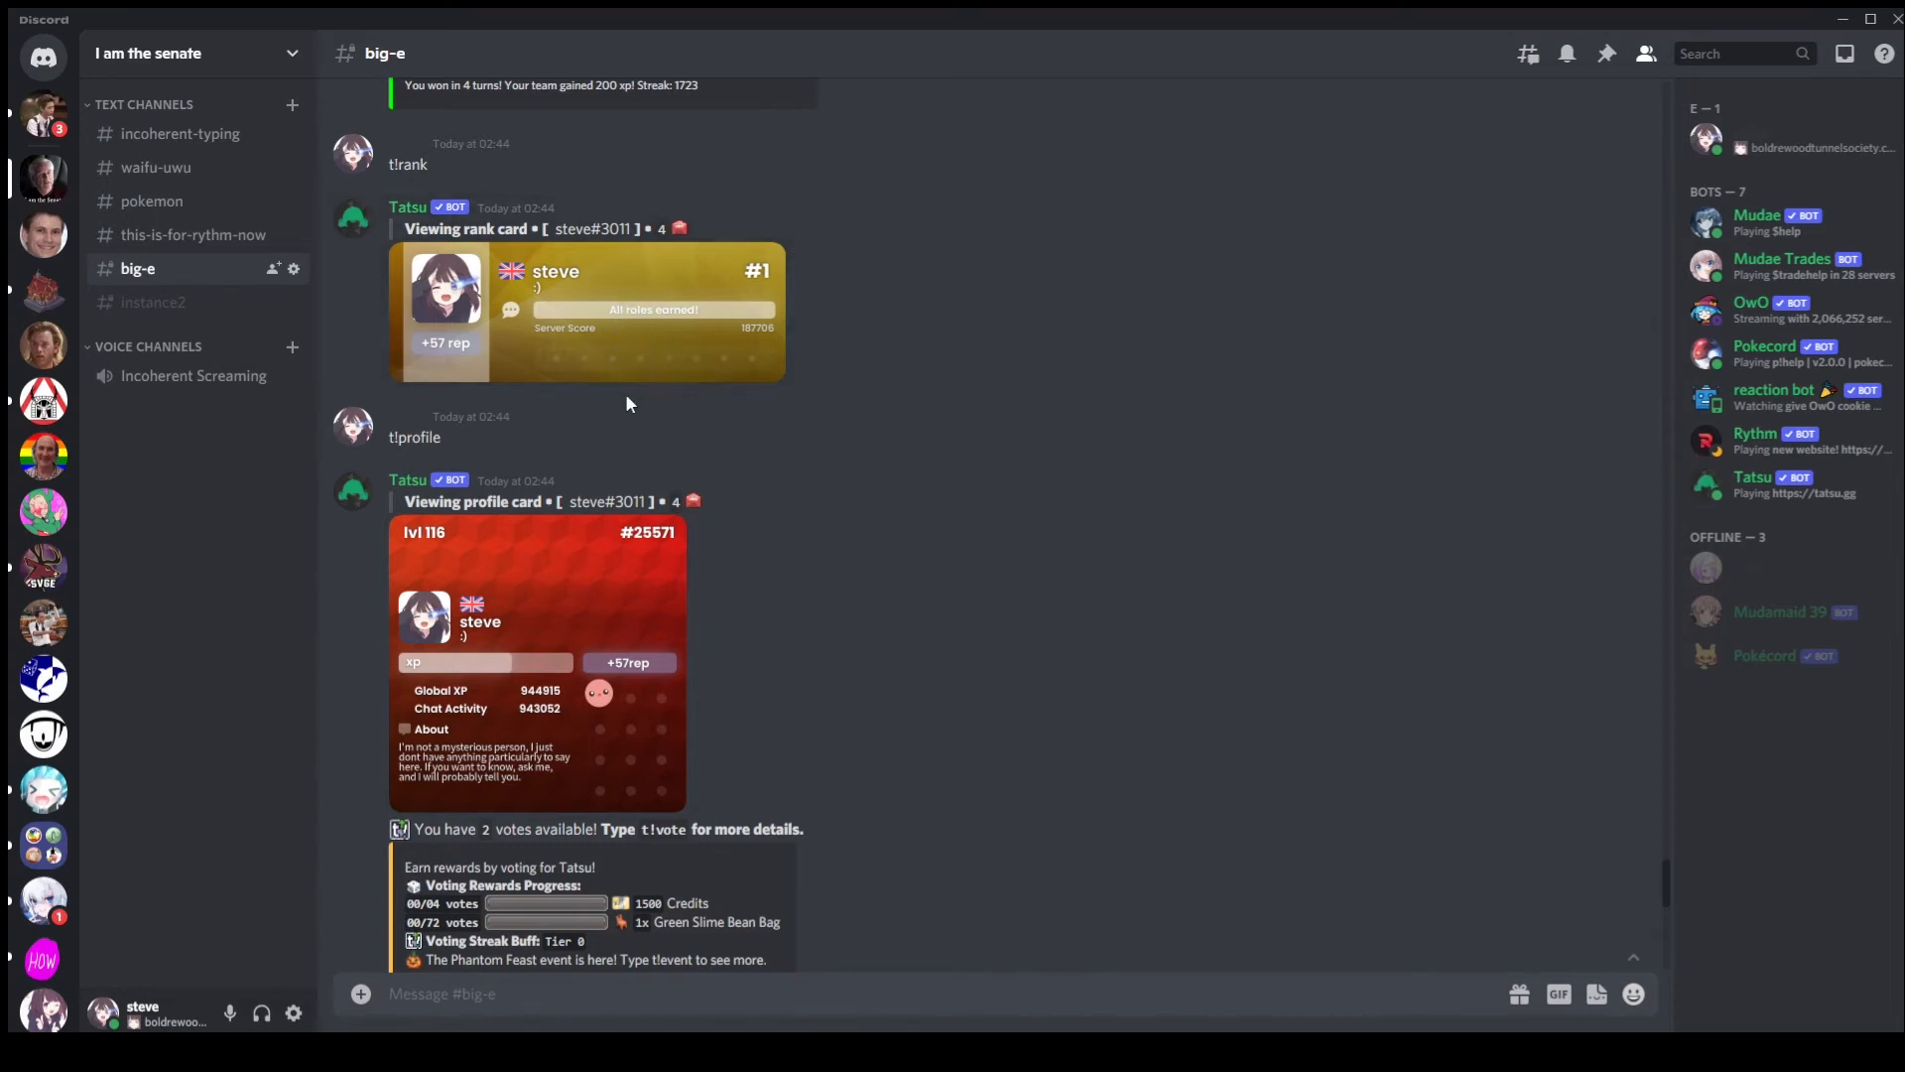
{"action": "mouse_move", "coordinate": [634, 405]}
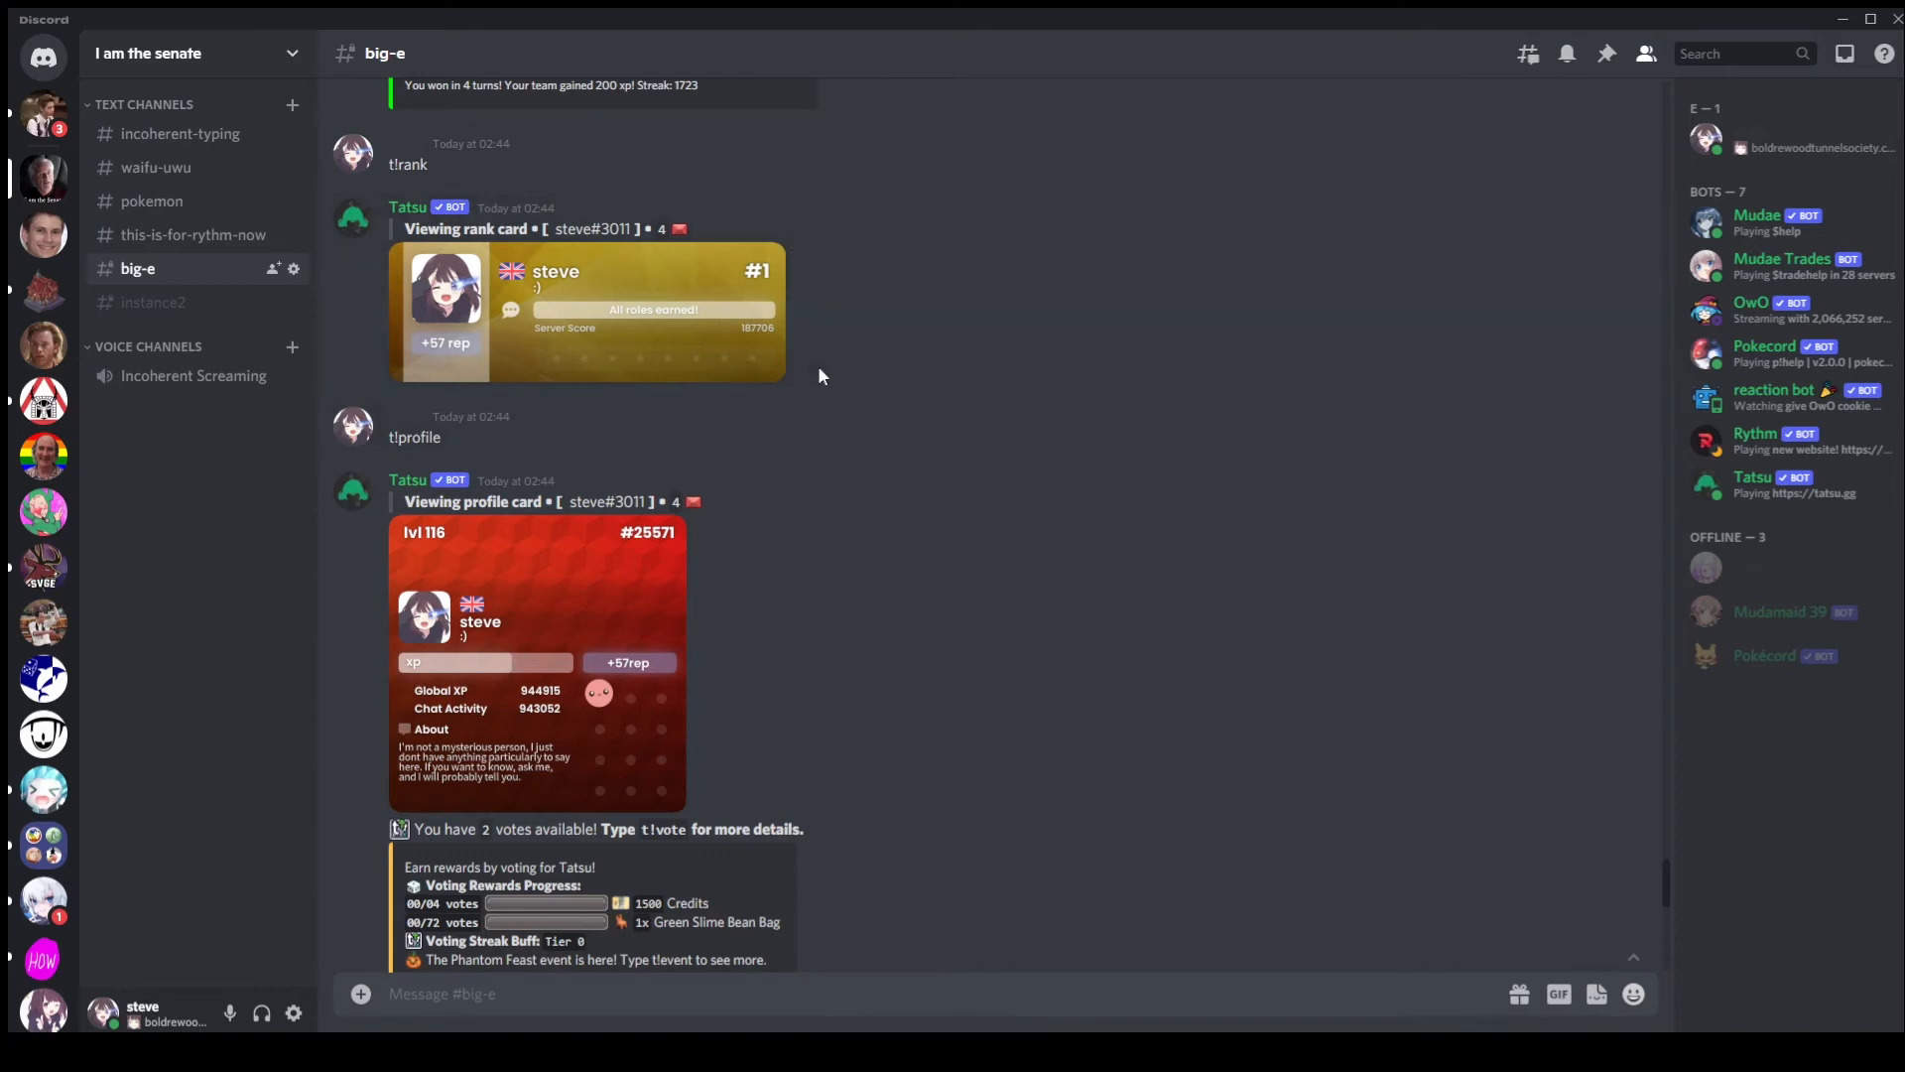
{"action": "mouse_move", "coordinate": [669, 401]}
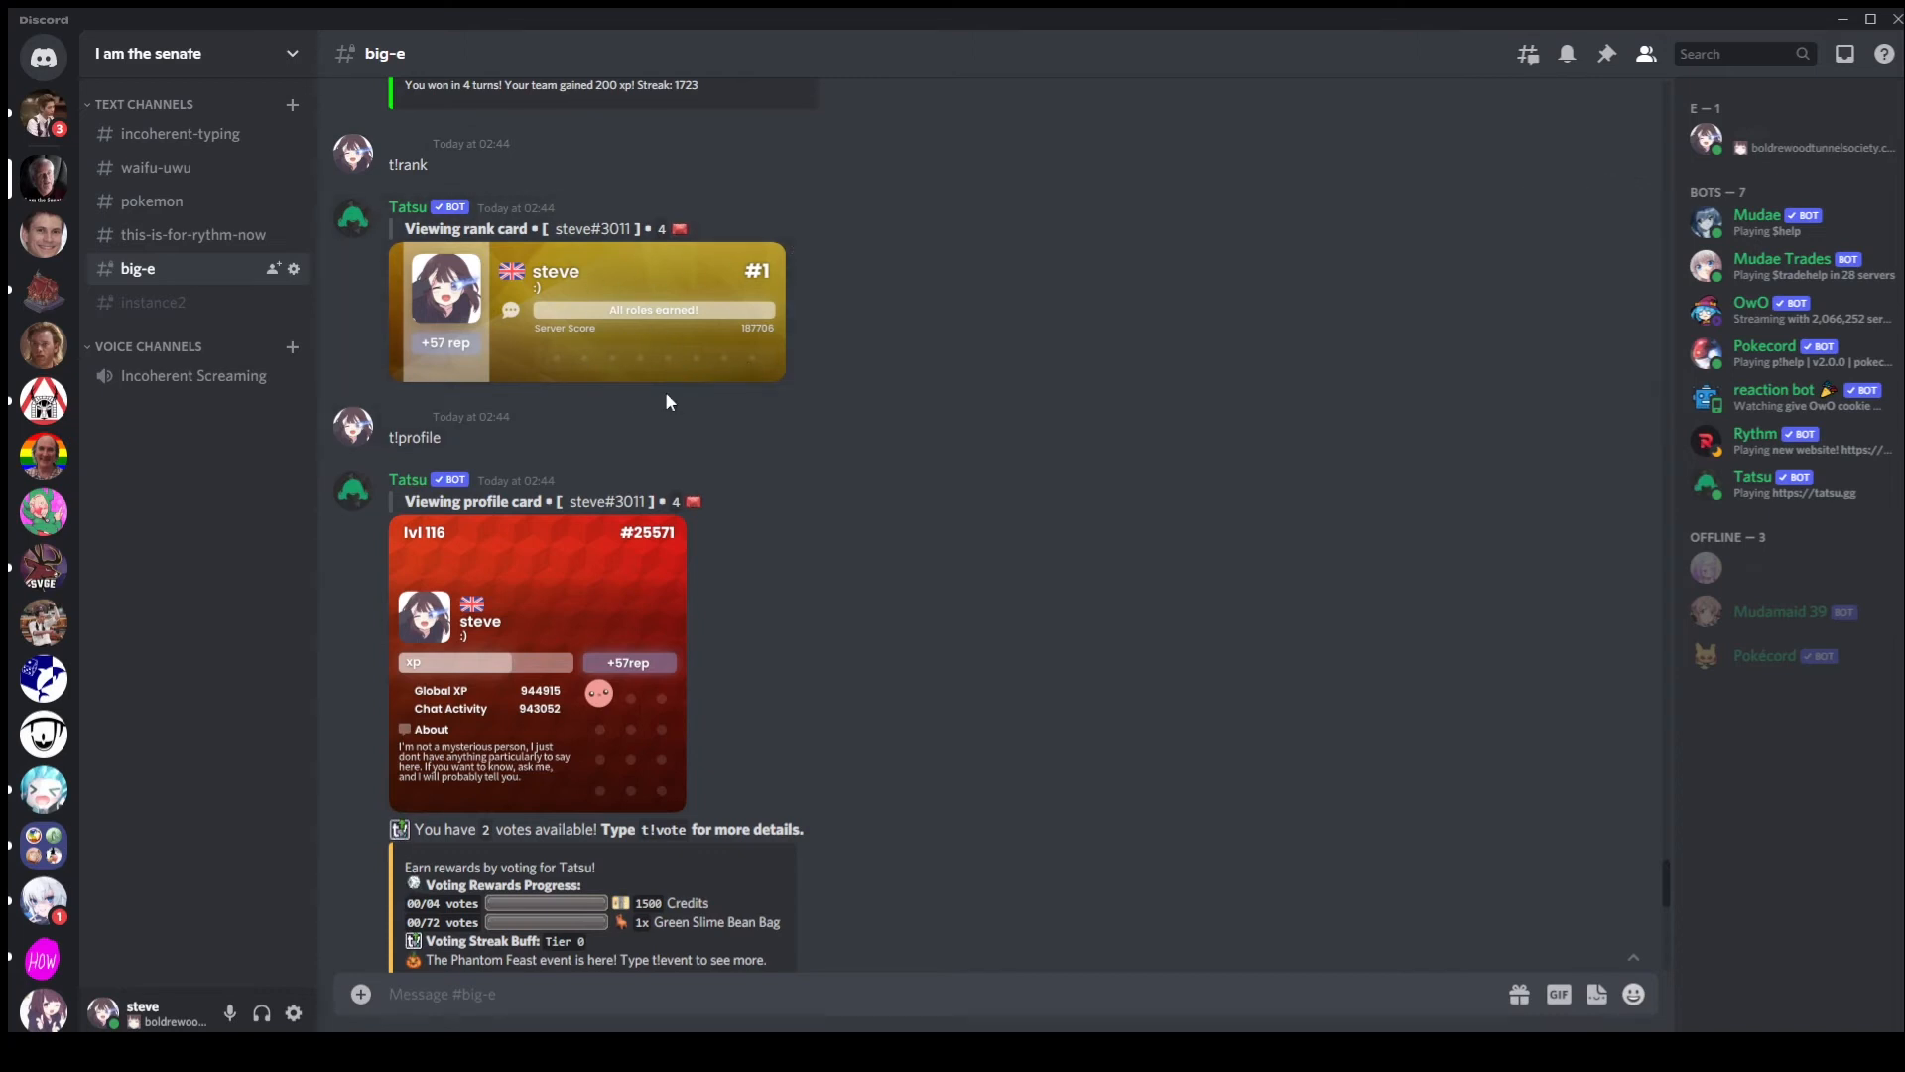
{"action": "mouse_move", "coordinate": [653, 413]}
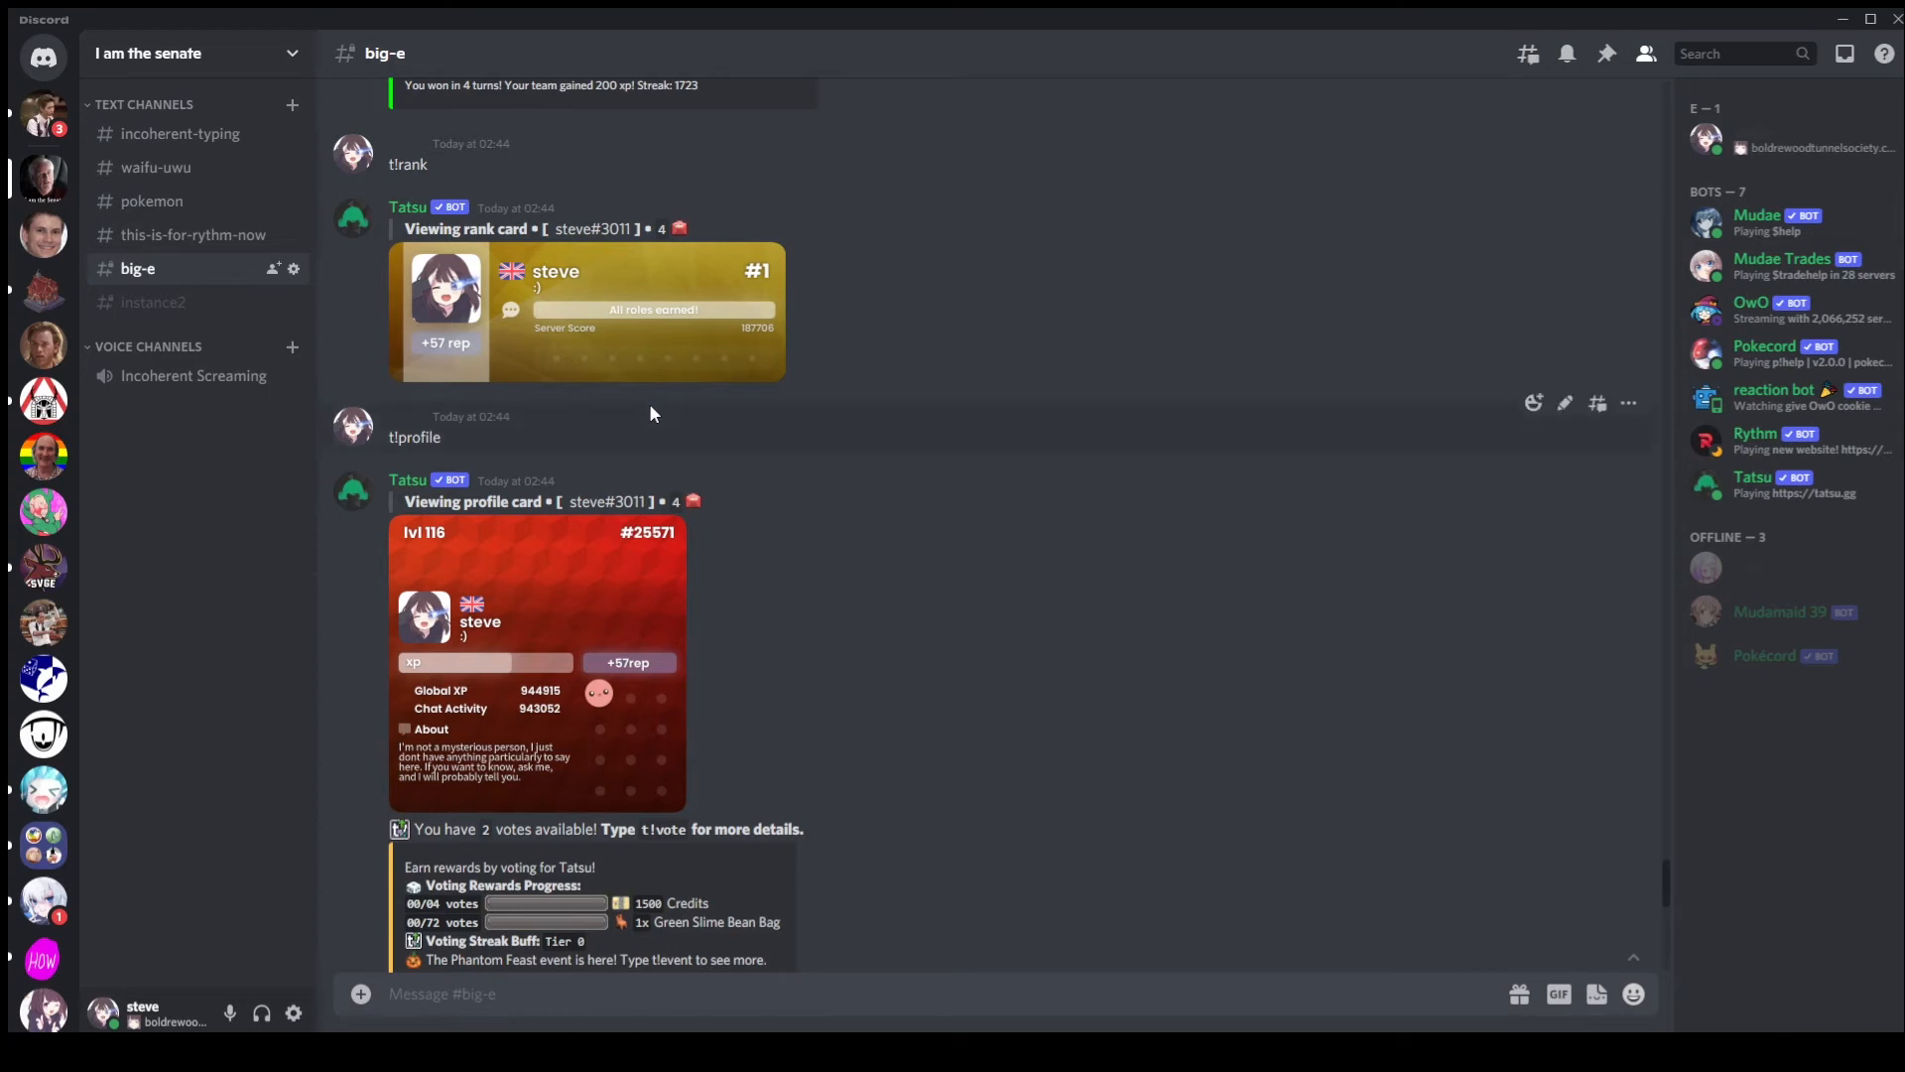
{"action": "mouse_move", "coordinate": [788, 399]}
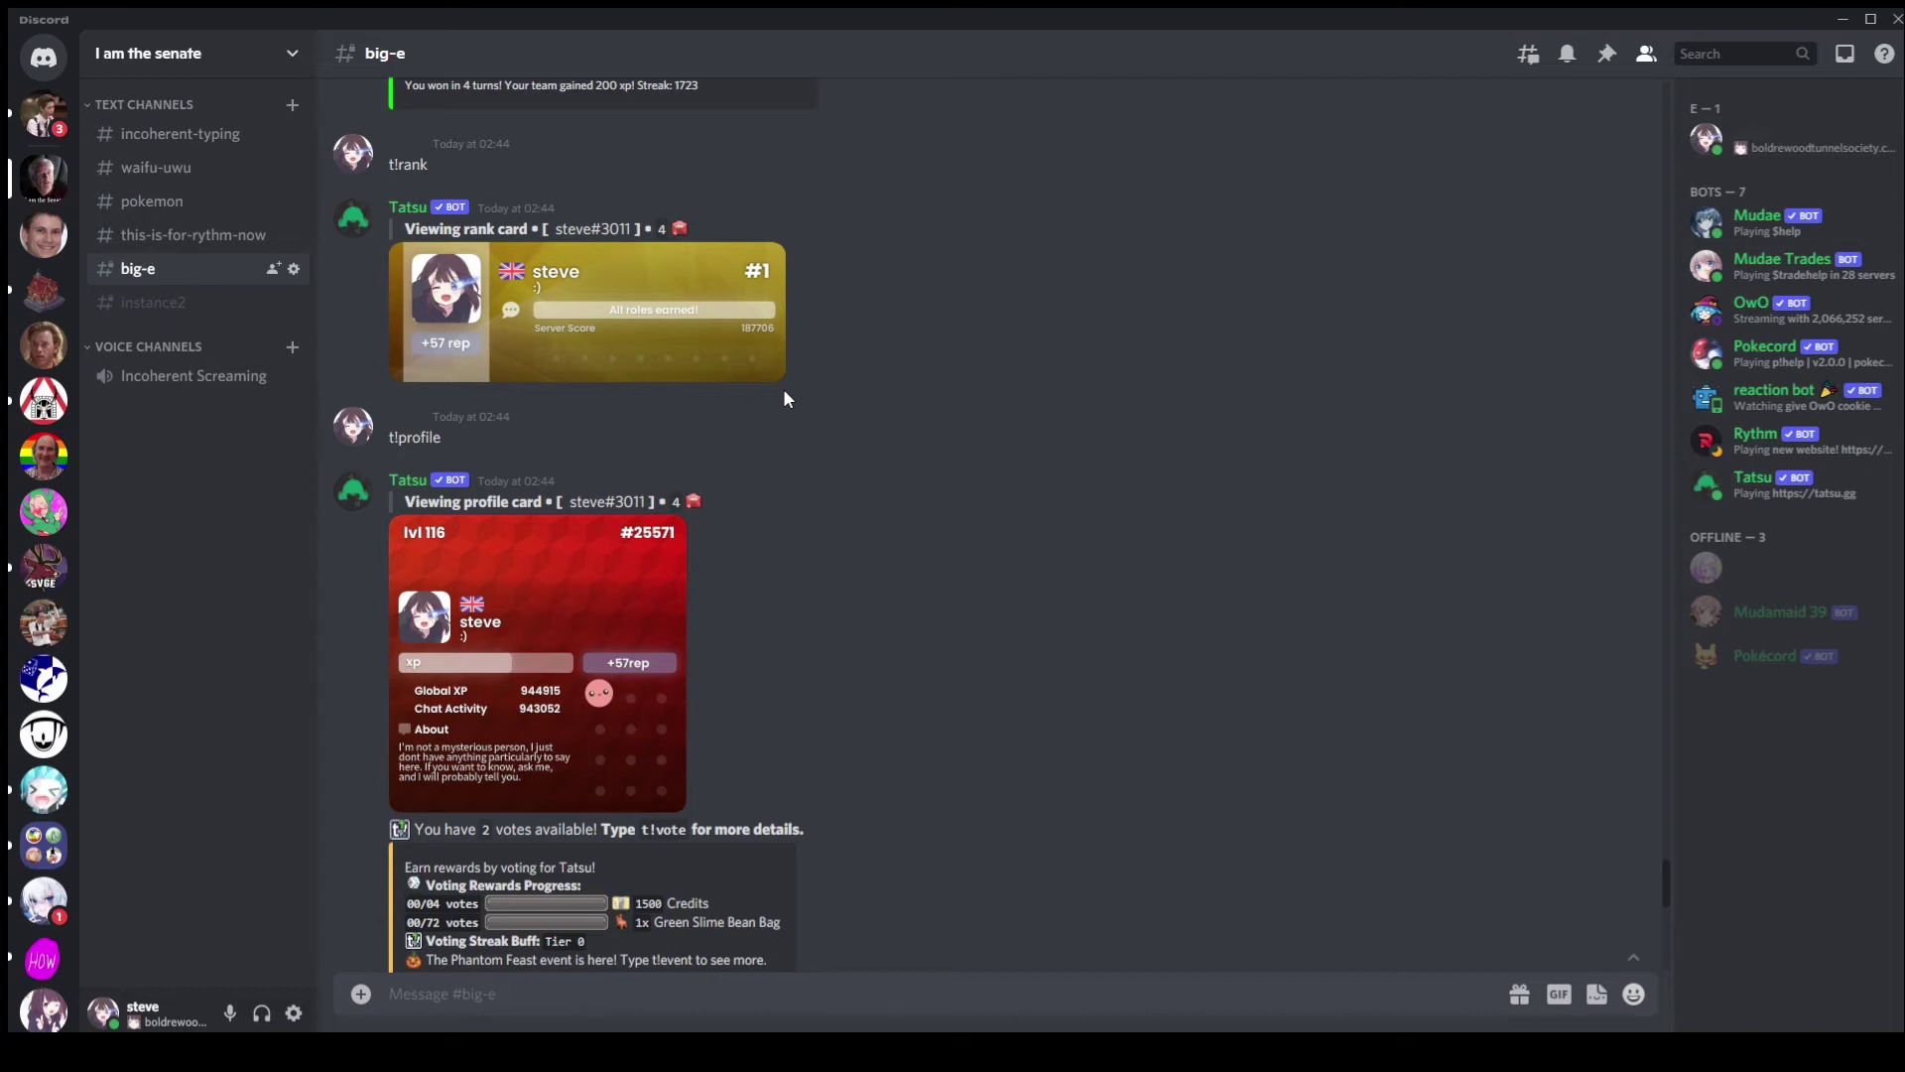
{"action": "mouse_move", "coordinate": [481, 548]}
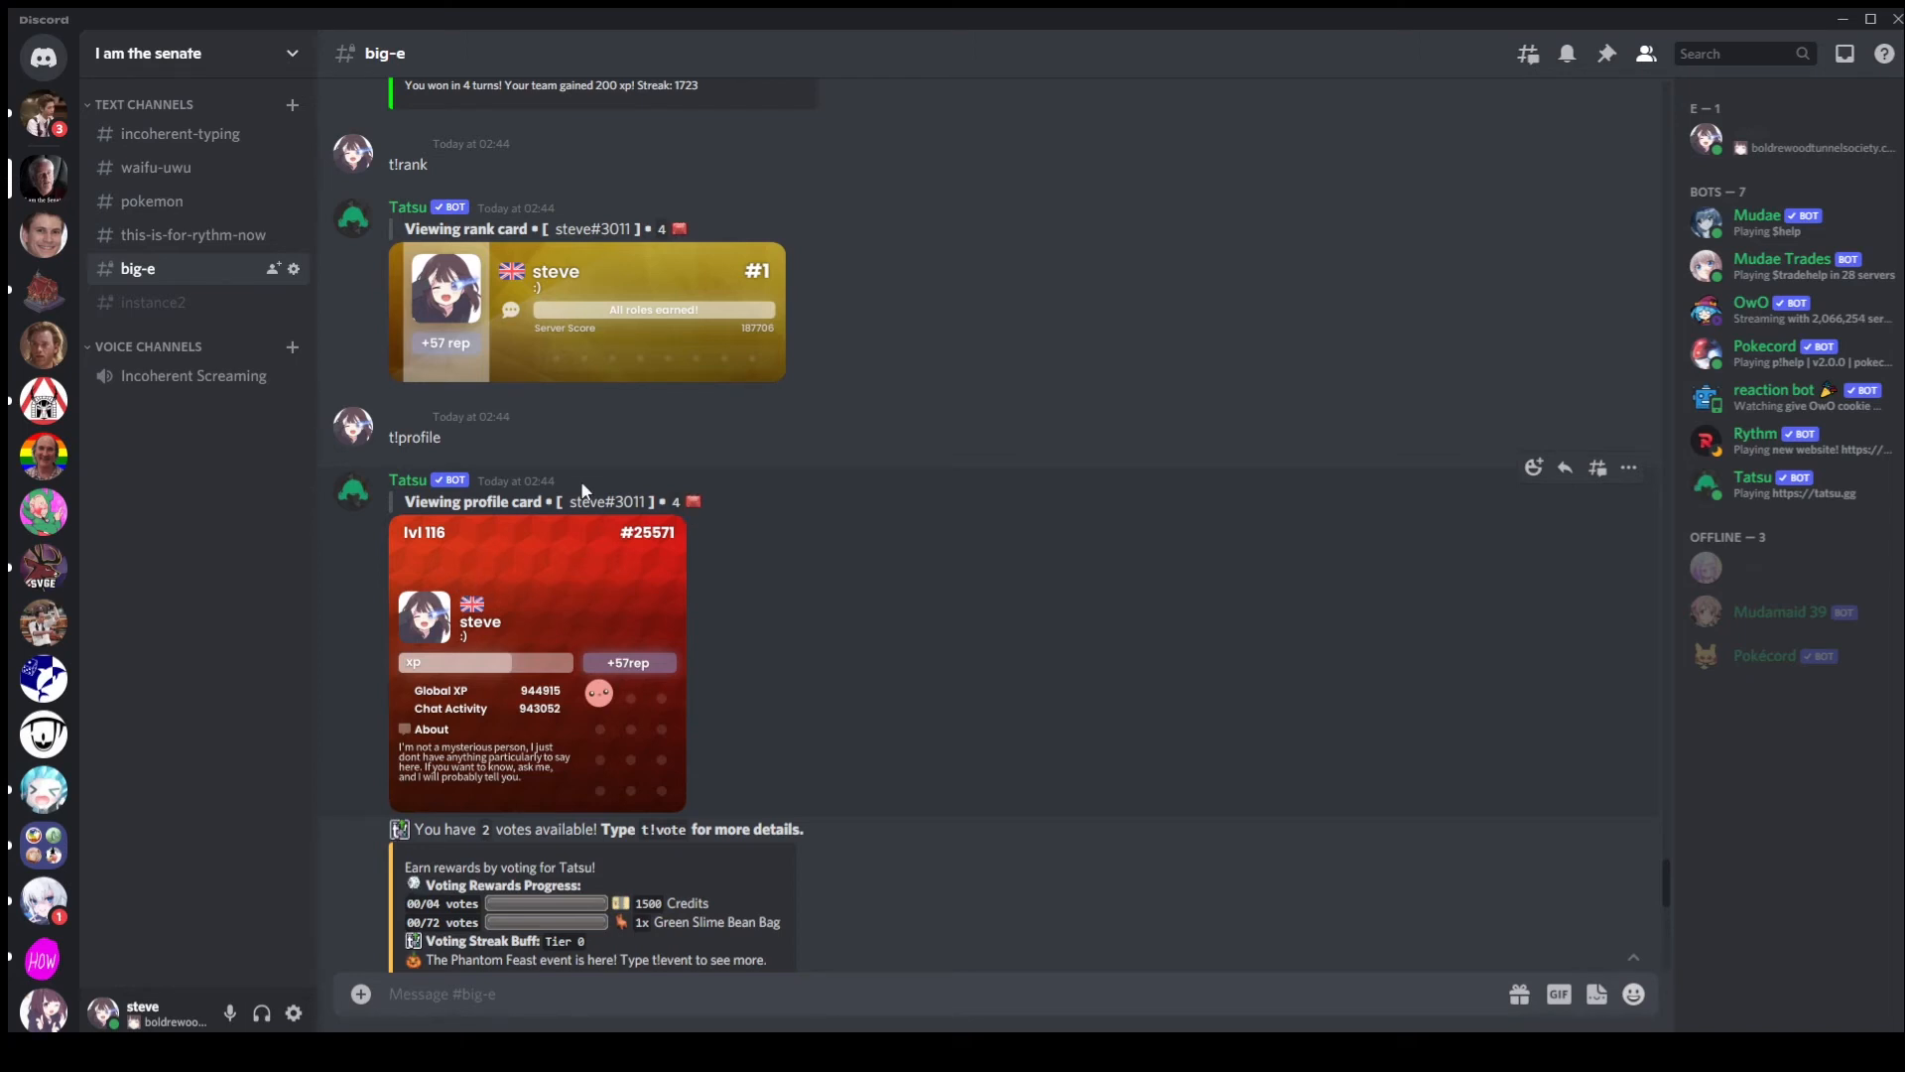
{"action": "mouse_move", "coordinate": [628, 465]}
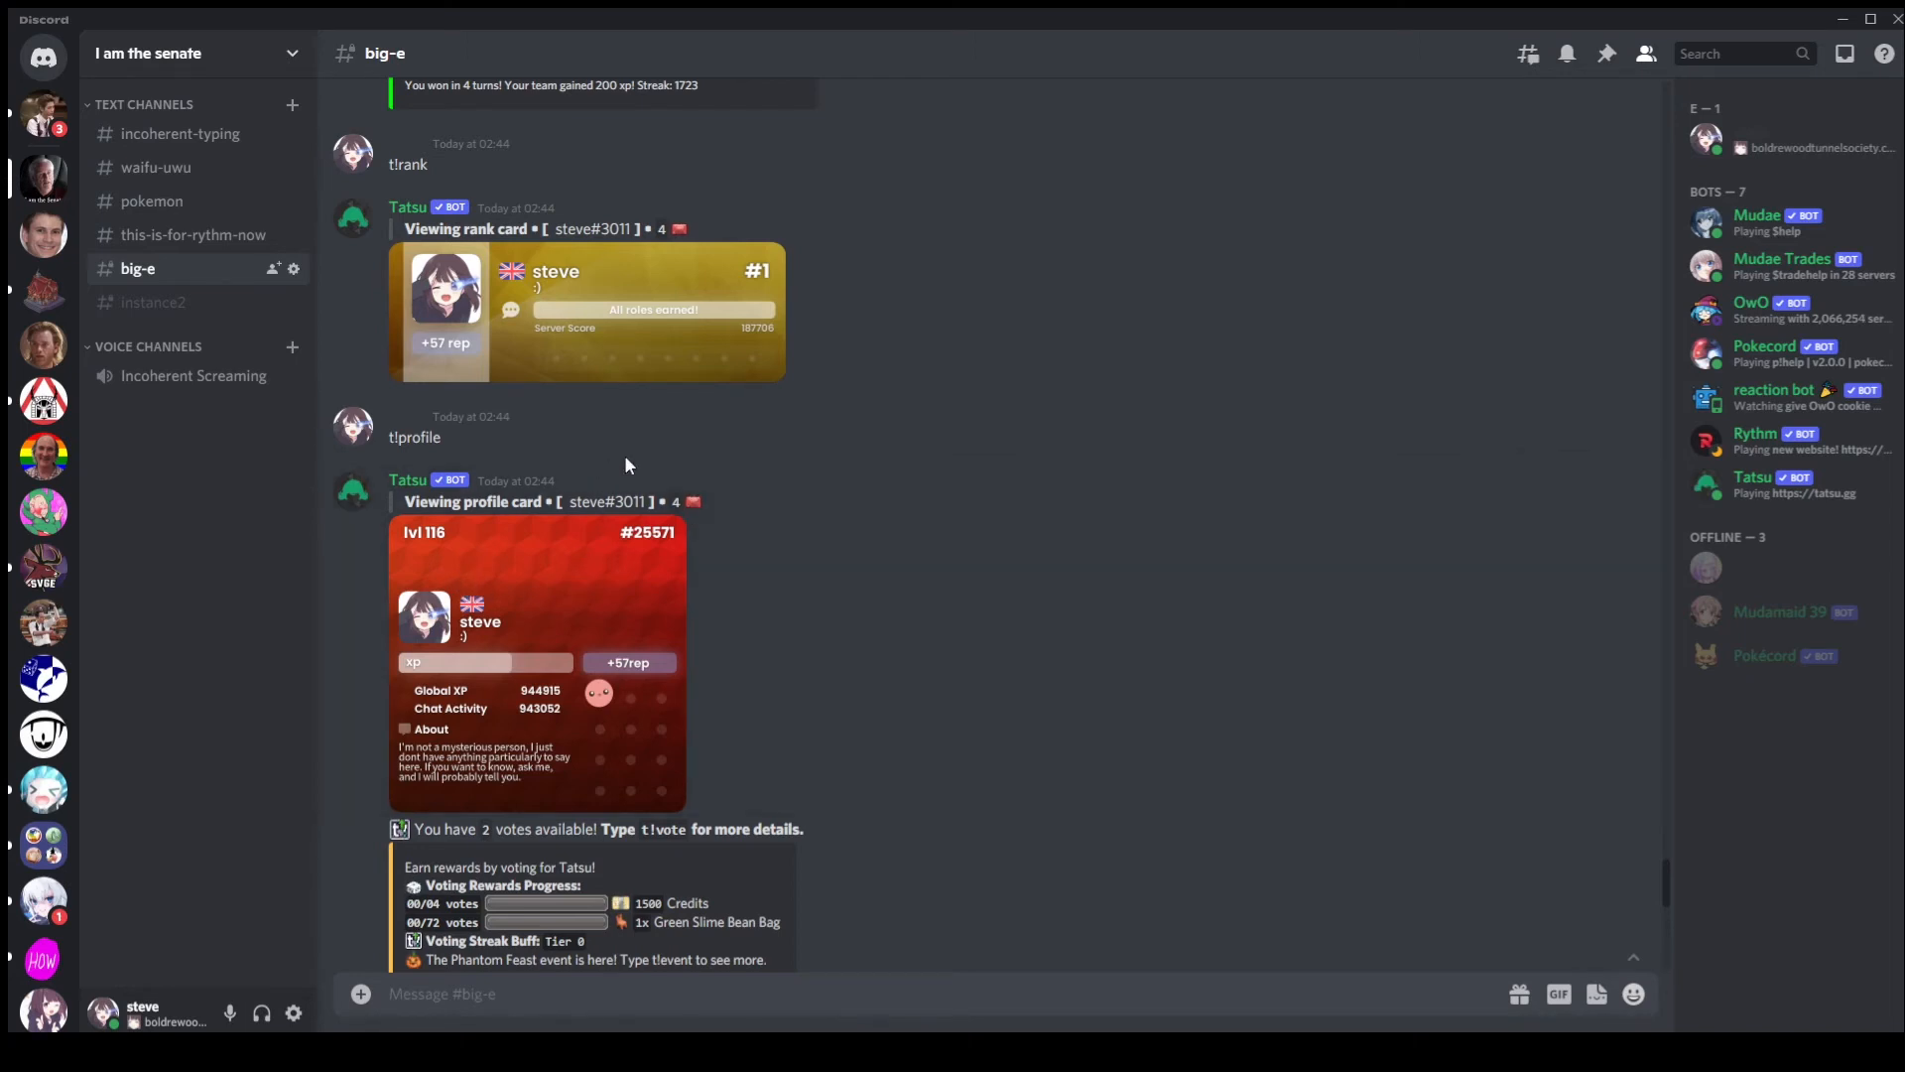
{"action": "mouse_move", "coordinate": [654, 302]}
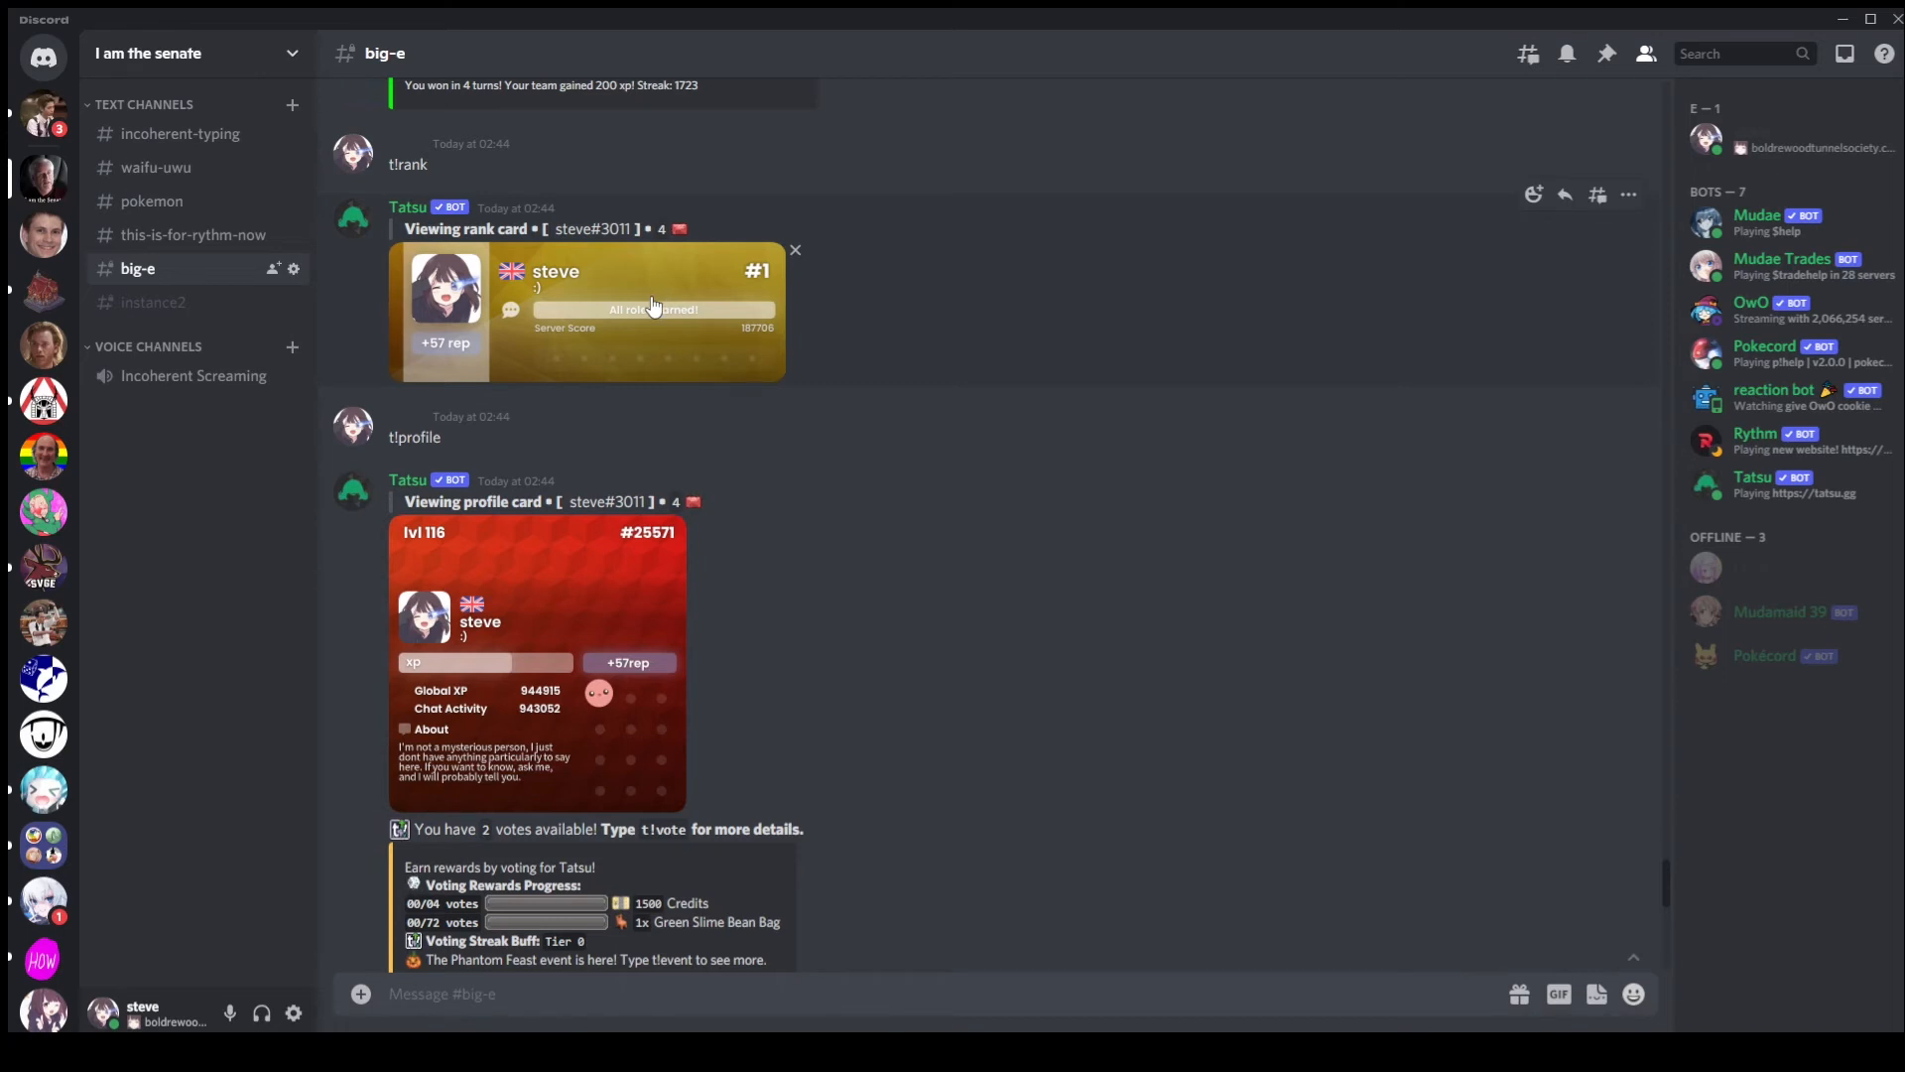
{"action": "mouse_move", "coordinate": [877, 331]}
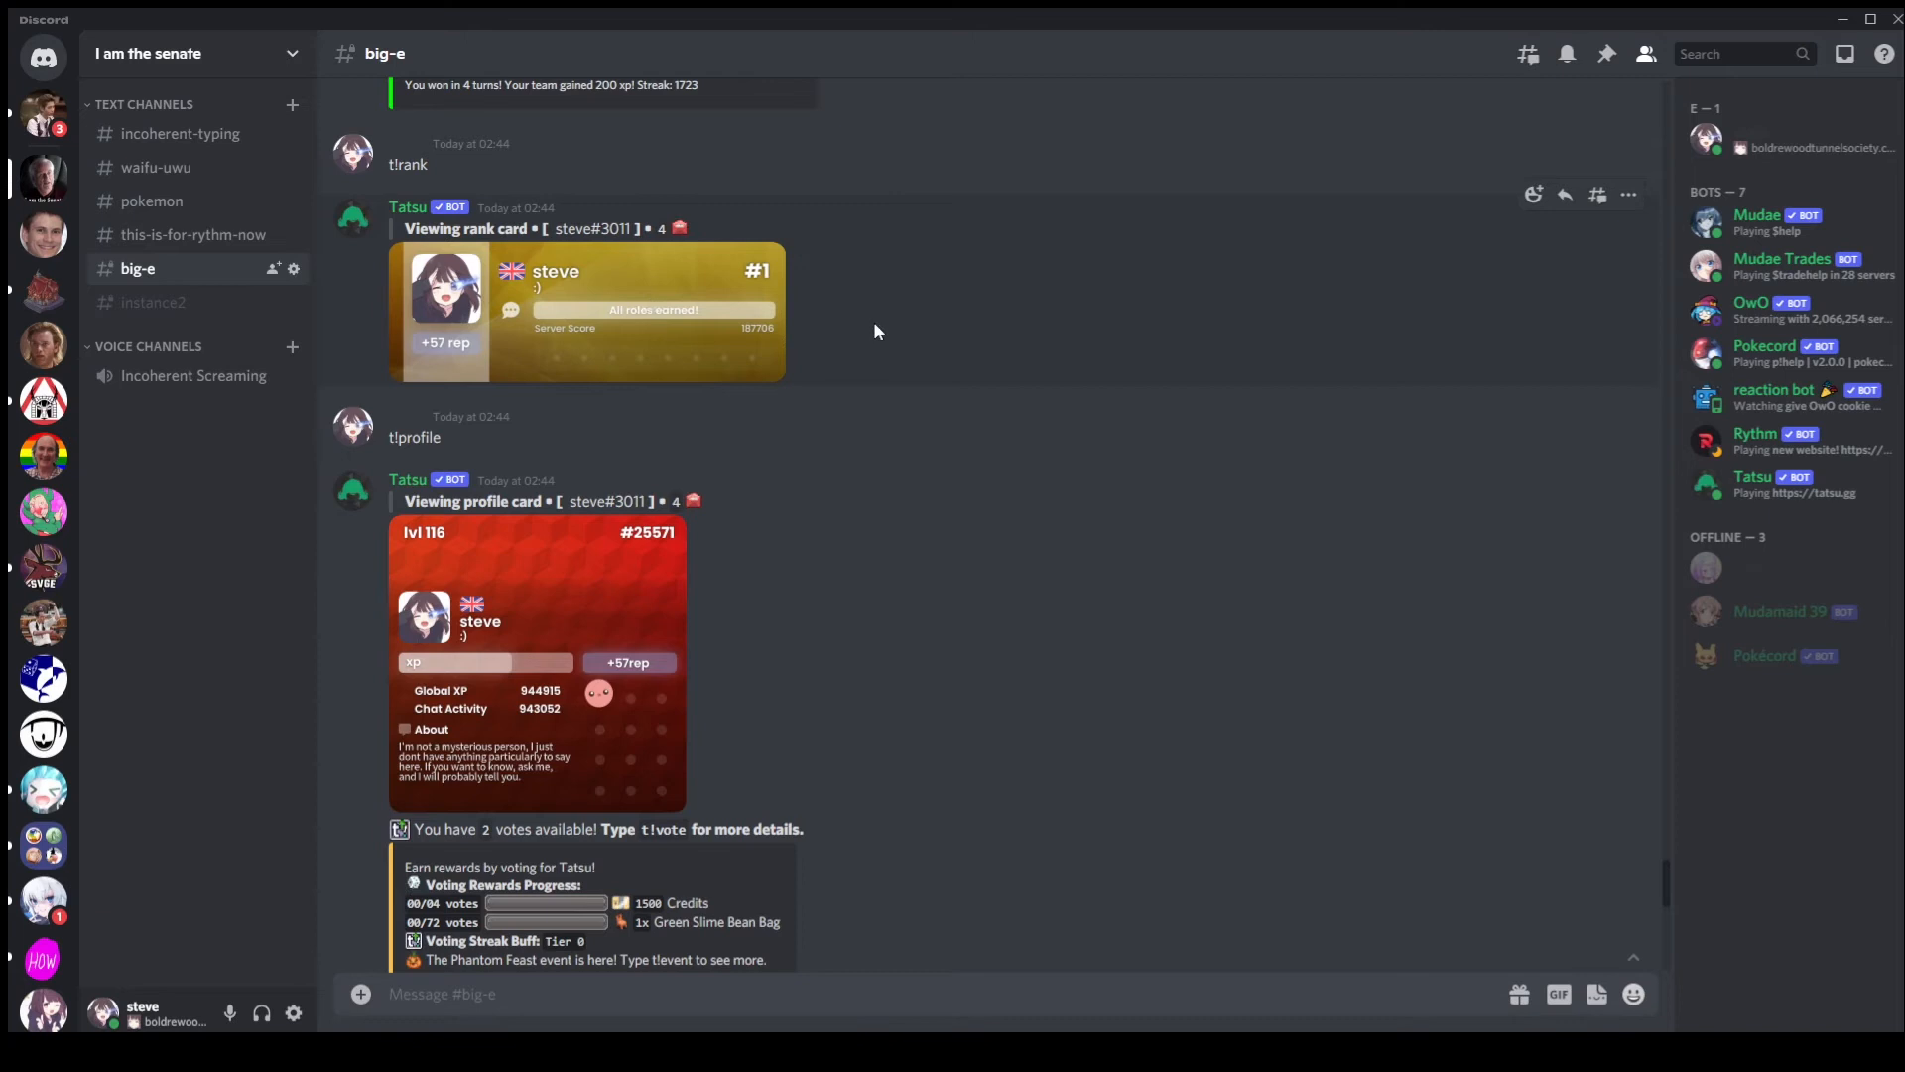
{"action": "mouse_move", "coordinate": [860, 340]}
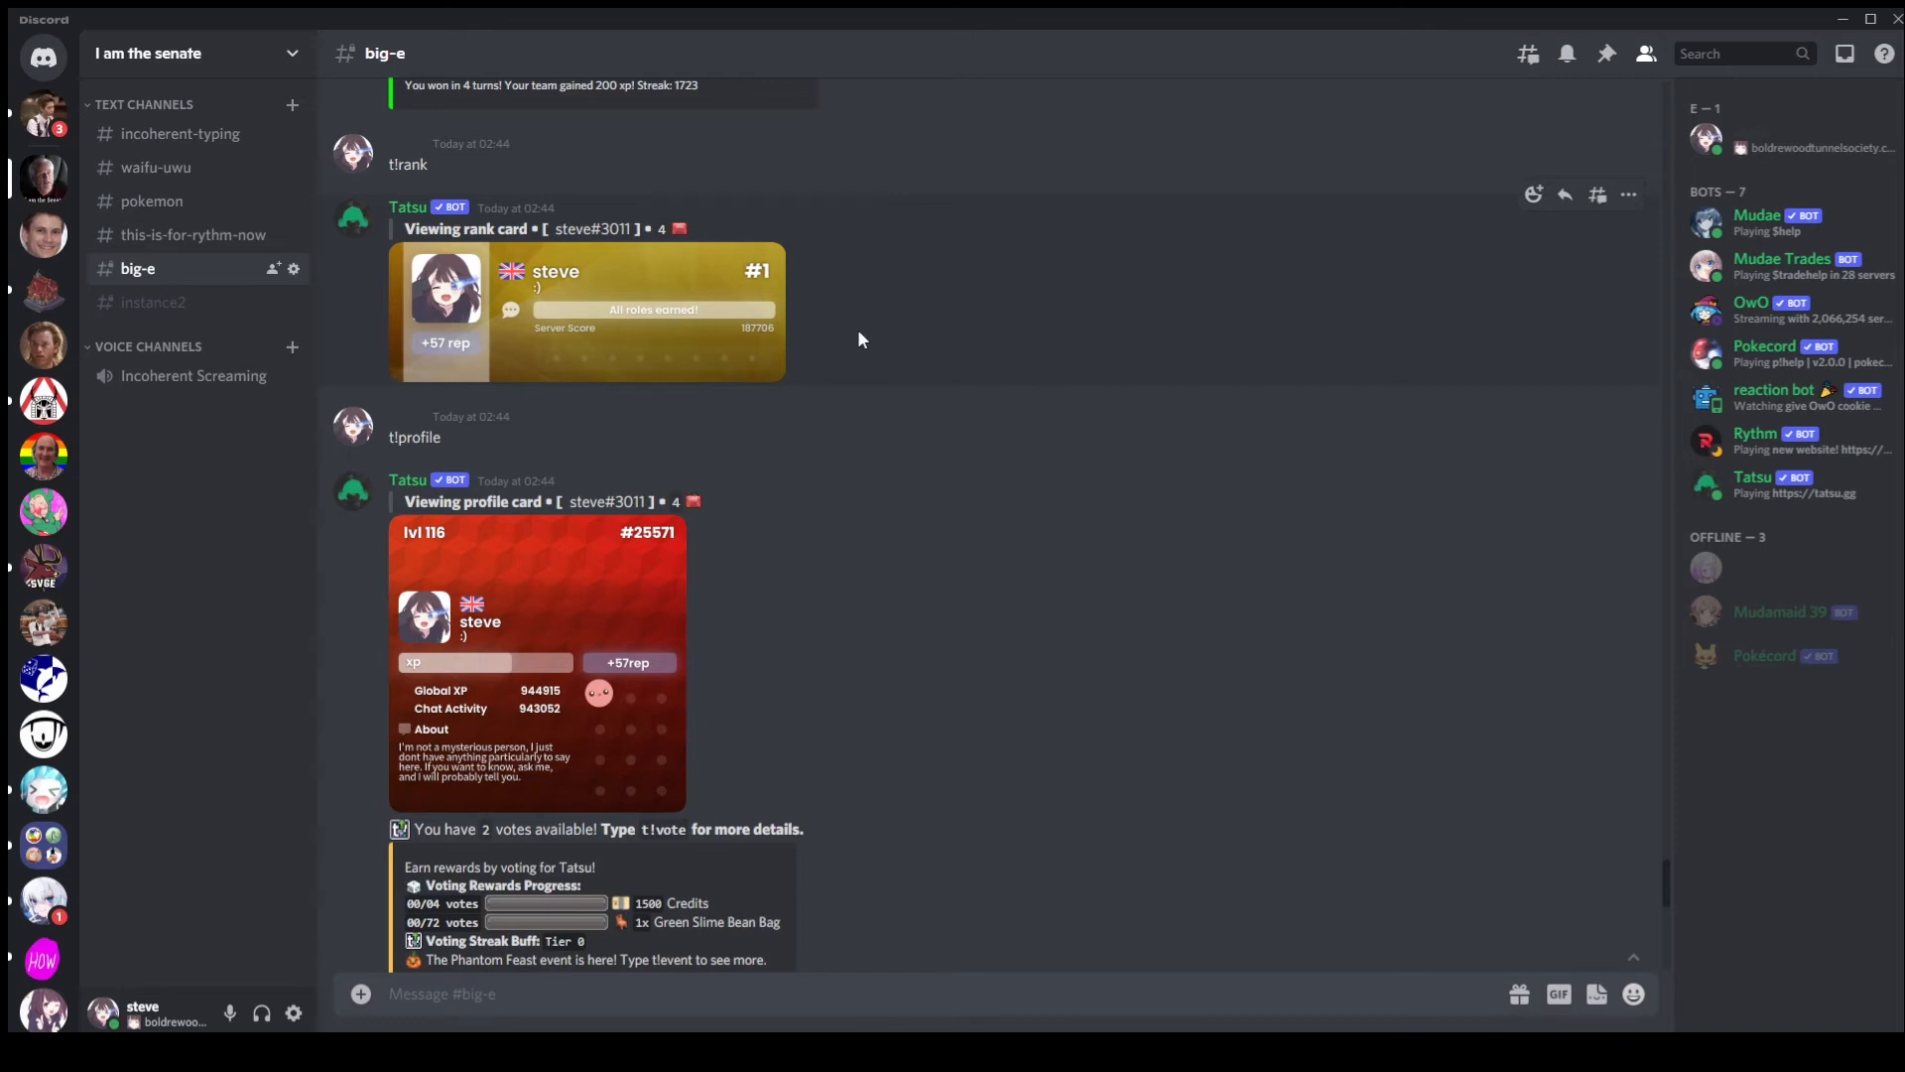
{"action": "mouse_move", "coordinate": [855, 347]}
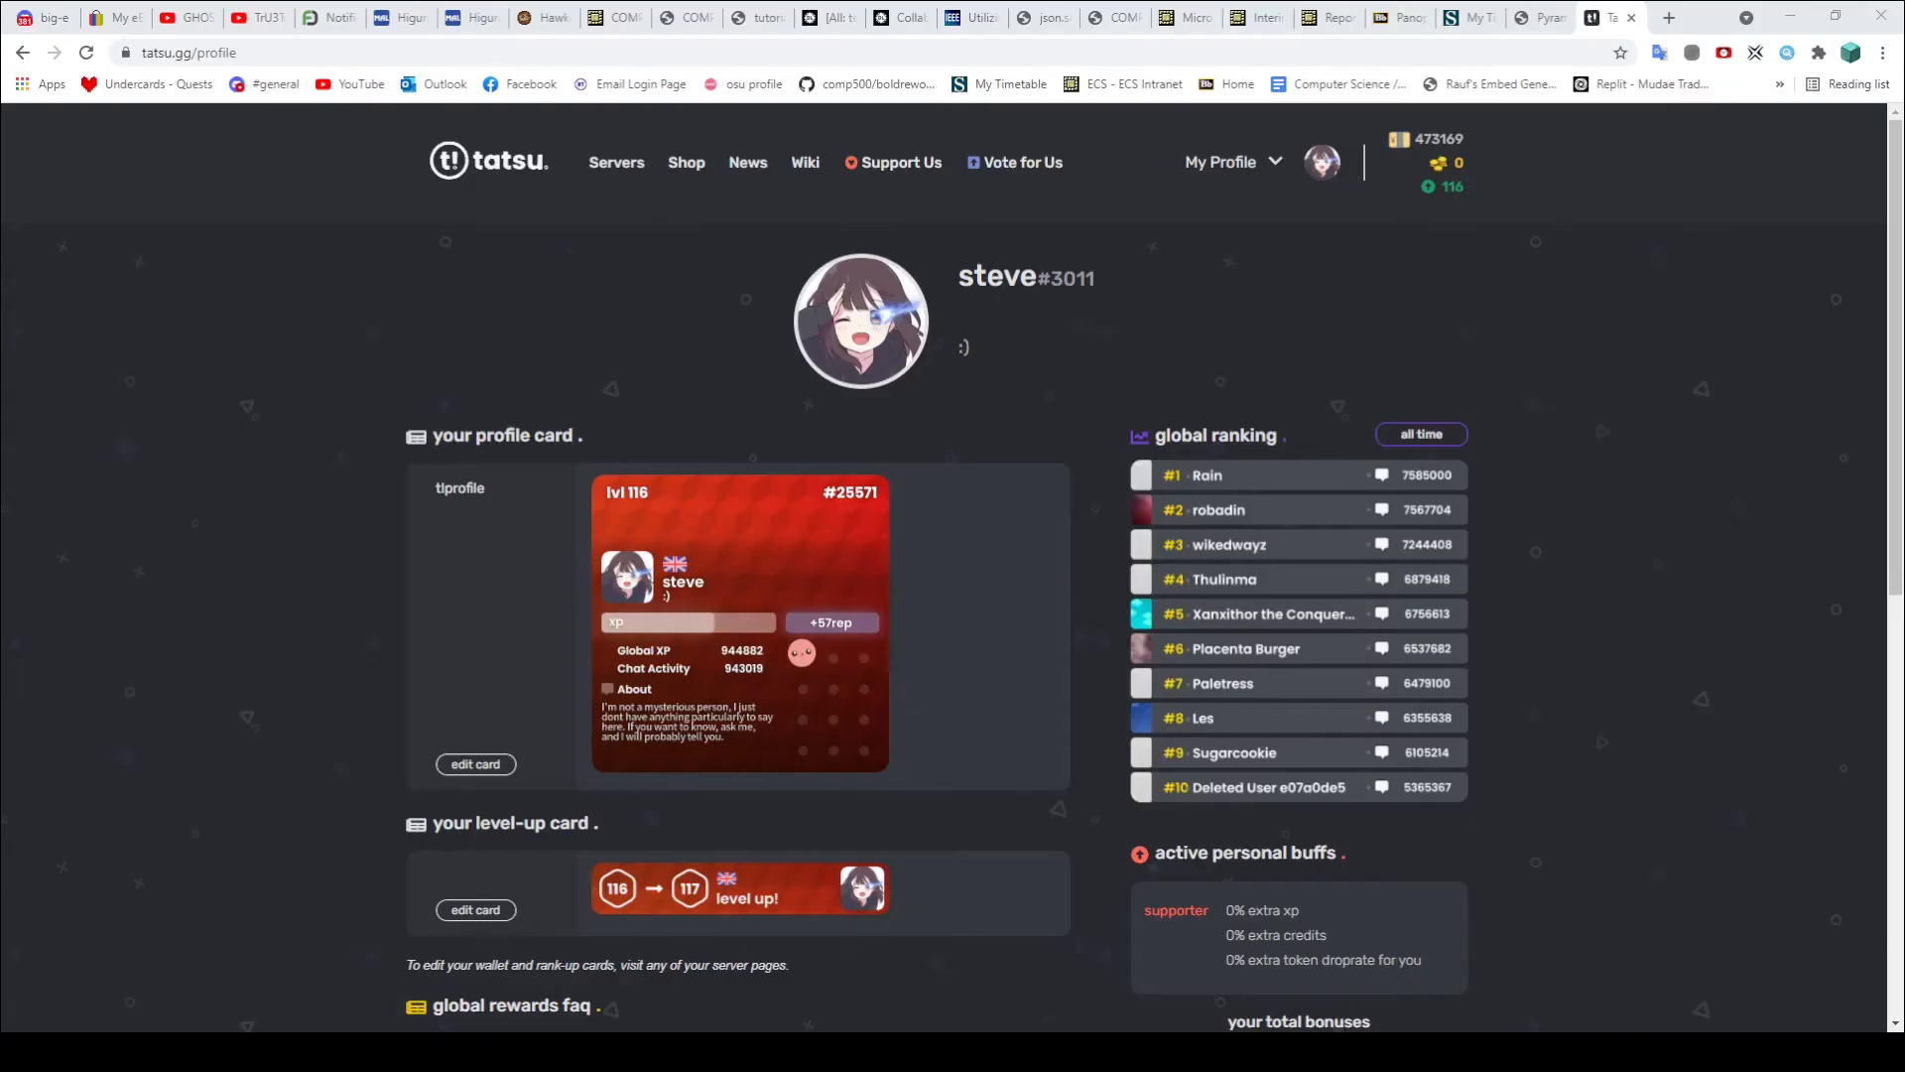
{"action": "mouse_move", "coordinate": [1247, 530]}
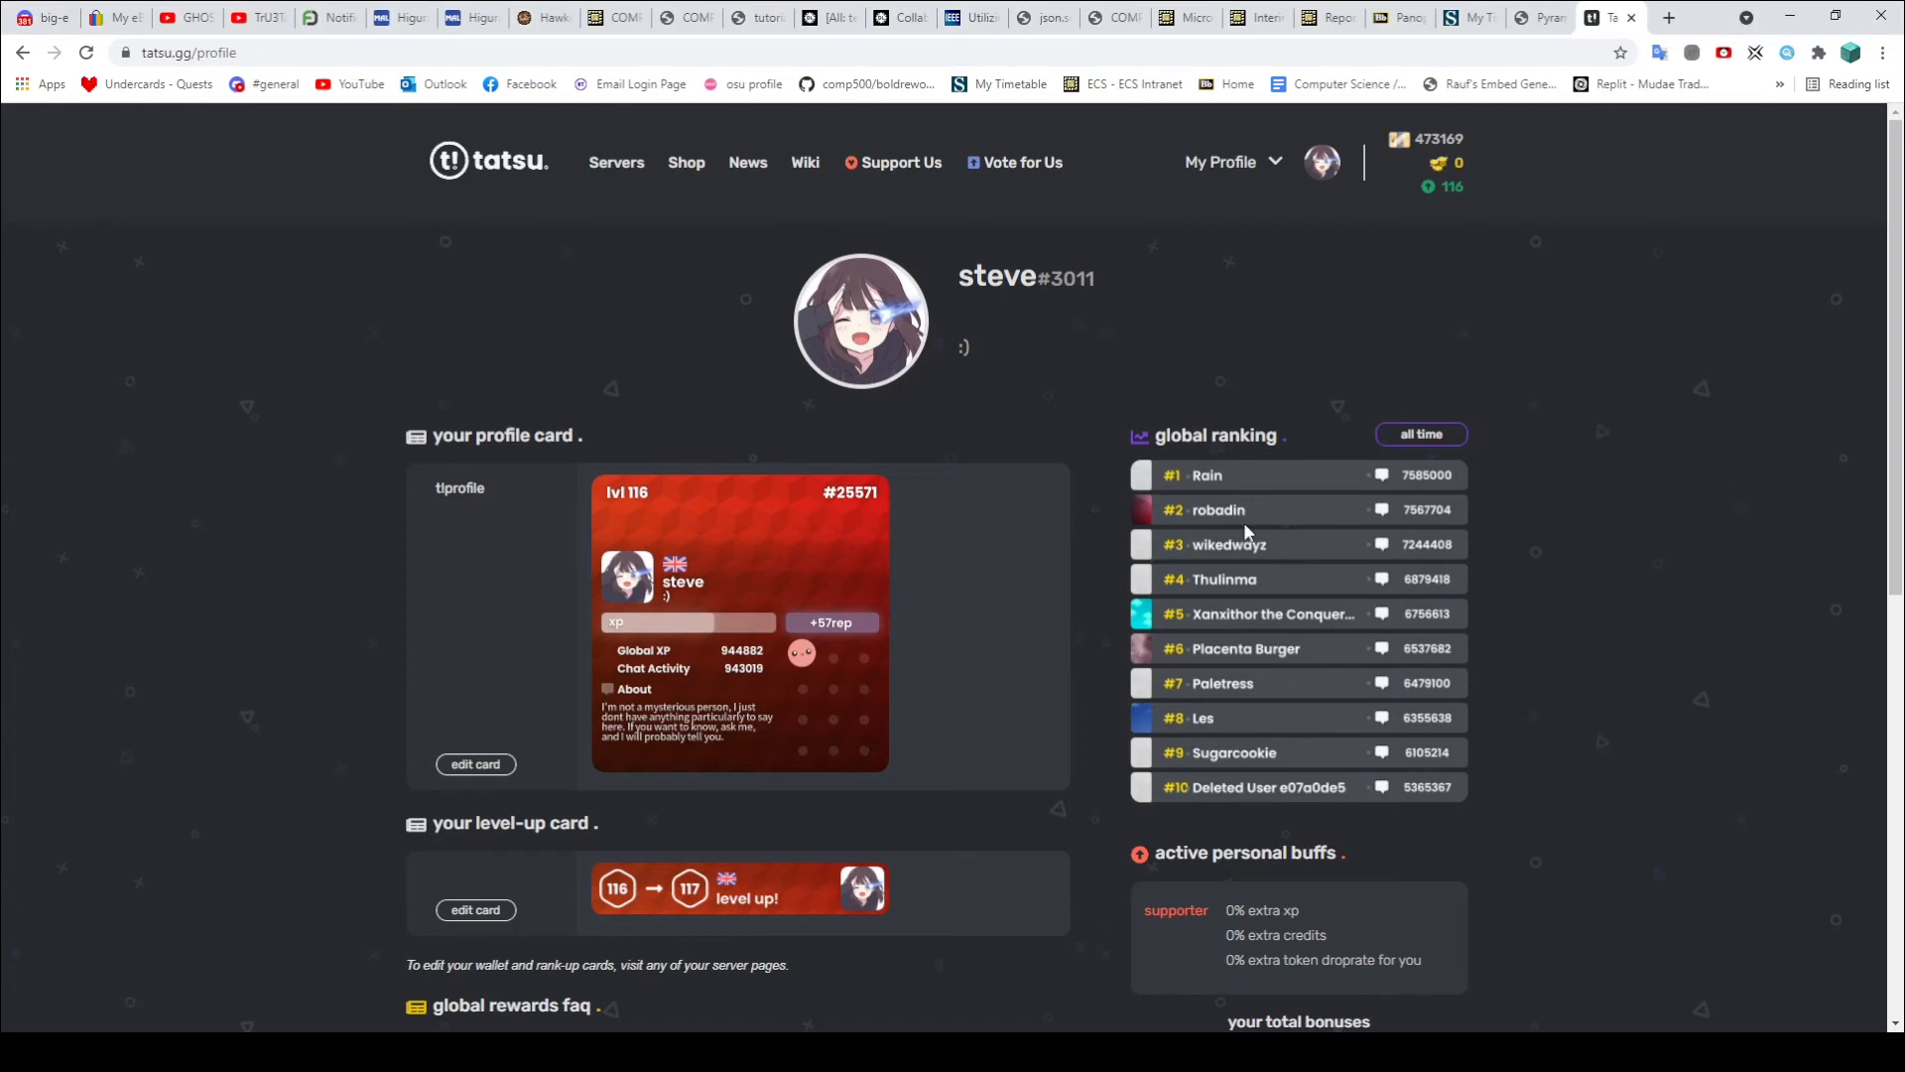
{"action": "mouse_move", "coordinate": [1134, 481]}
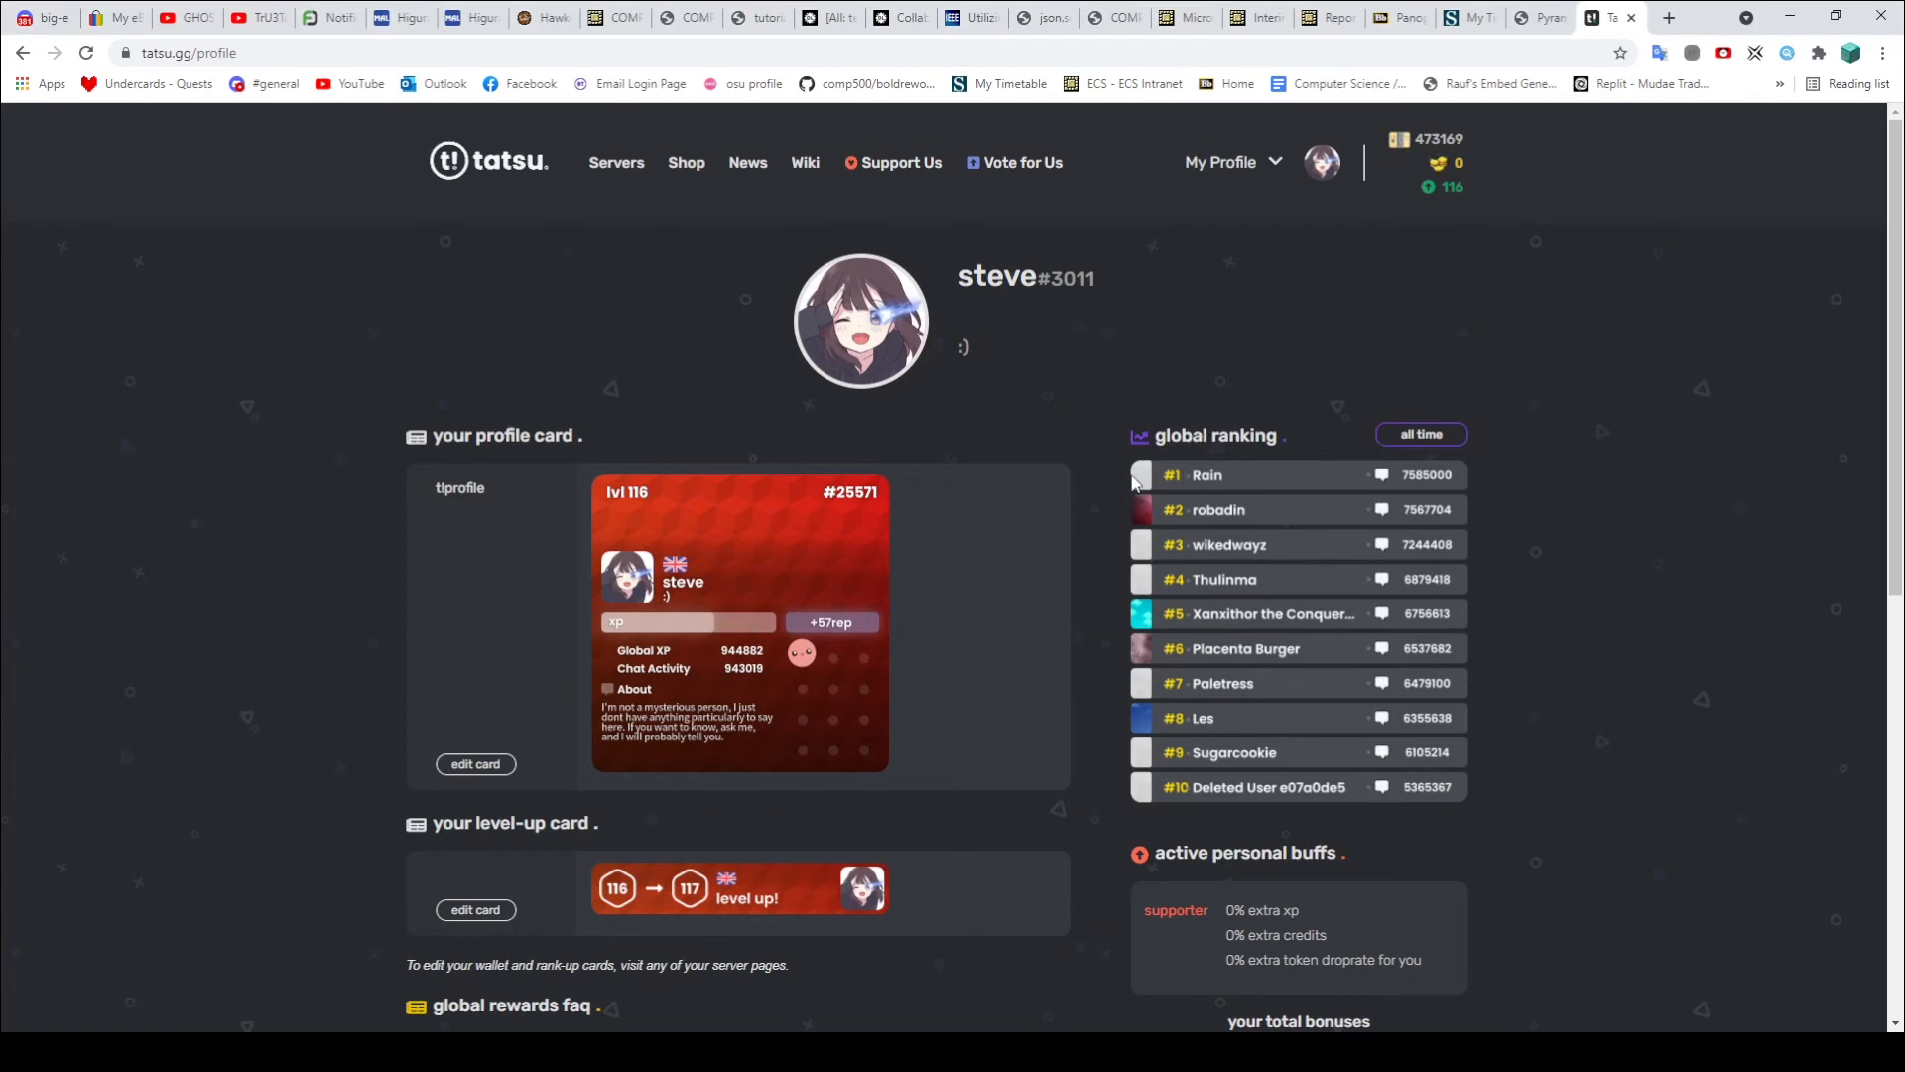
{"action": "mouse_move", "coordinate": [1163, 711]}
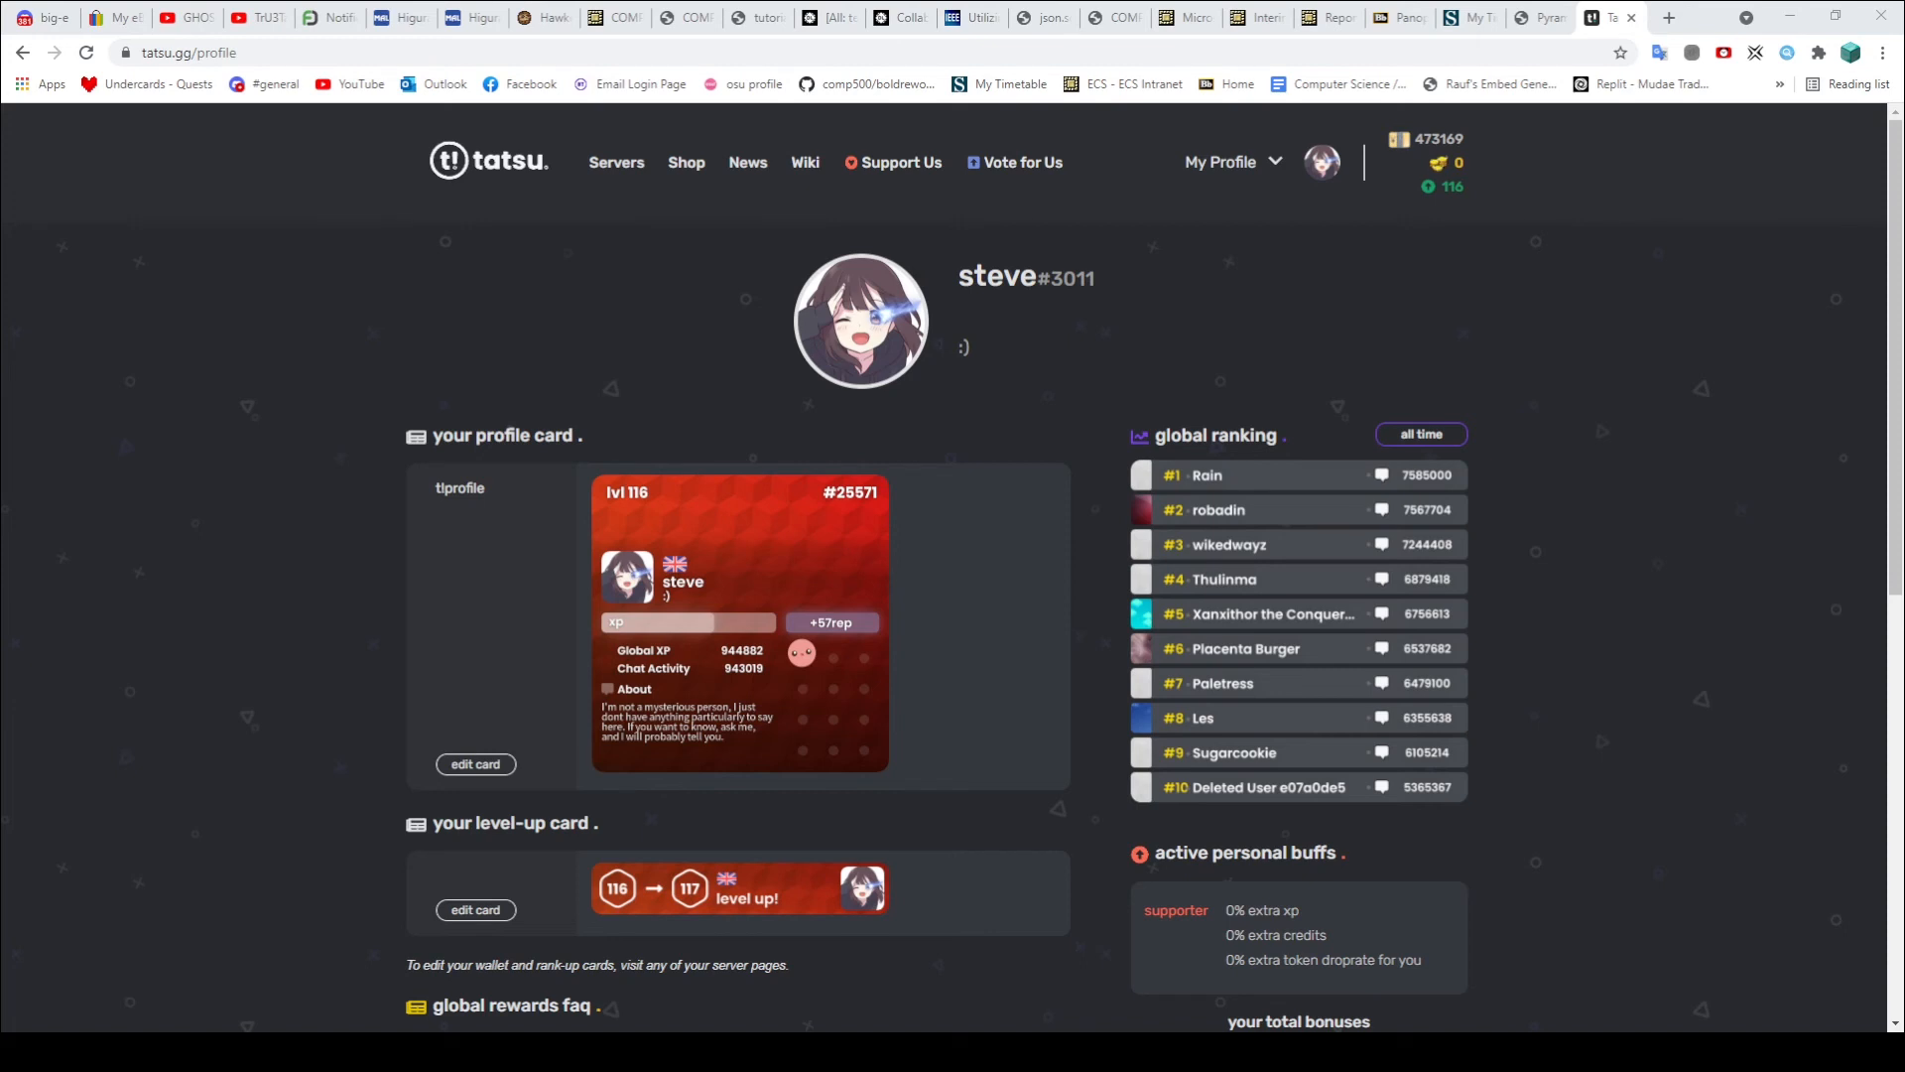
{"action": "mouse_move", "coordinate": [1710, 535]}
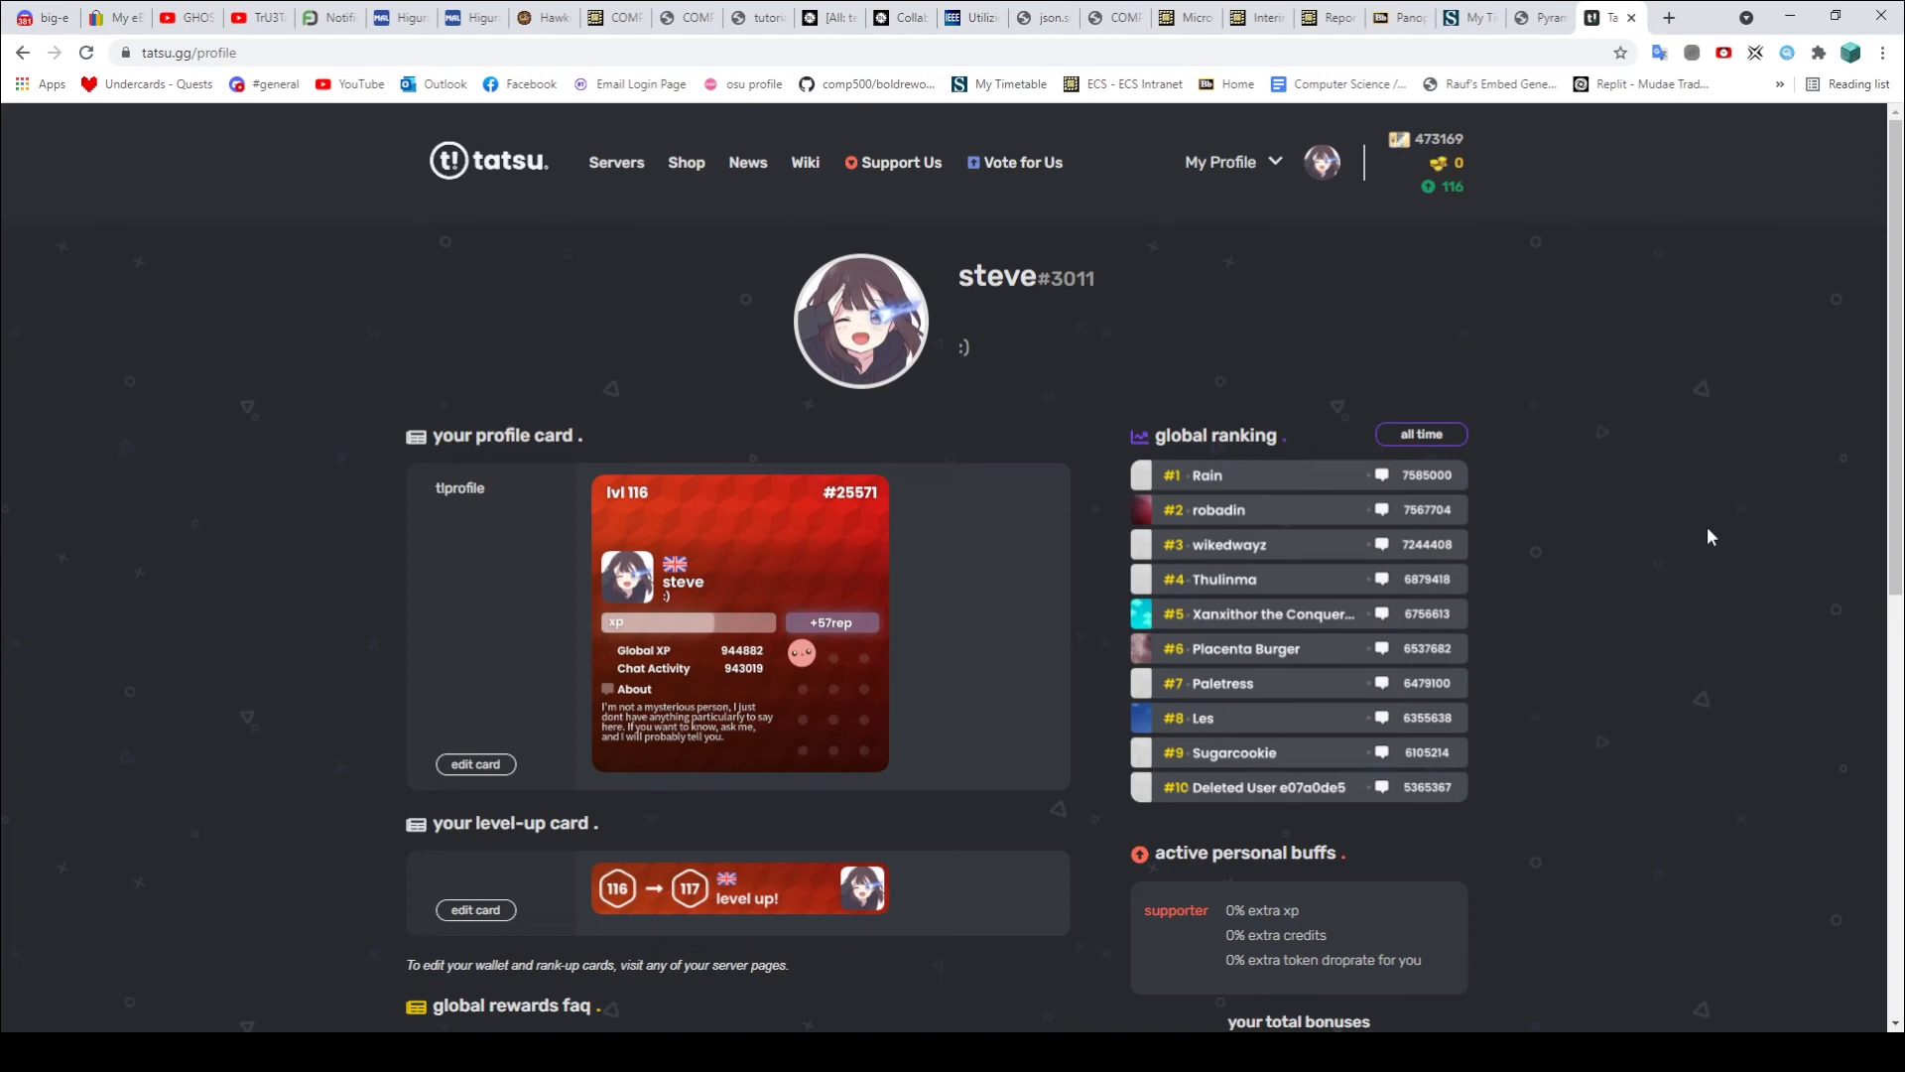
{"action": "mouse_move", "coordinate": [612, 508]}
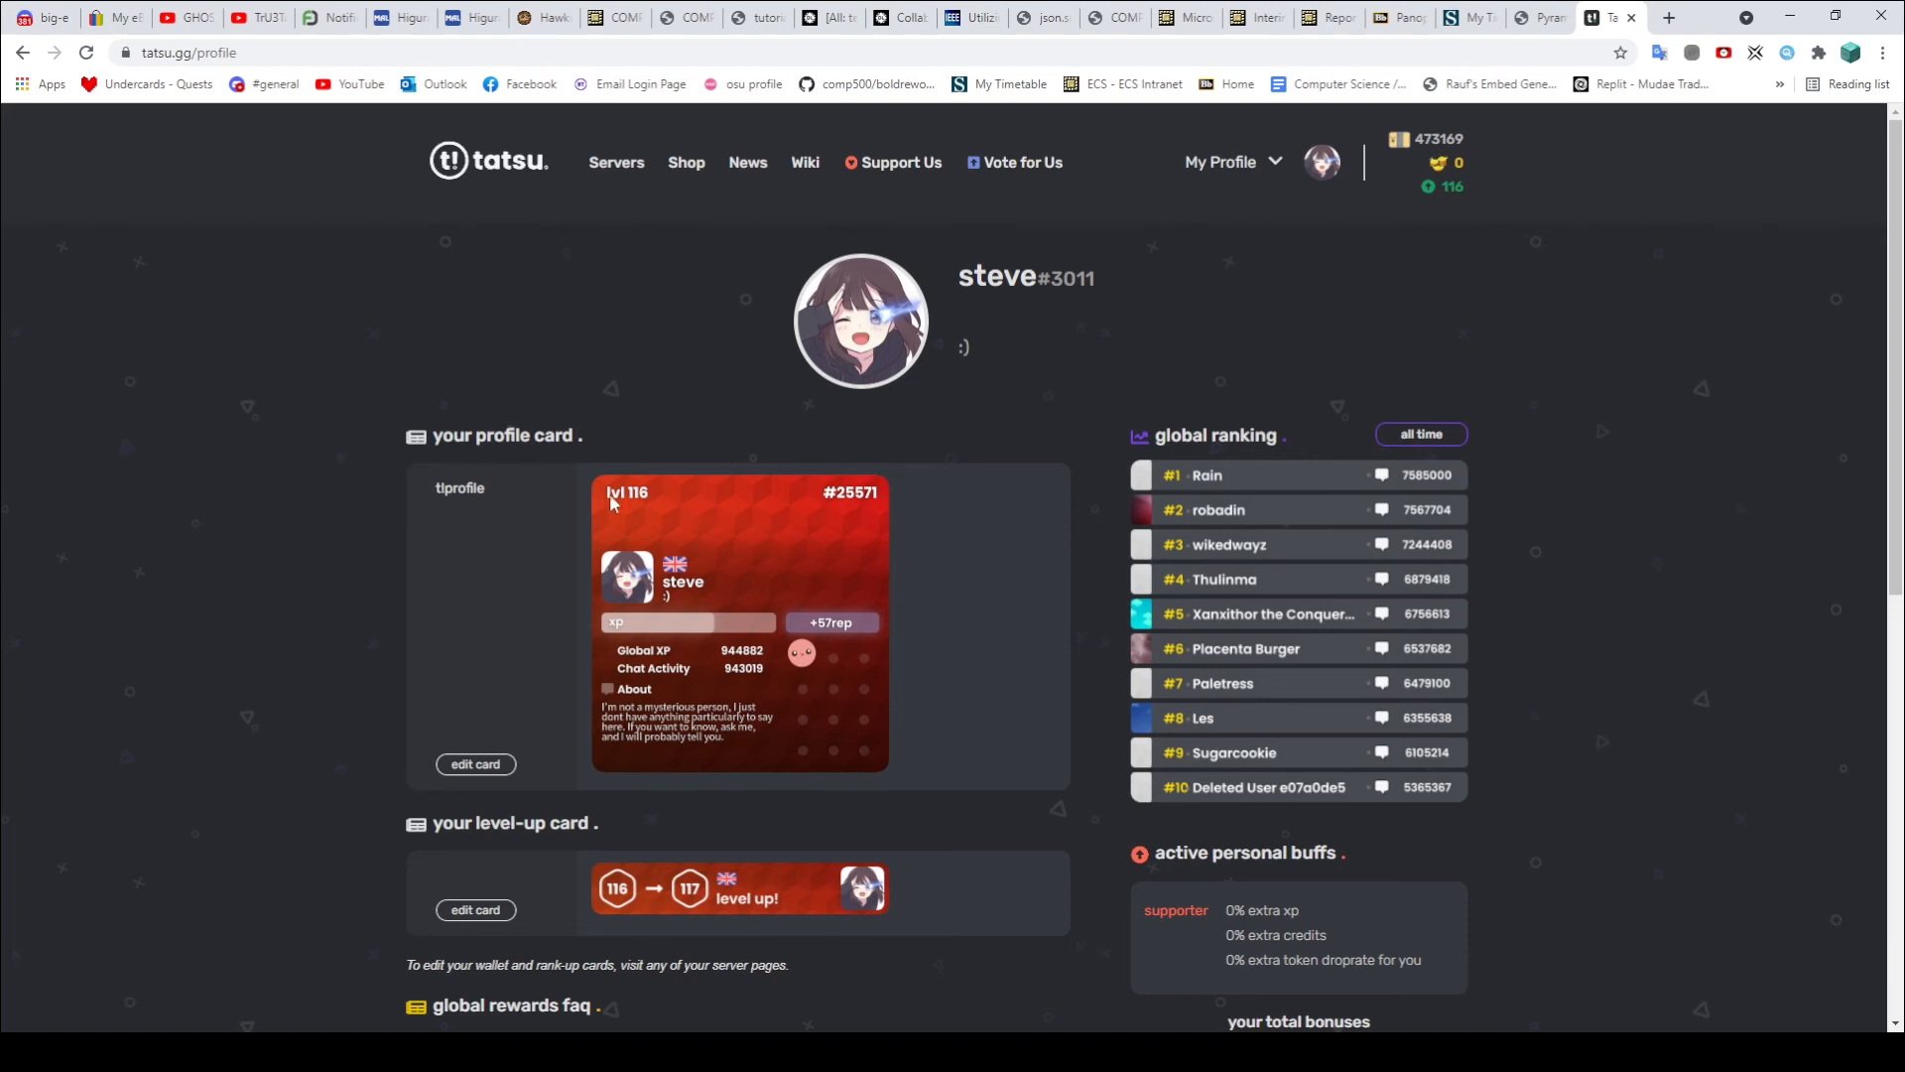
{"action": "mouse_move", "coordinate": [663, 499]}
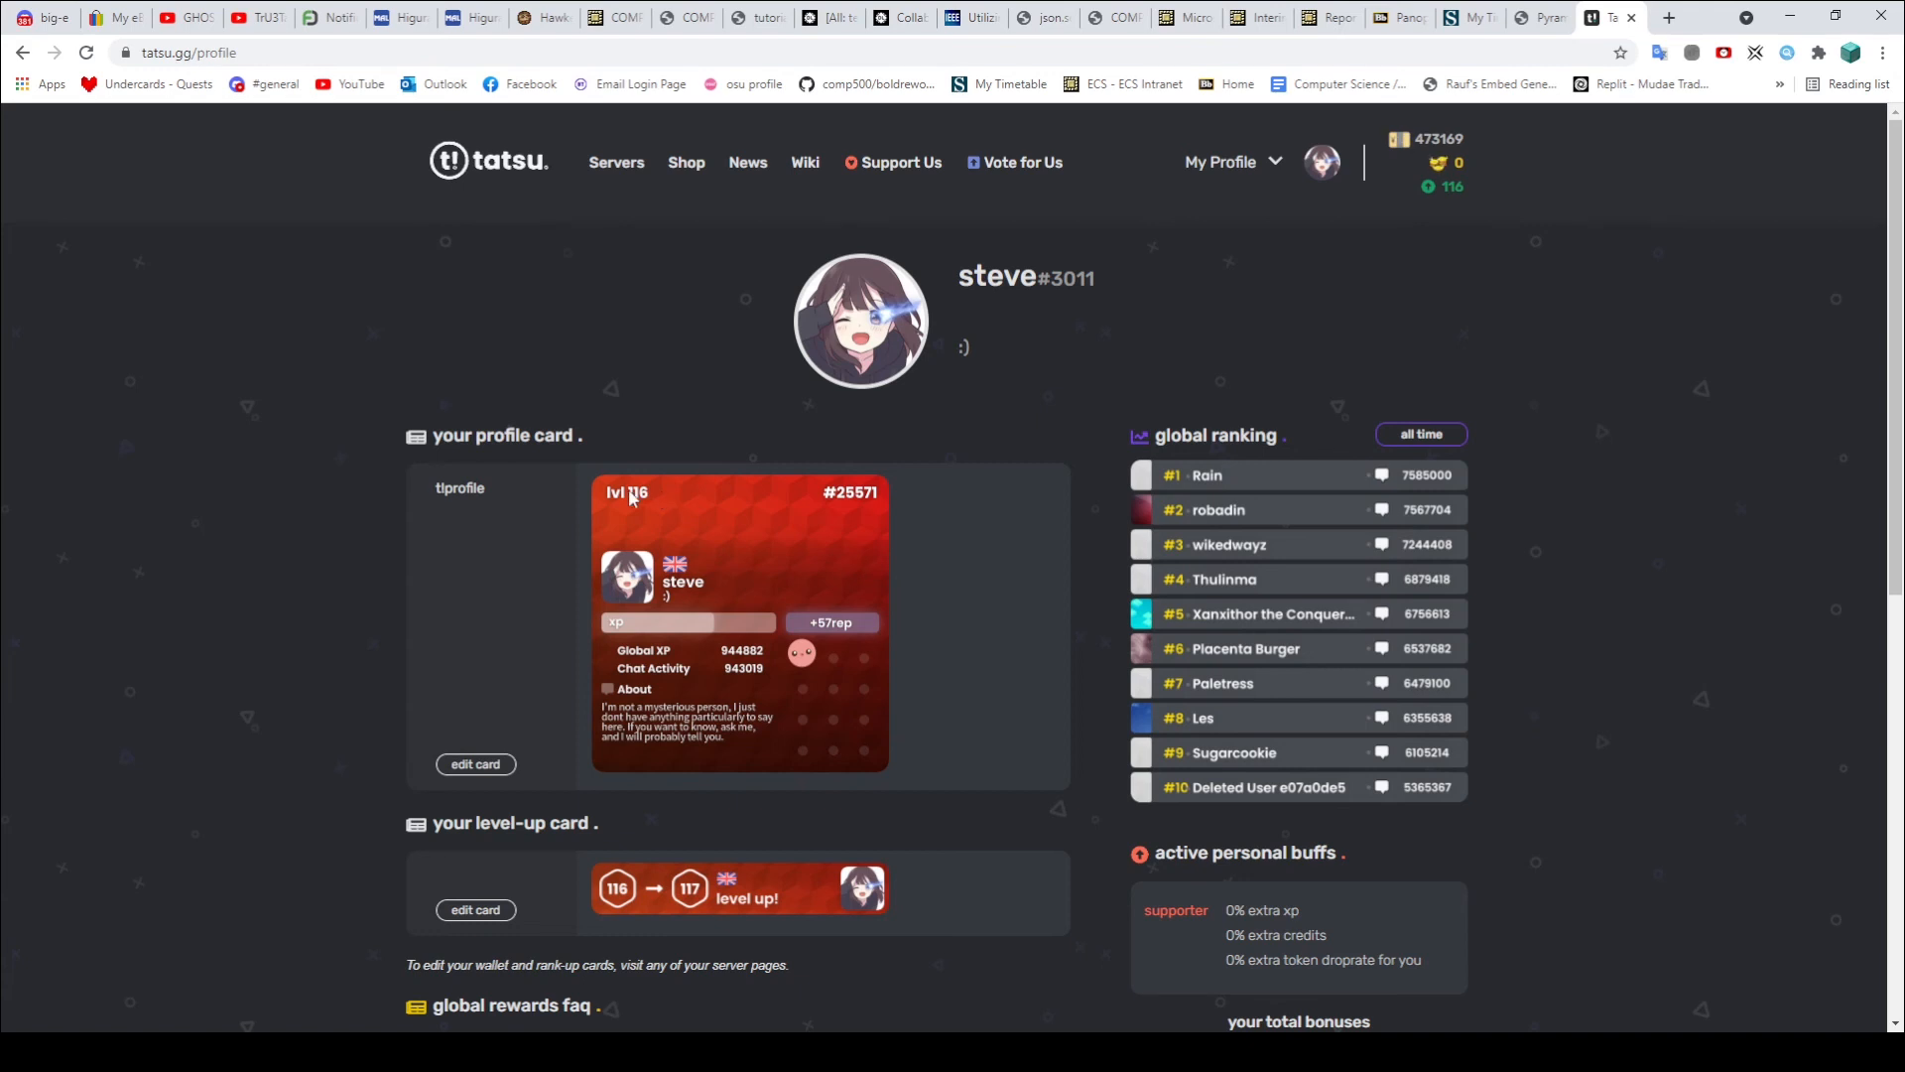
{"action": "mouse_move", "coordinate": [591, 513]}
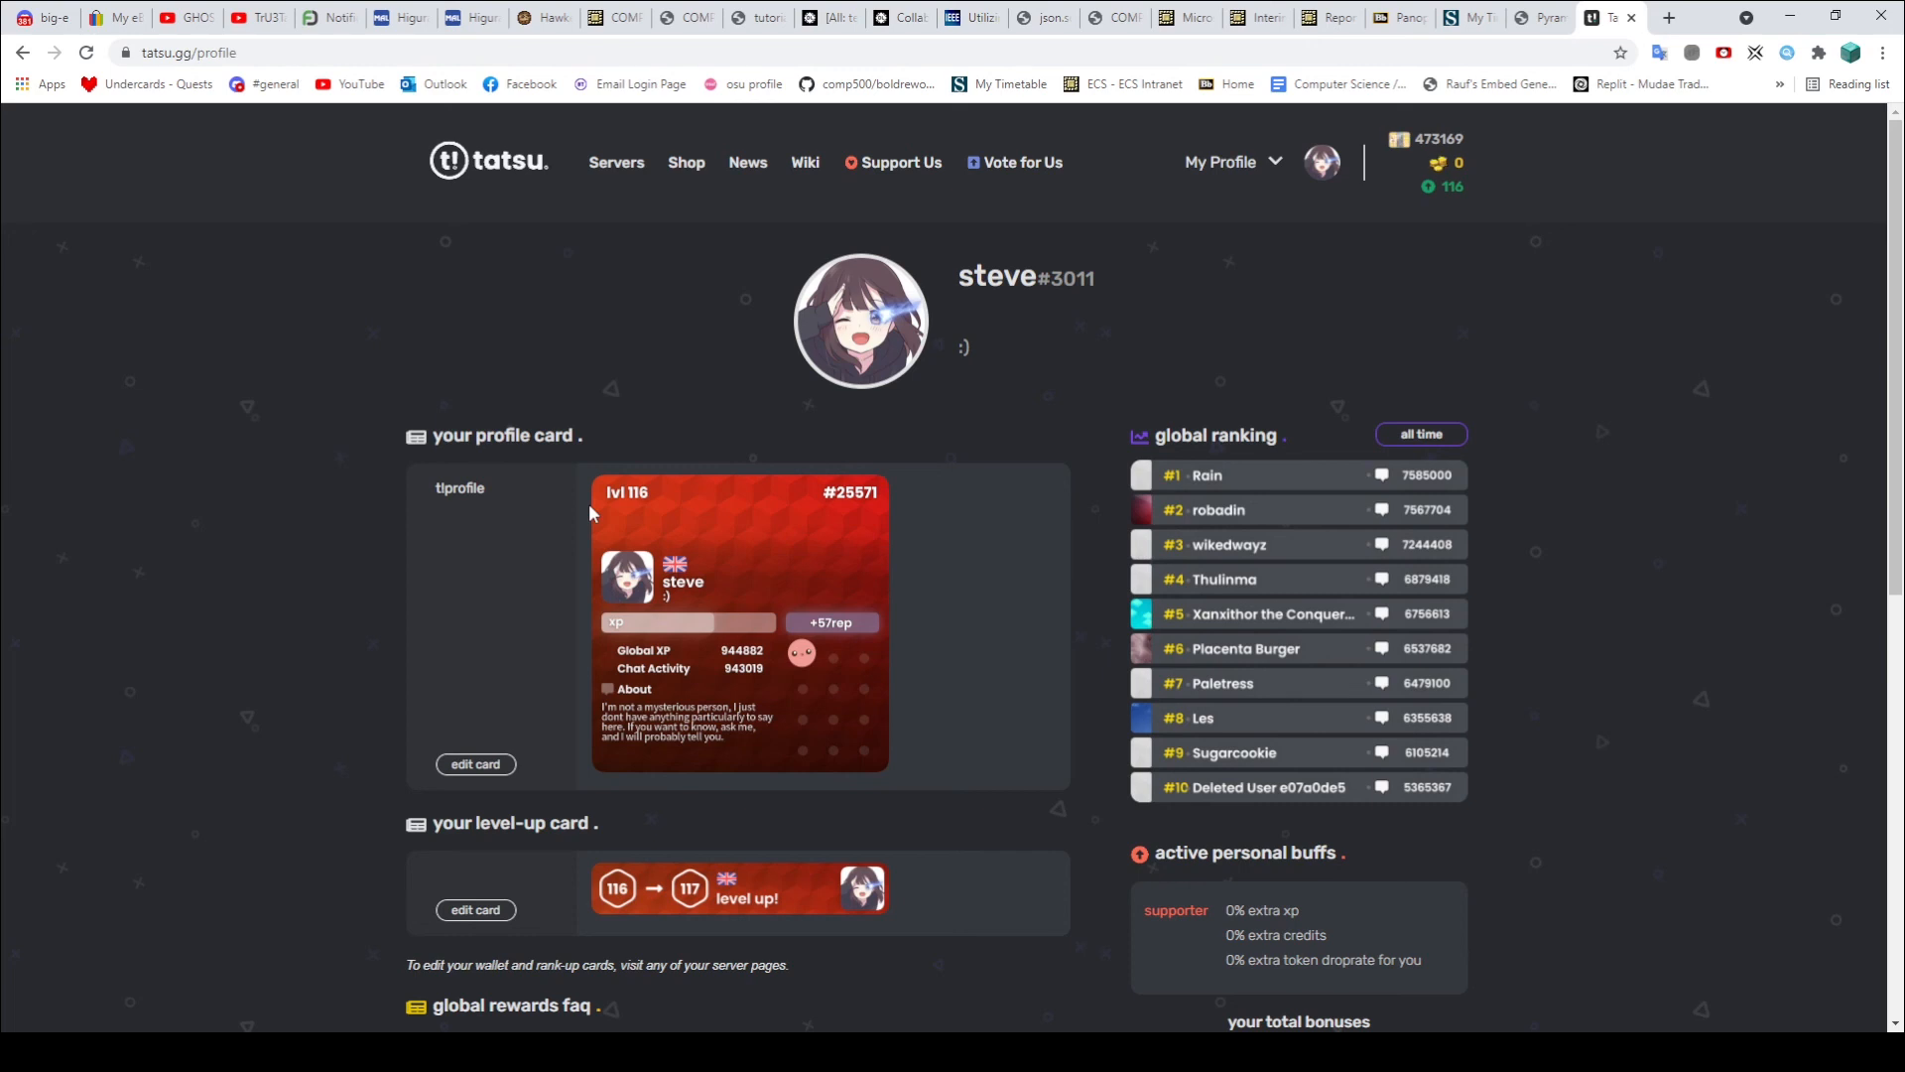
Step: Scroll the tatsu.gg profile page to the Global XP, Credits and Tokens FAQ
{"action": "scroll", "scroll_direction": "down", "scroll_amount": 3}
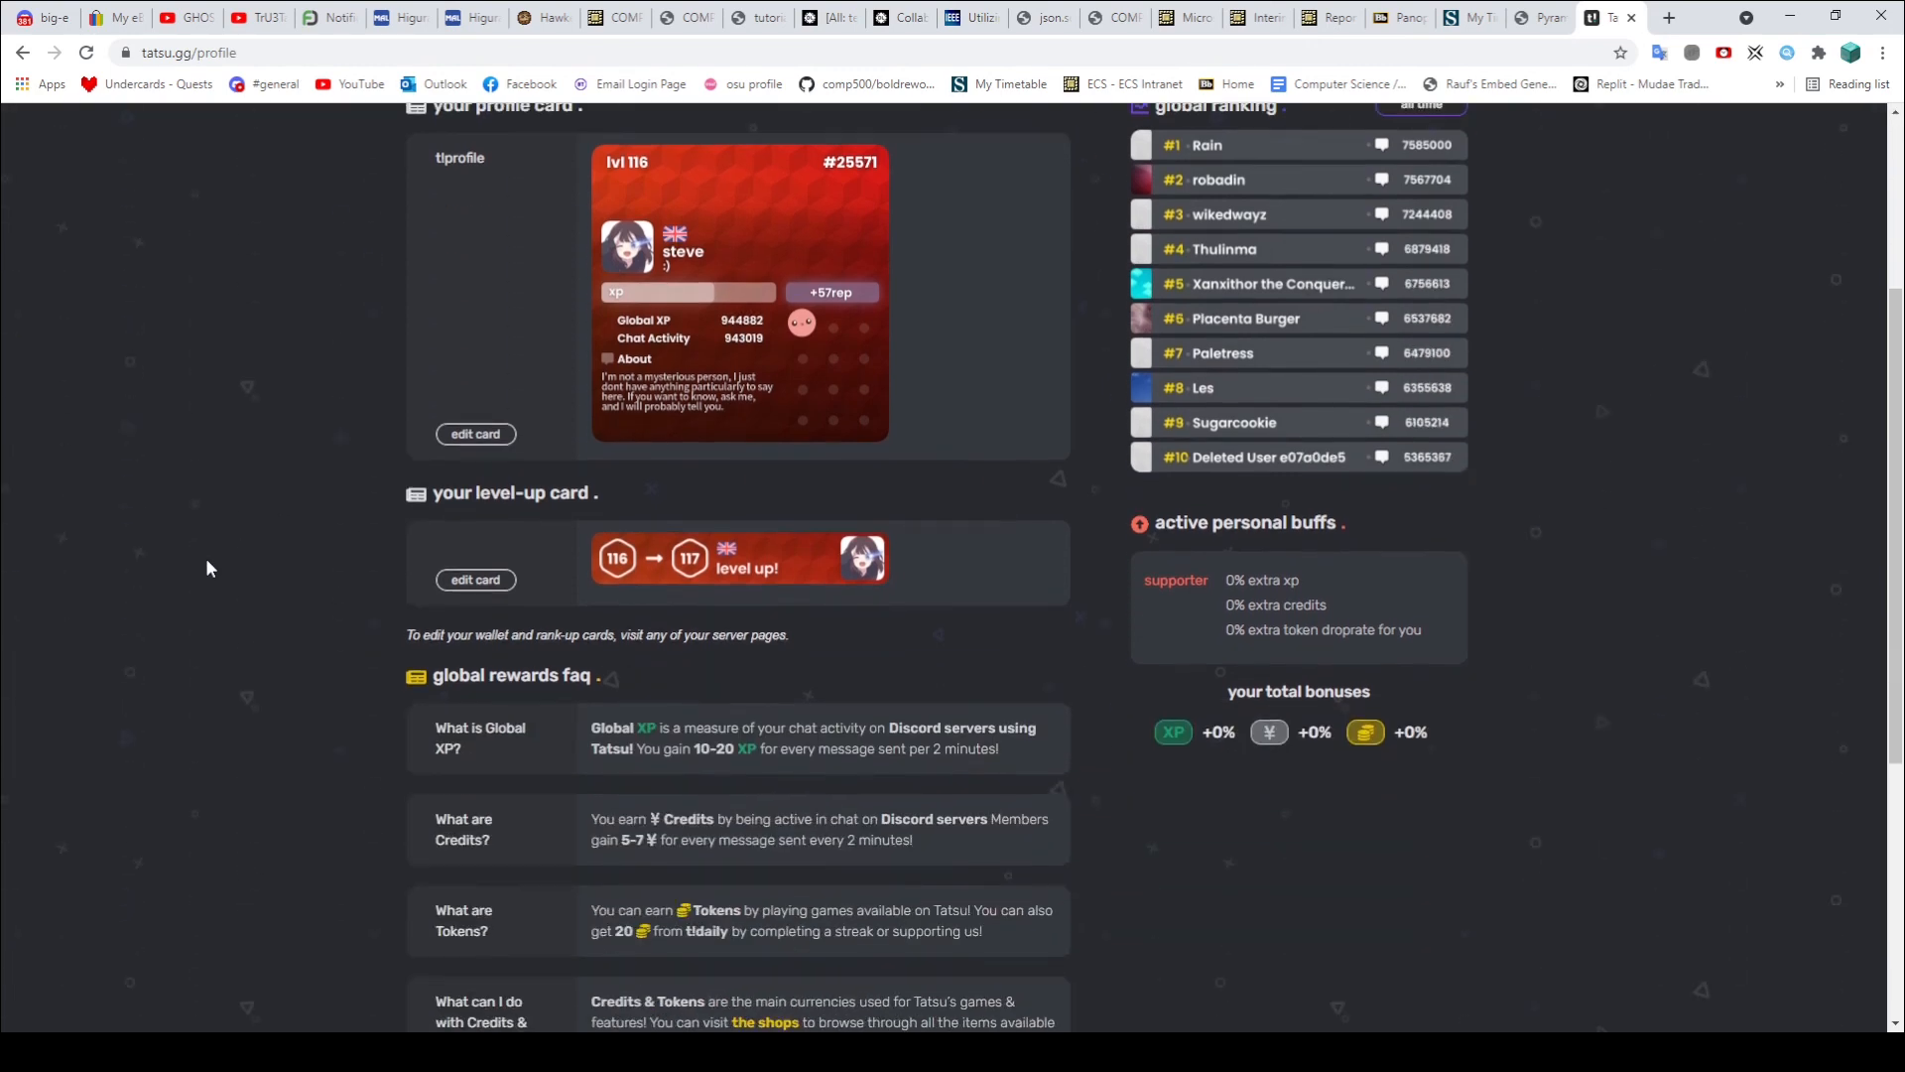
{"action": "mouse_move", "coordinate": [712, 709]}
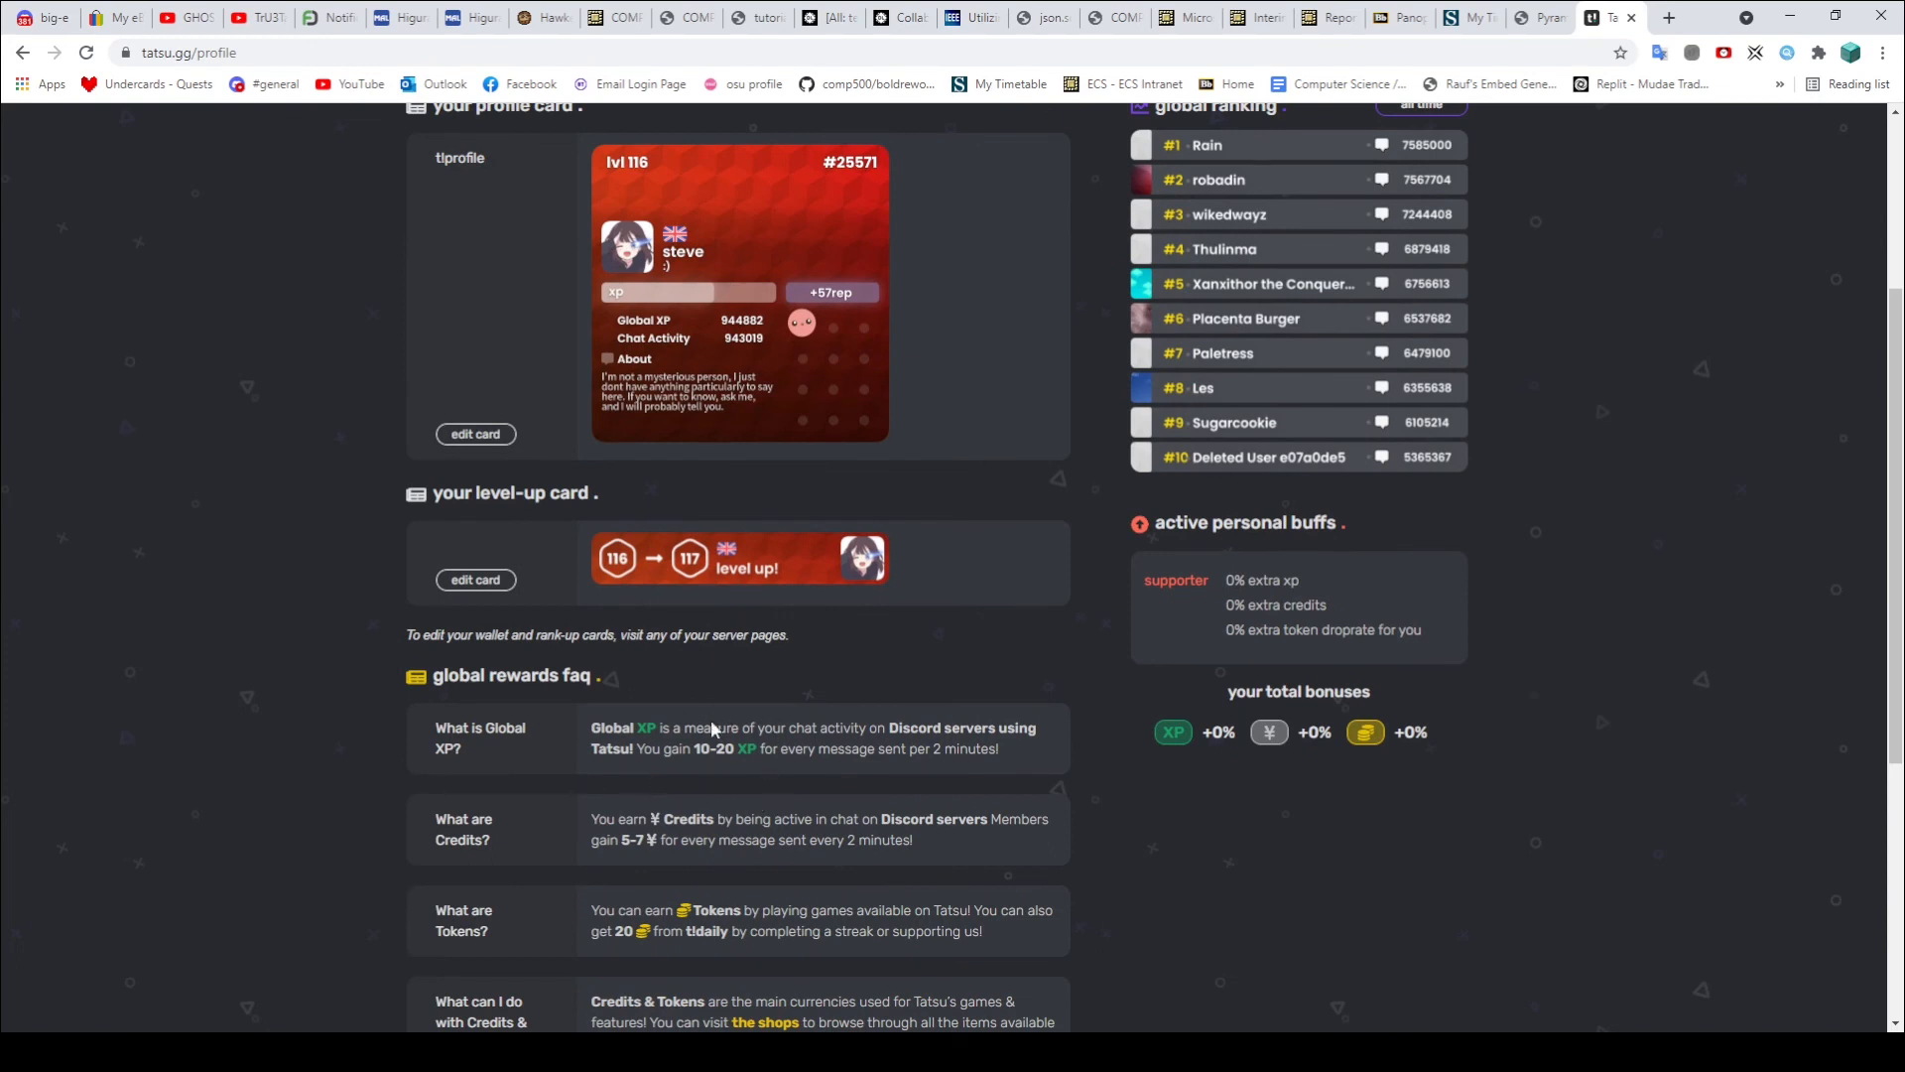
{"action": "mouse_move", "coordinate": [626, 842]}
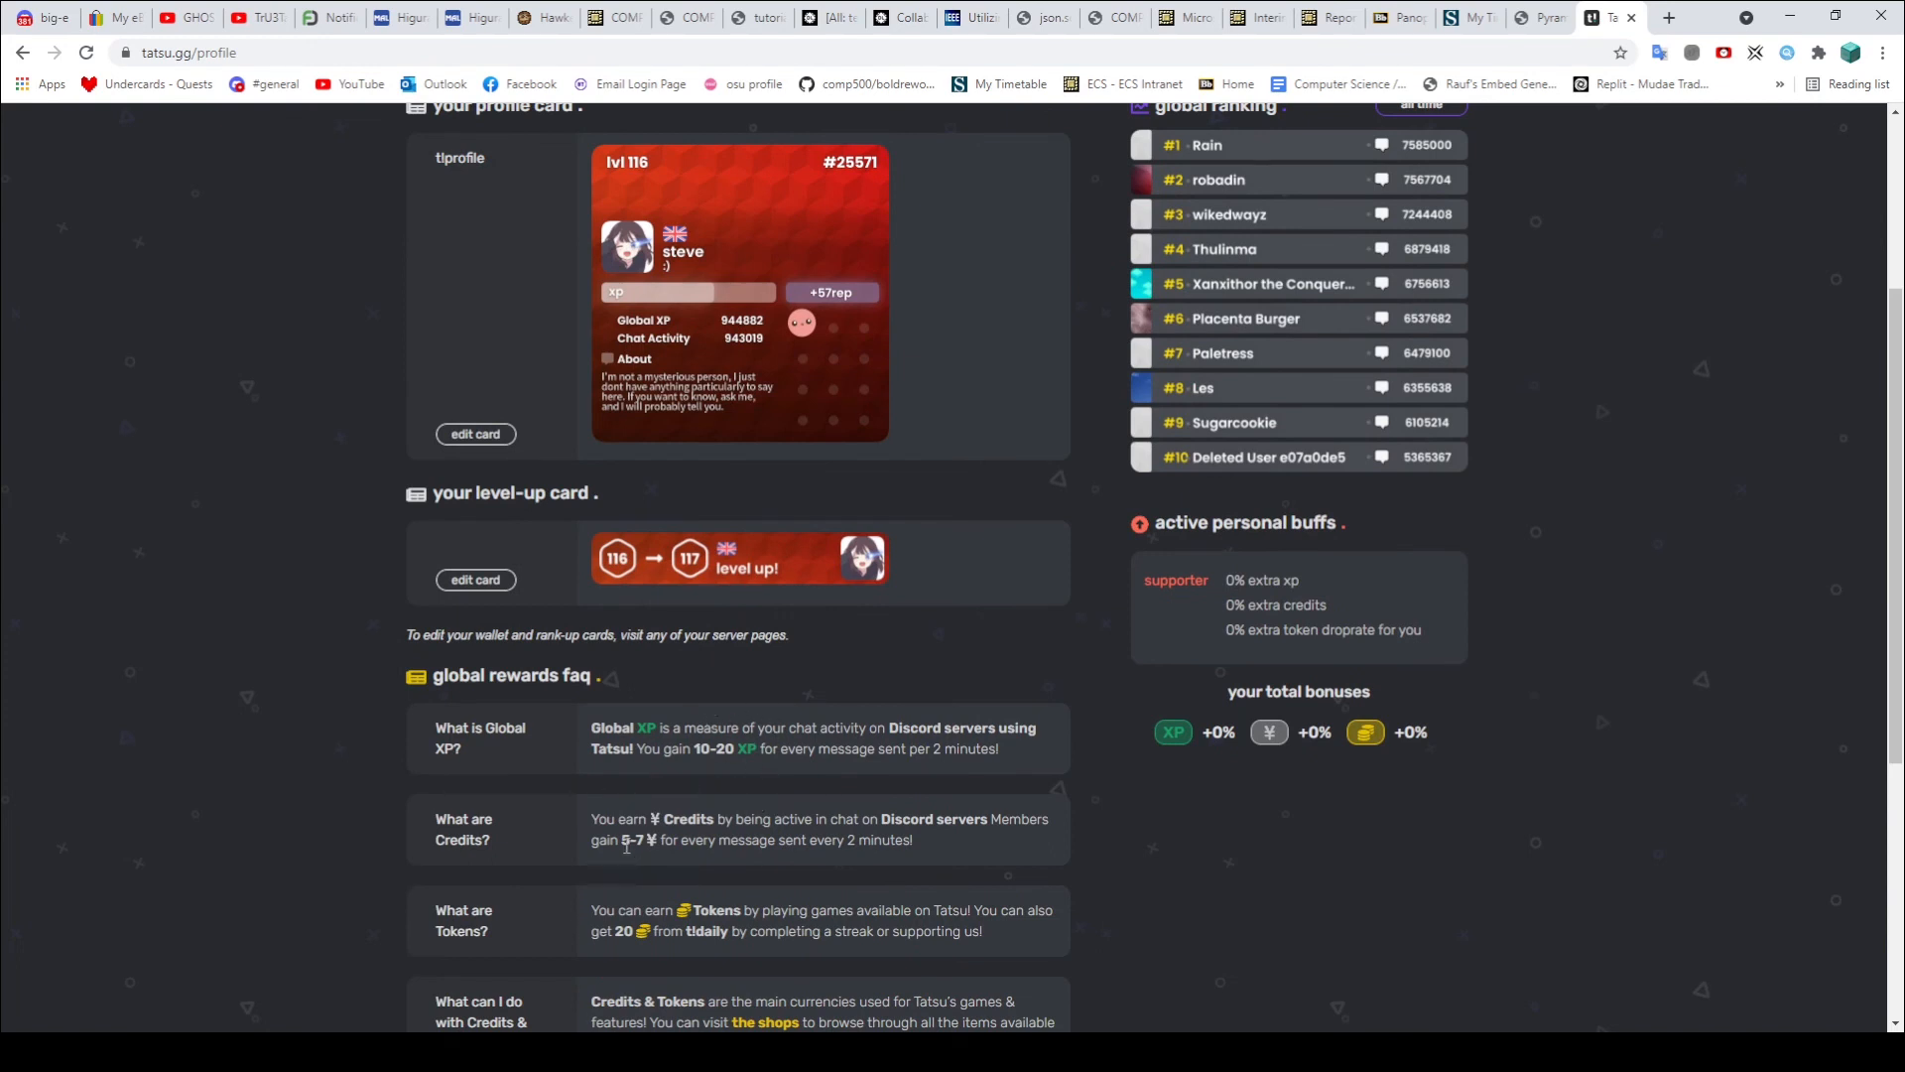
{"action": "mouse_move", "coordinate": [1060, 856]}
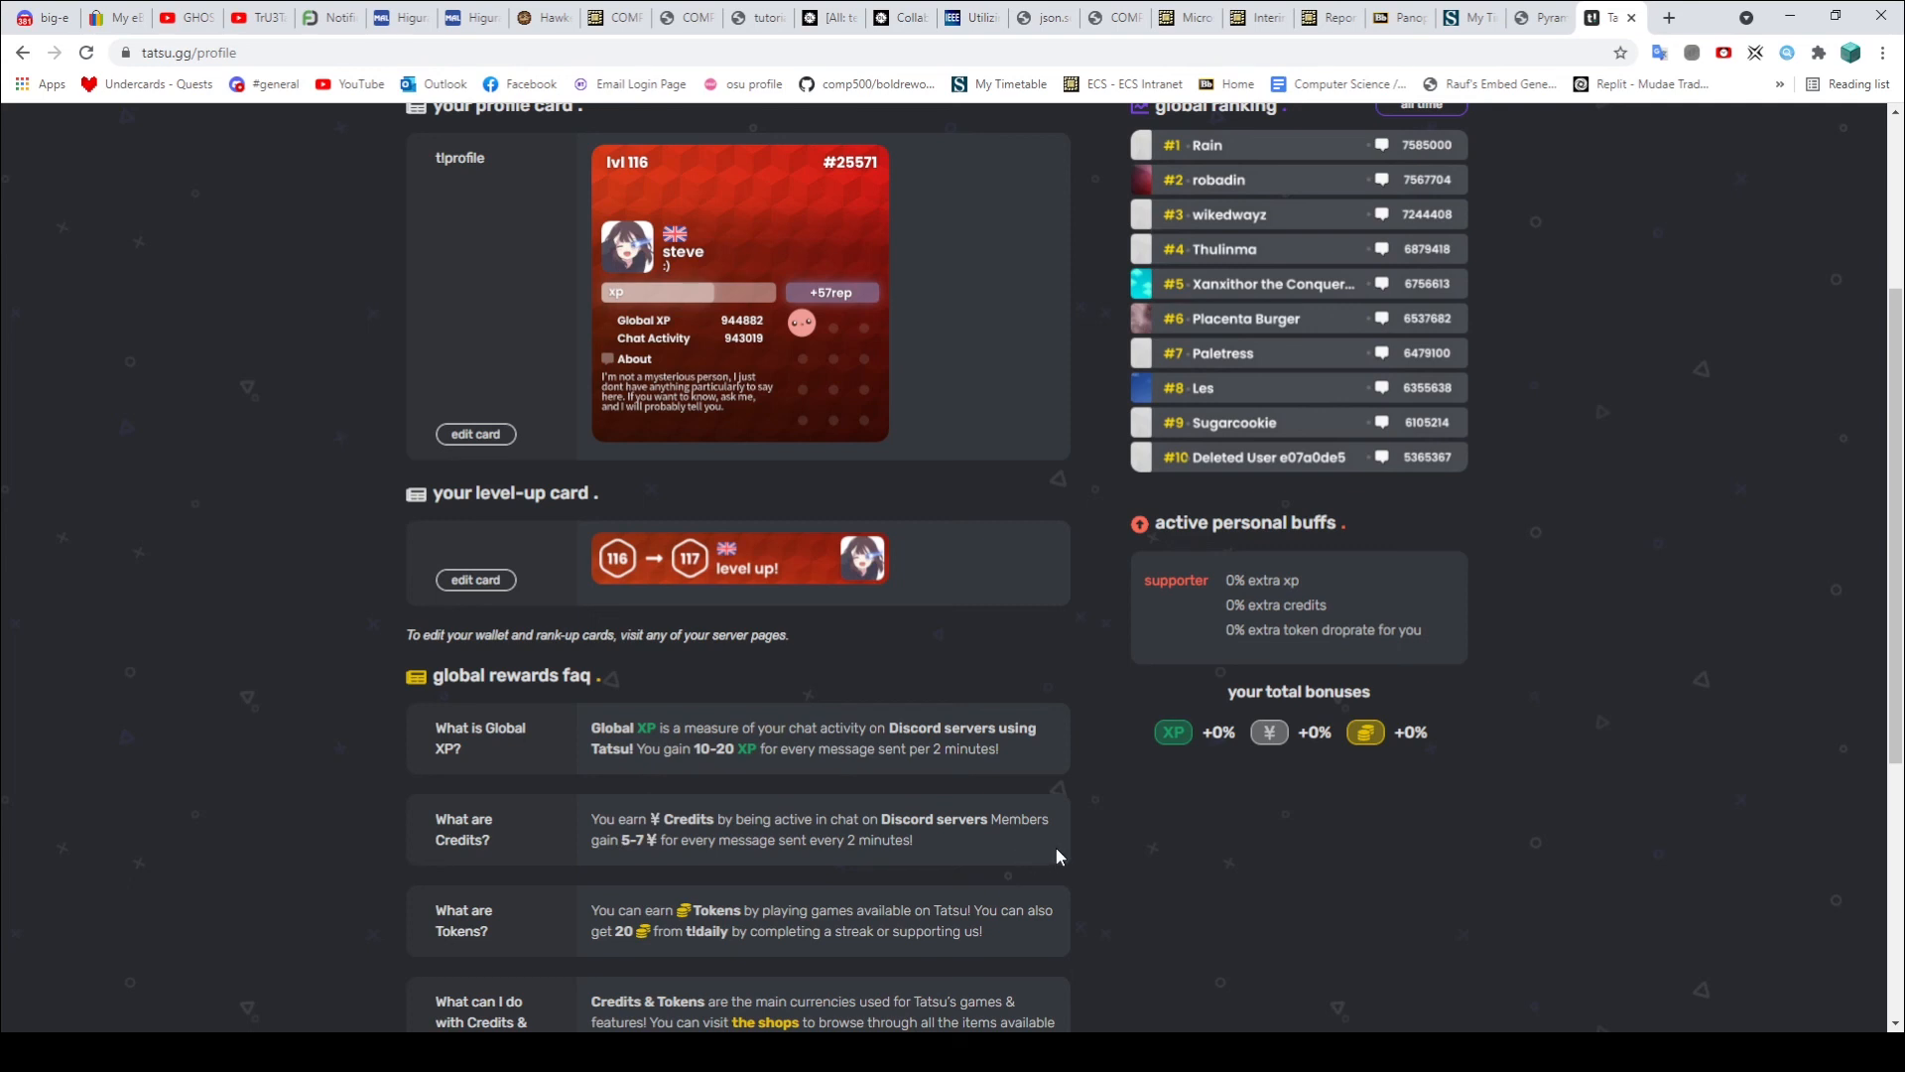
{"action": "mouse_move", "coordinate": [874, 846]}
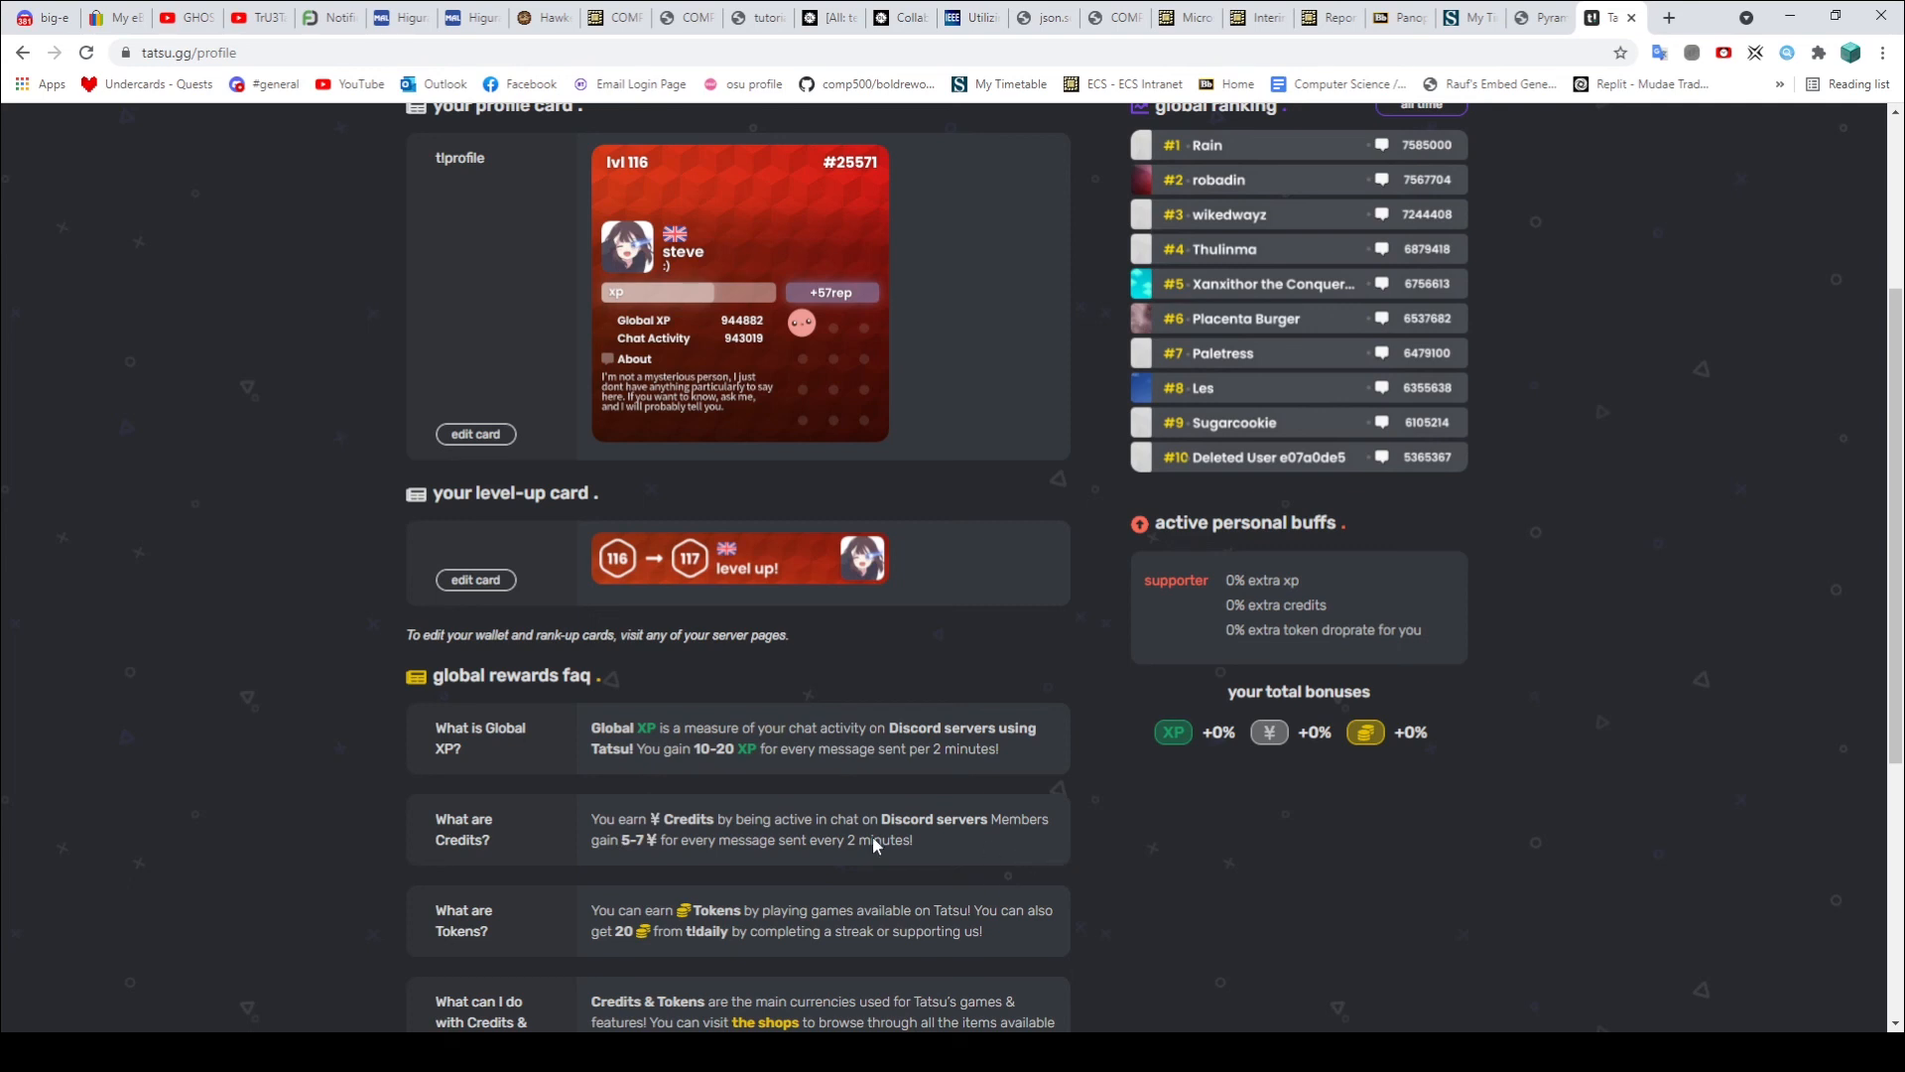
{"action": "mouse_move", "coordinate": [1055, 869]}
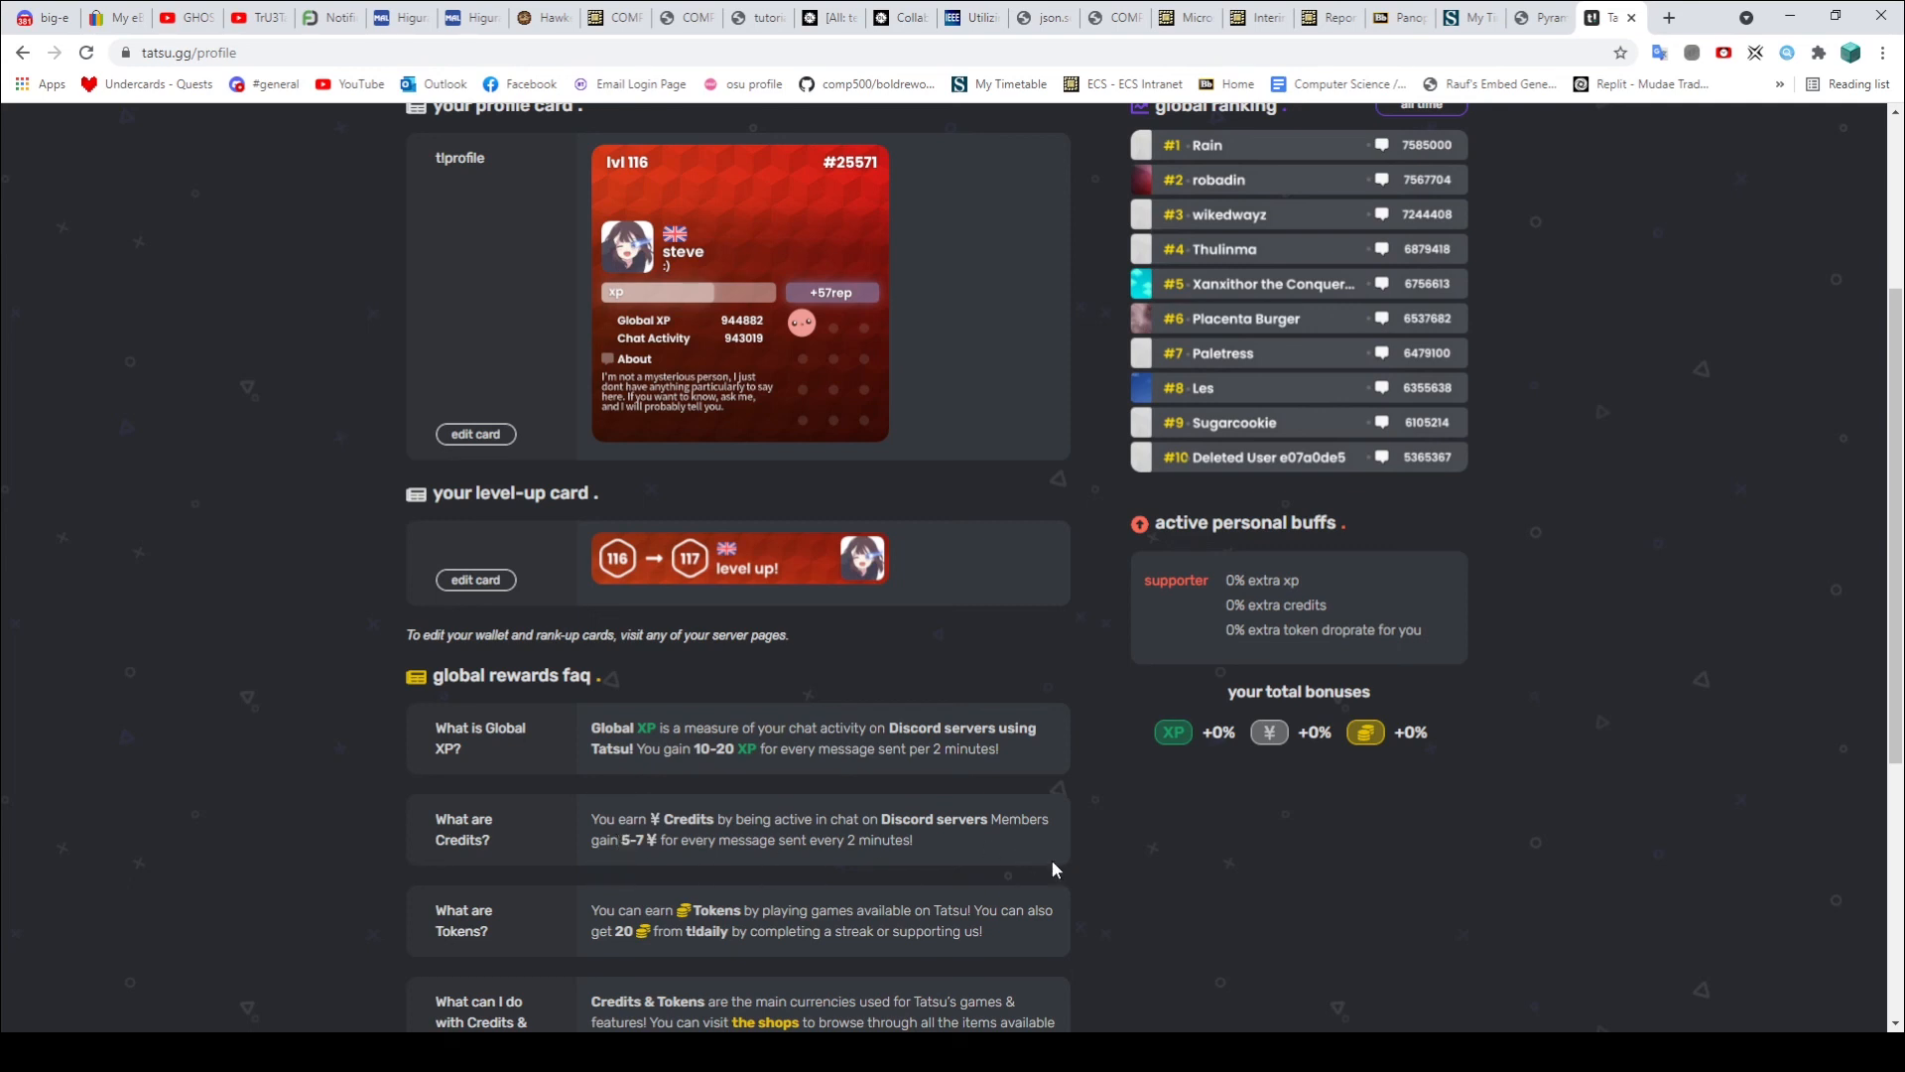